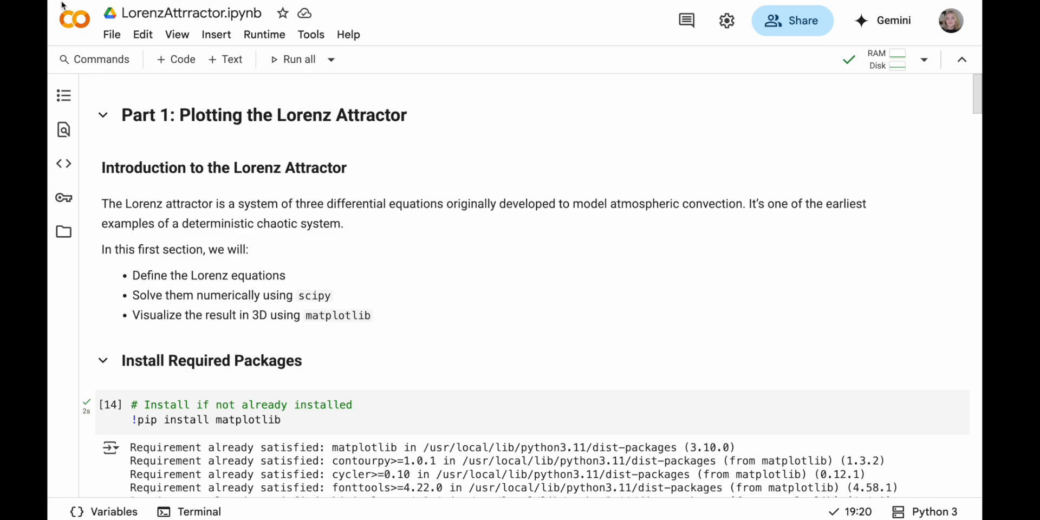
pyautogui.moveTo(481, 289)
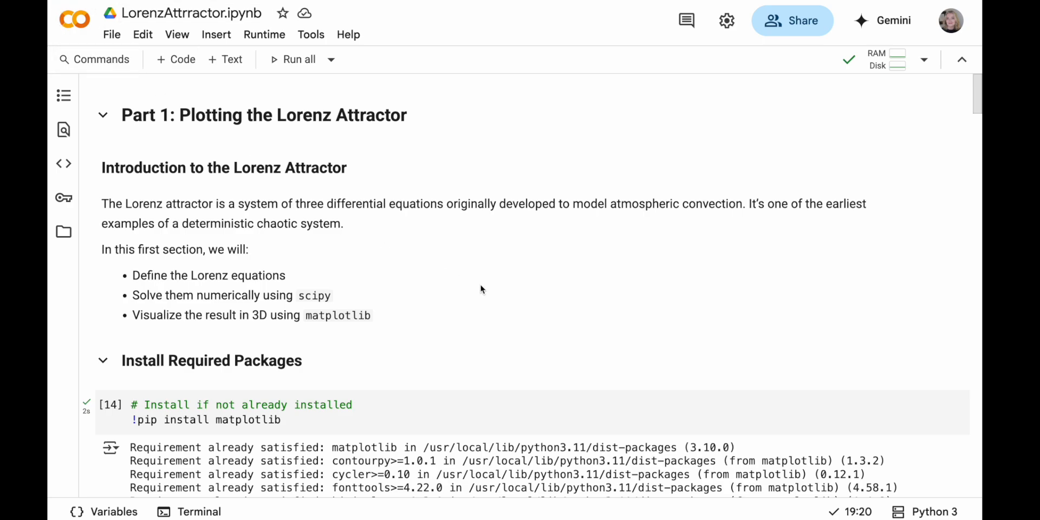
# Scroll the Marqo Colab beginner's guide down to Step 3: Changing Run-Time
pyautogui.scroll(-3)
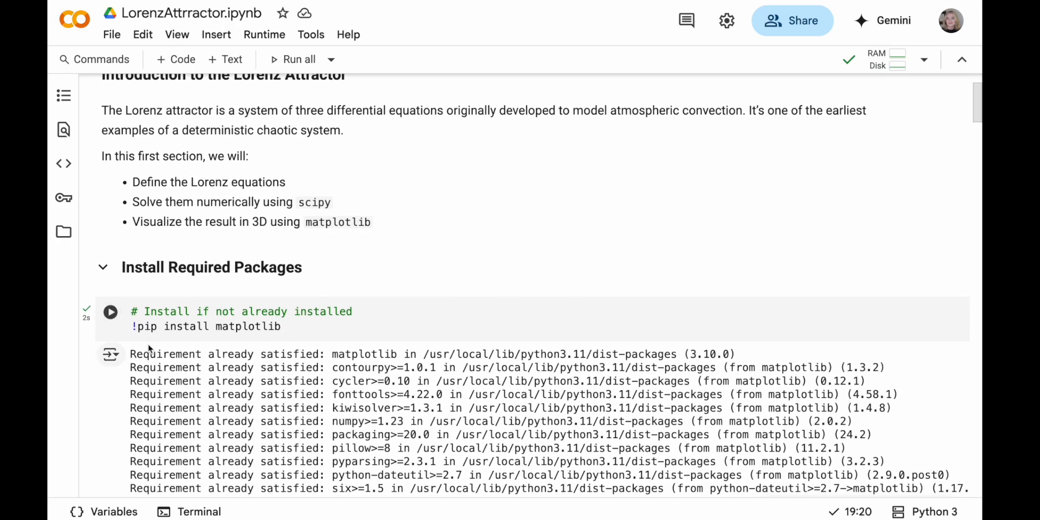
pyautogui.moveTo(319, 300)
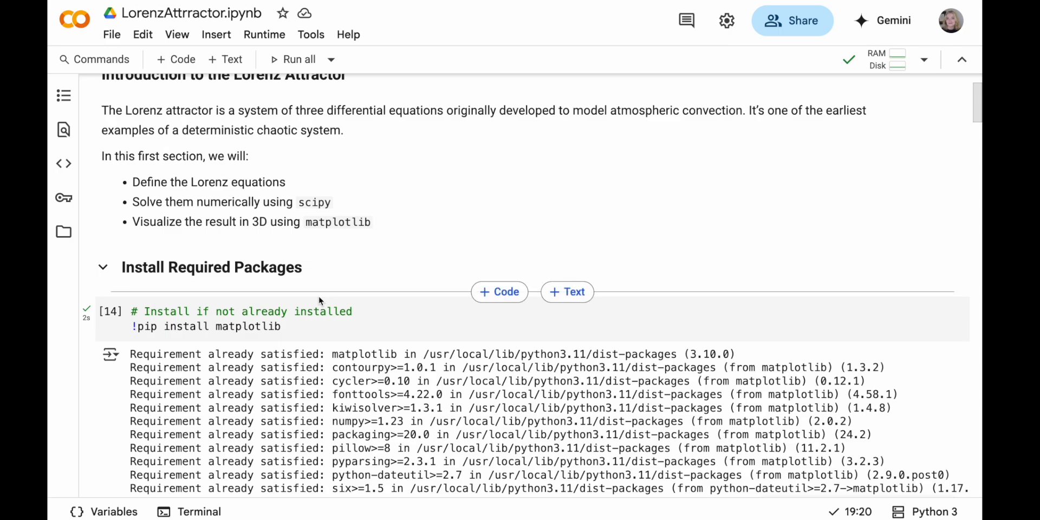
pyautogui.scroll(3)
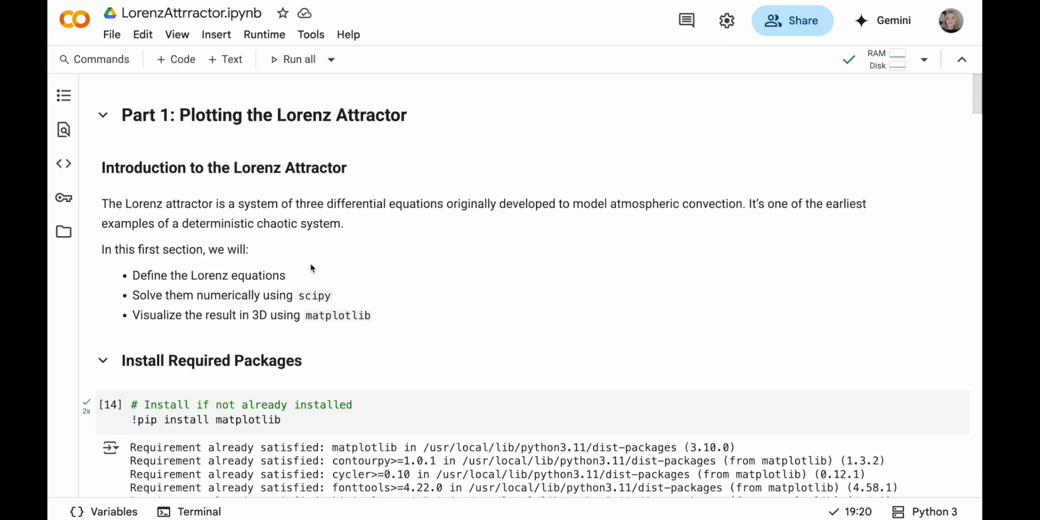
pyautogui.moveTo(345, 259)
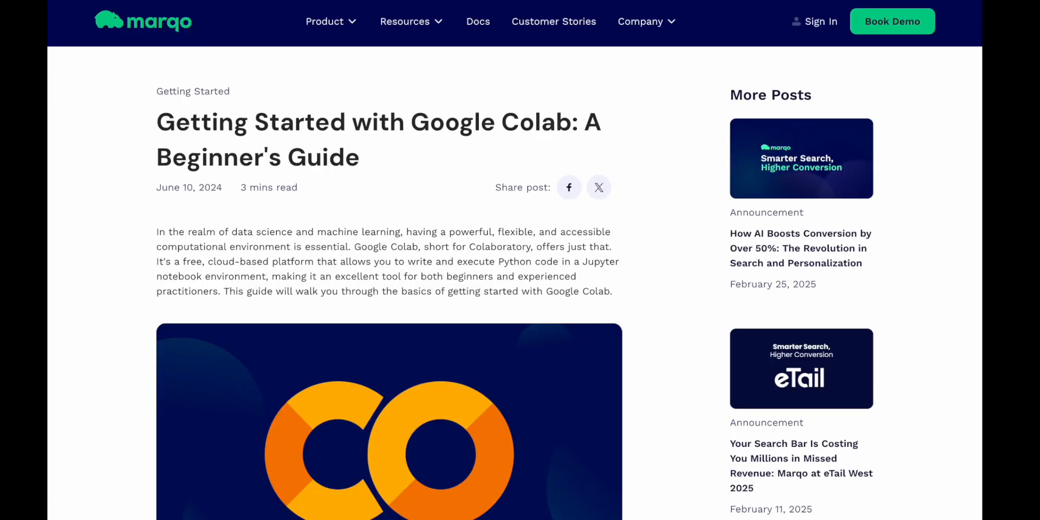
pyautogui.moveTo(205, 279)
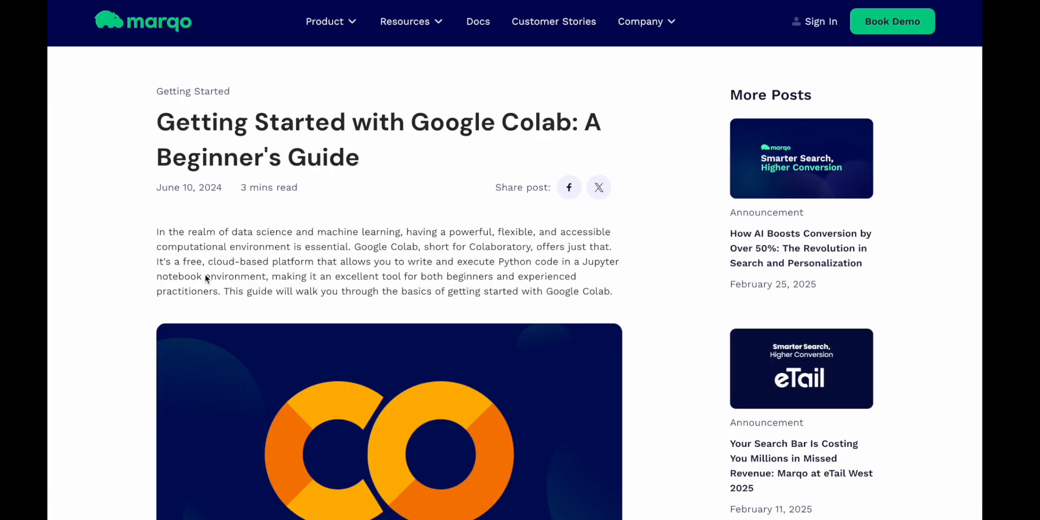
pyautogui.scroll(-3)
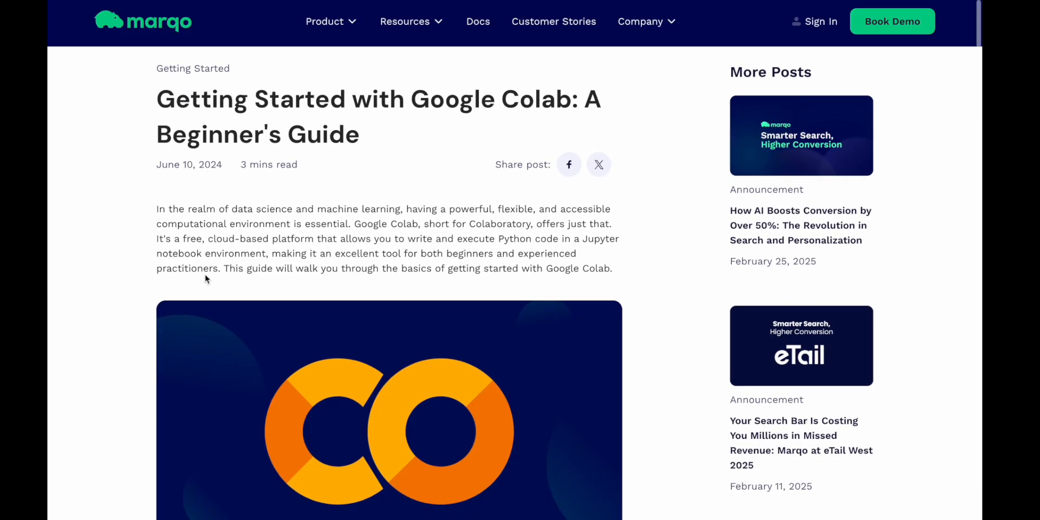
pyautogui.scroll(-3)
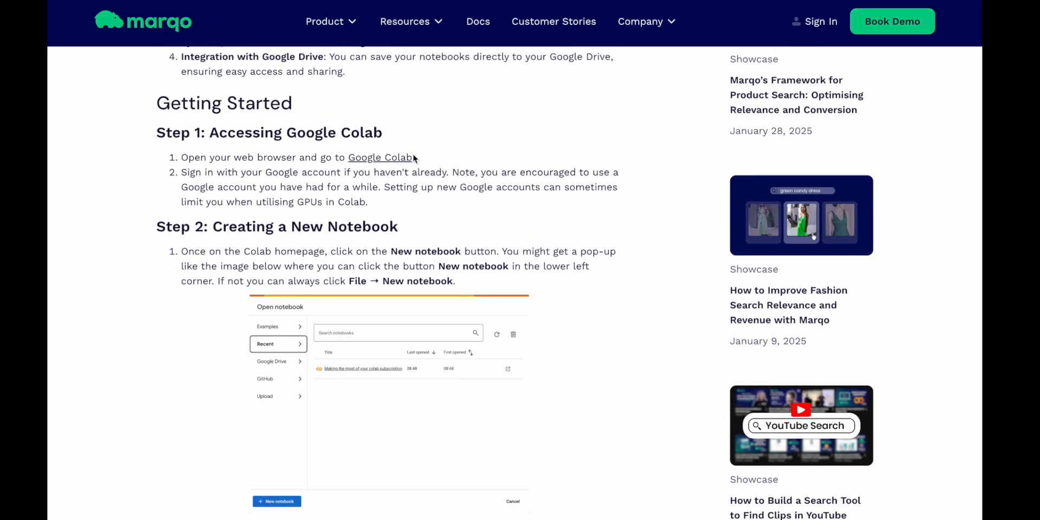
pyautogui.moveTo(332, 191)
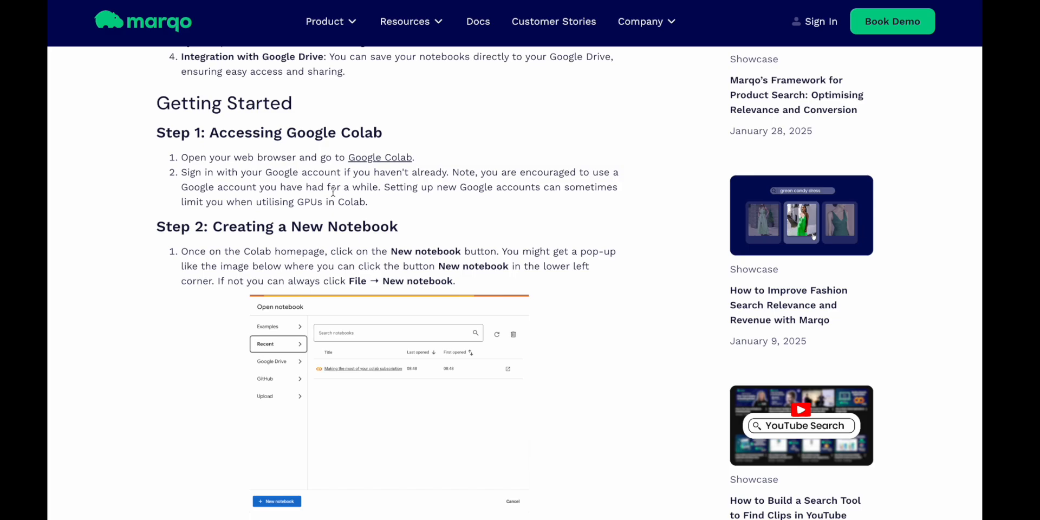
pyautogui.scroll(-3)
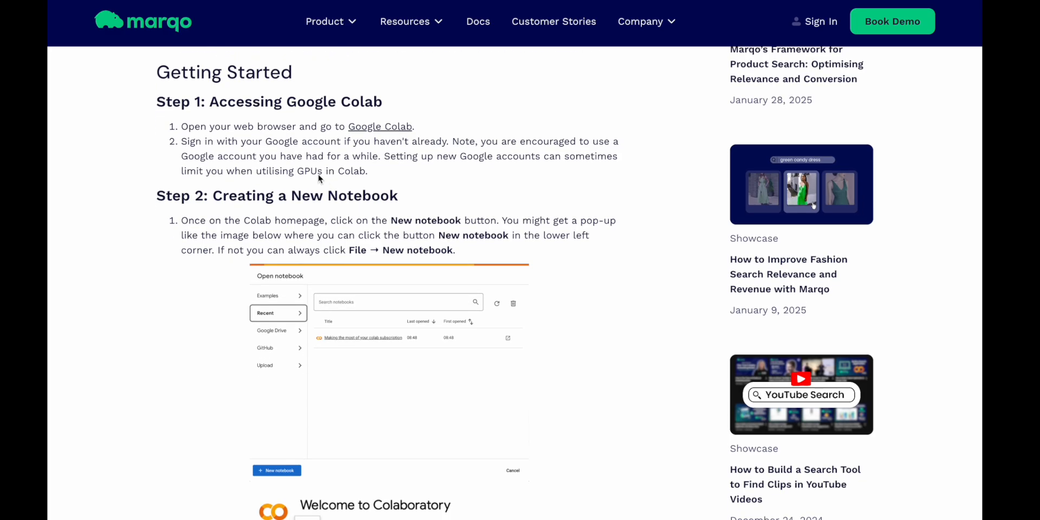
pyautogui.scroll(-3)
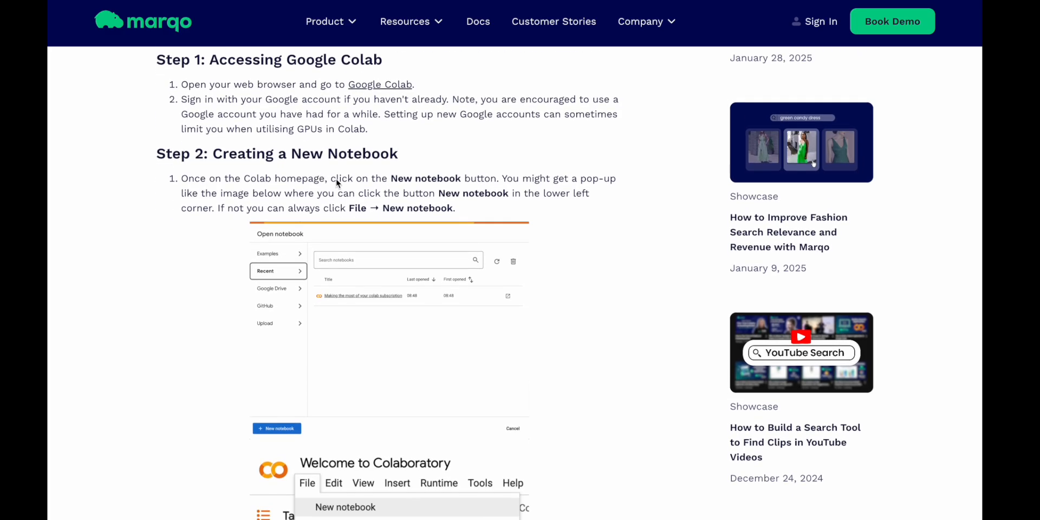
pyautogui.scroll(-3)
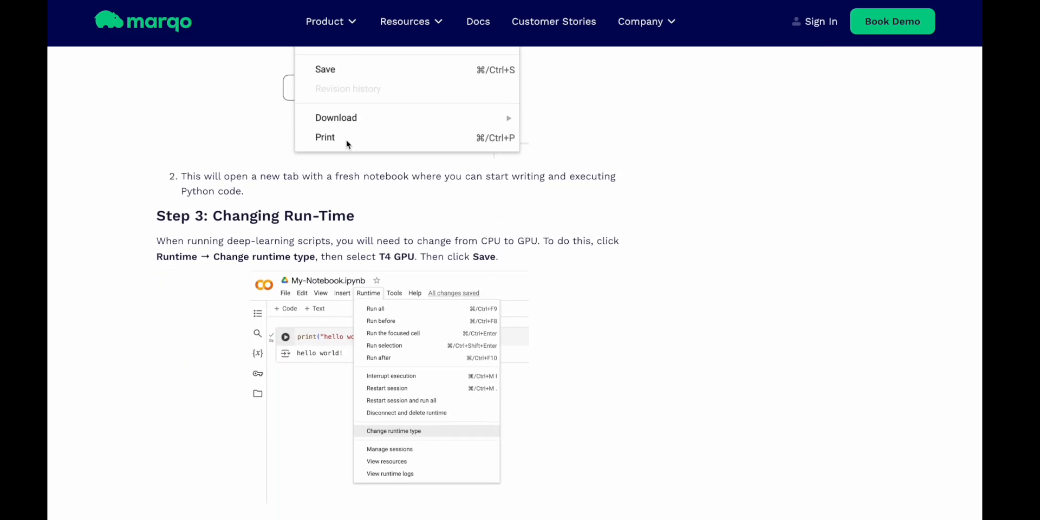
pyautogui.scroll(-3)
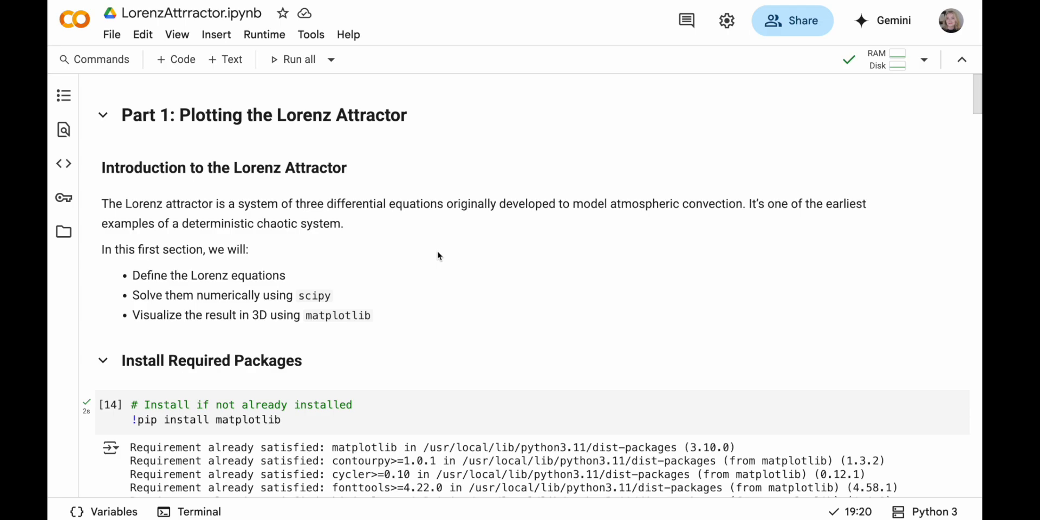
pyautogui.scroll(-3)
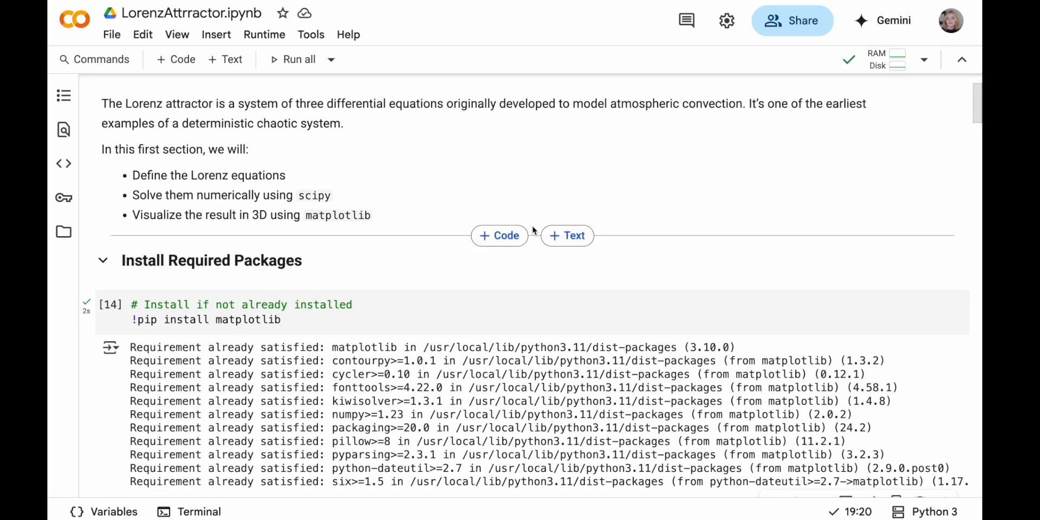
pyautogui.moveTo(482, 215)
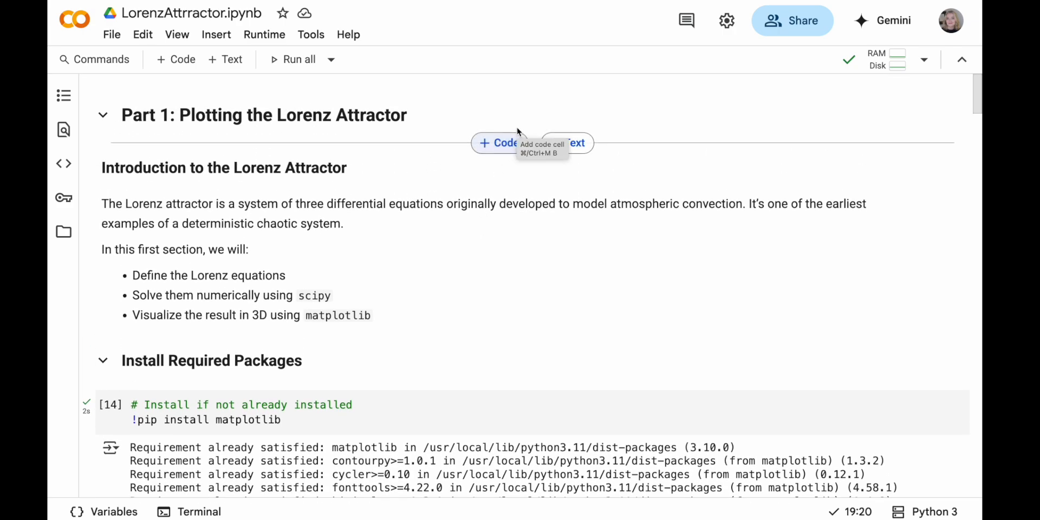
pyautogui.moveTo(383, 181)
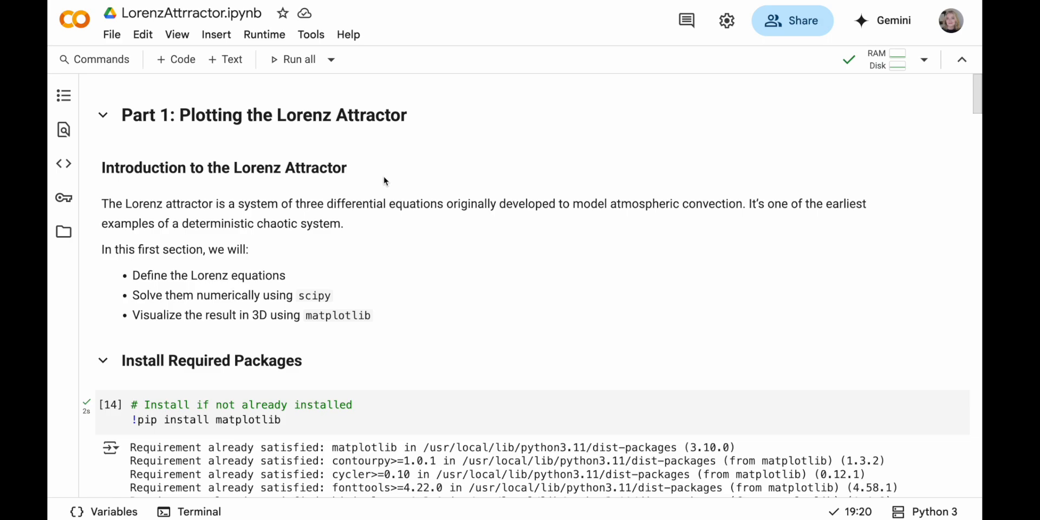
pyautogui.moveTo(218, 208)
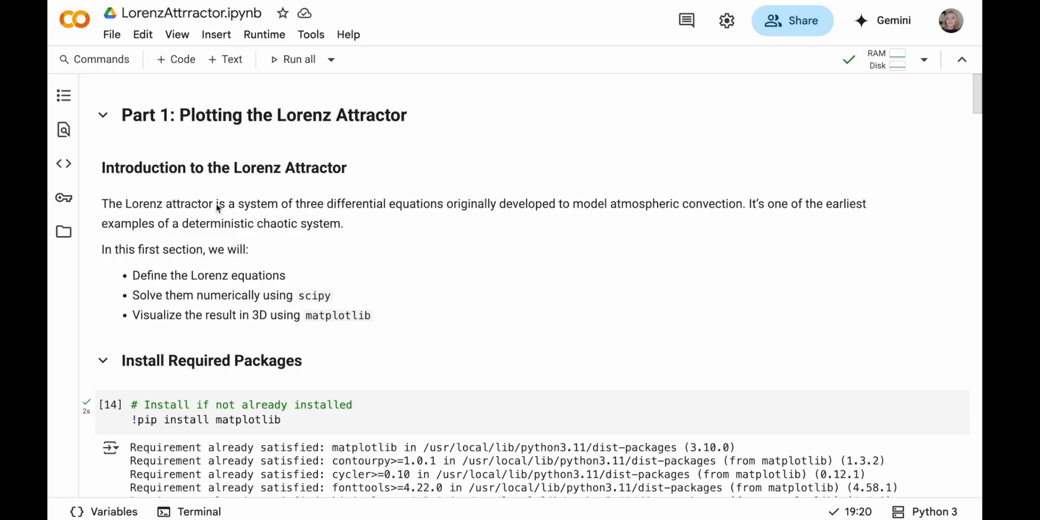
pyautogui.moveTo(217, 203); pyautogui.dragTo(384, 204)
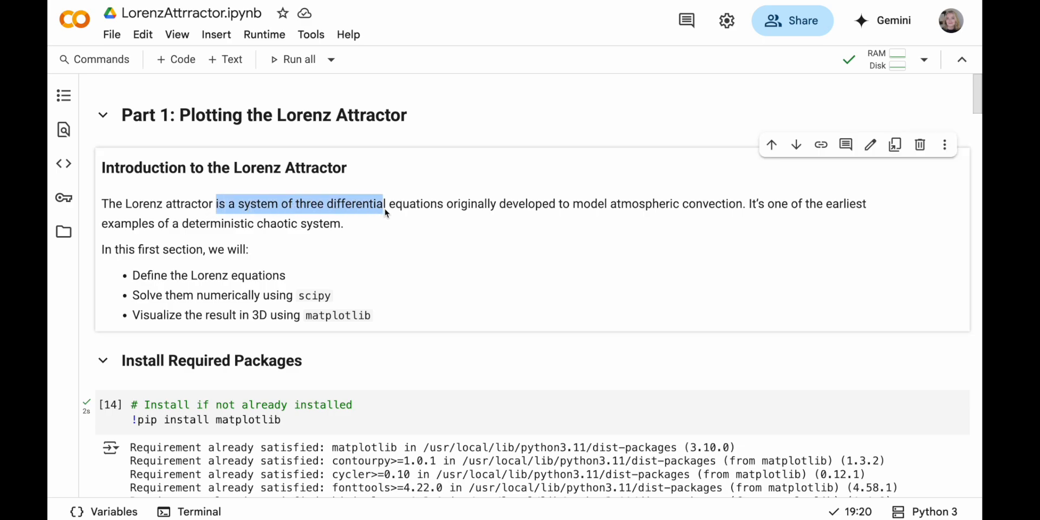
pyautogui.moveTo(383, 203); pyautogui.dragTo(591, 203)
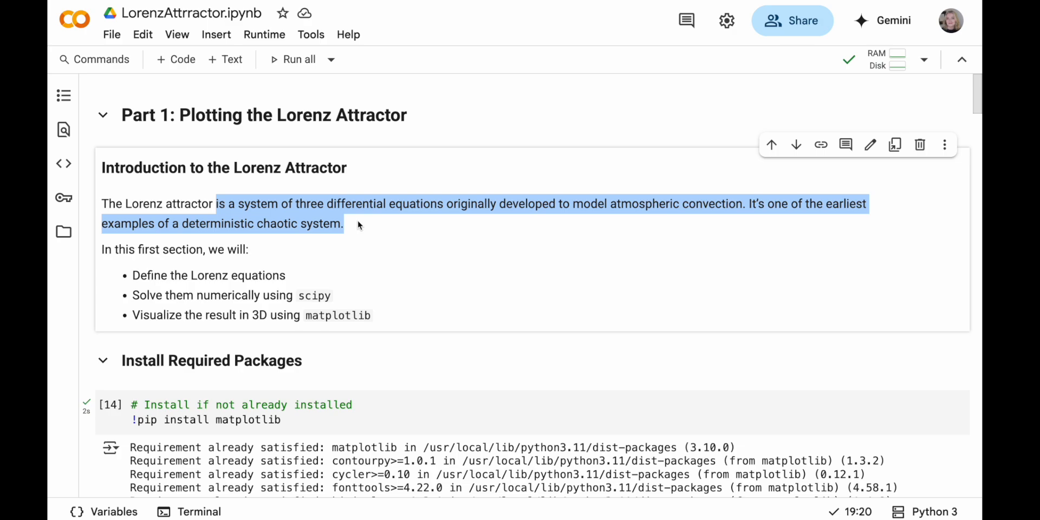
pyautogui.click(366, 229)
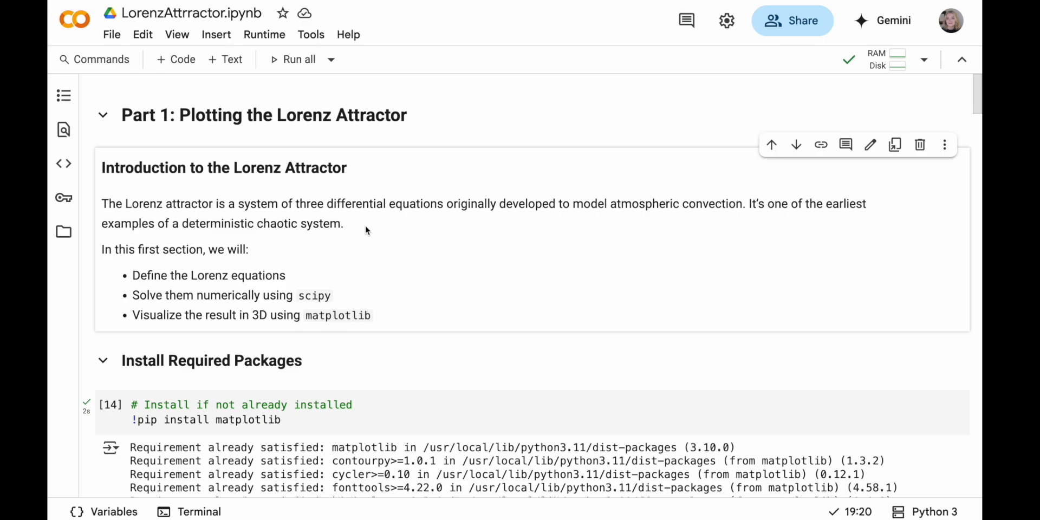
pyautogui.scroll(-3)
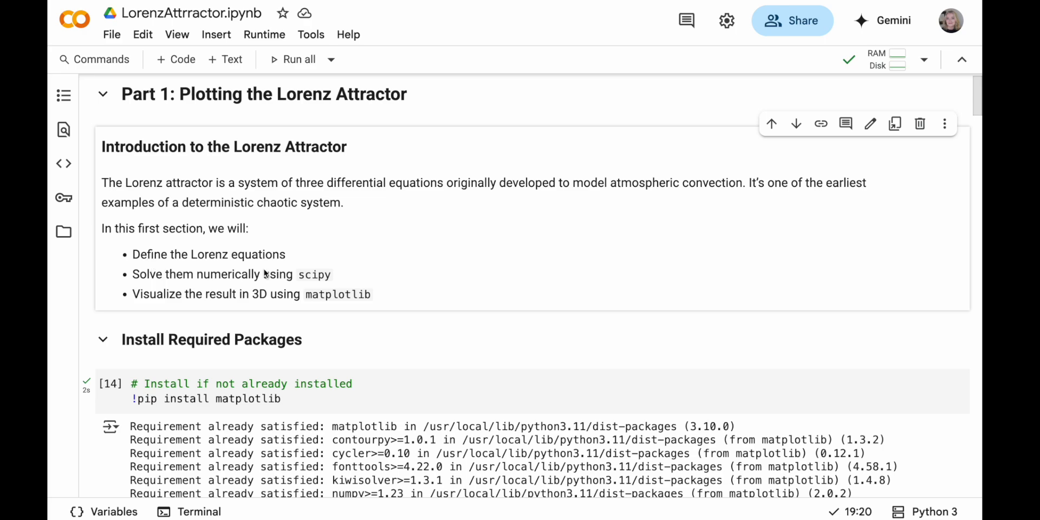
pyautogui.moveTo(304, 241)
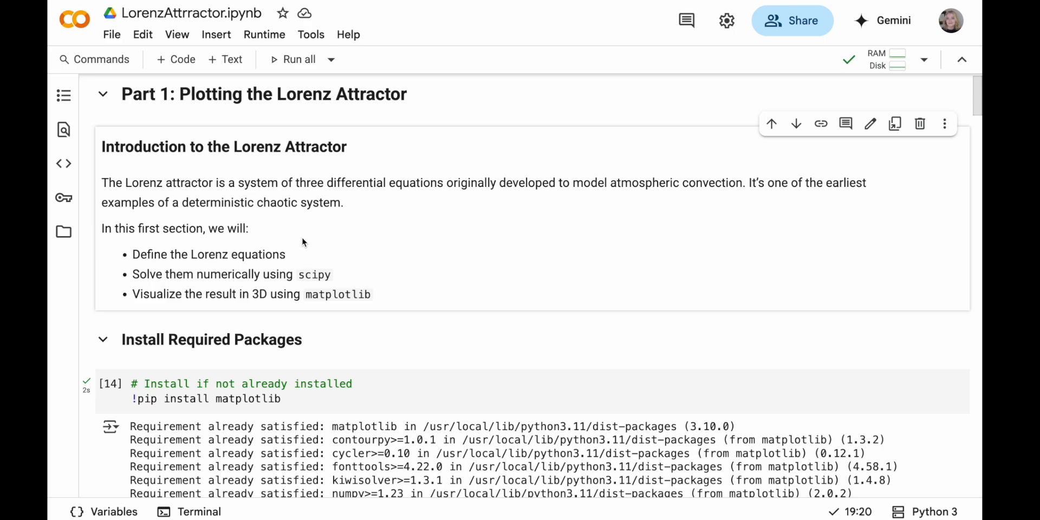
pyautogui.moveTo(312, 271)
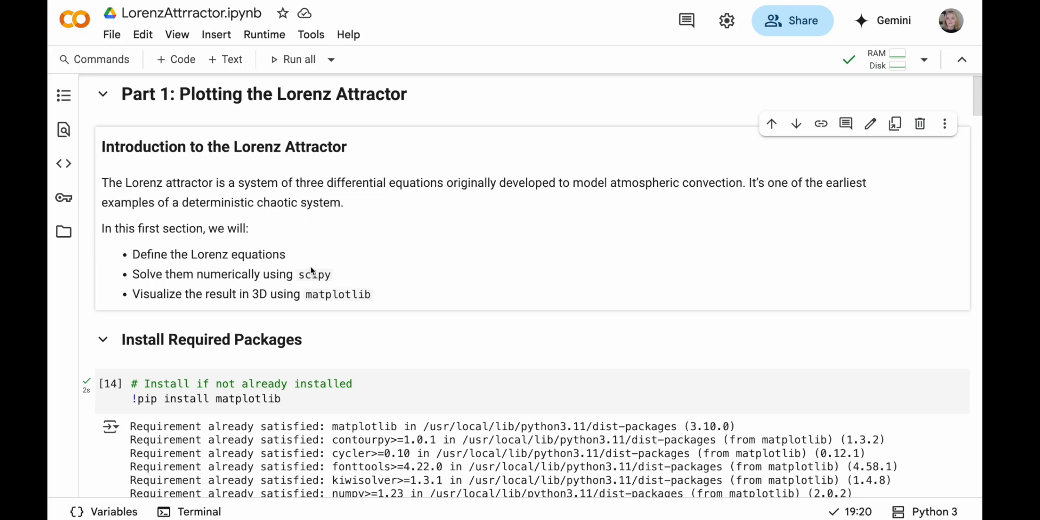
pyautogui.moveTo(316, 274)
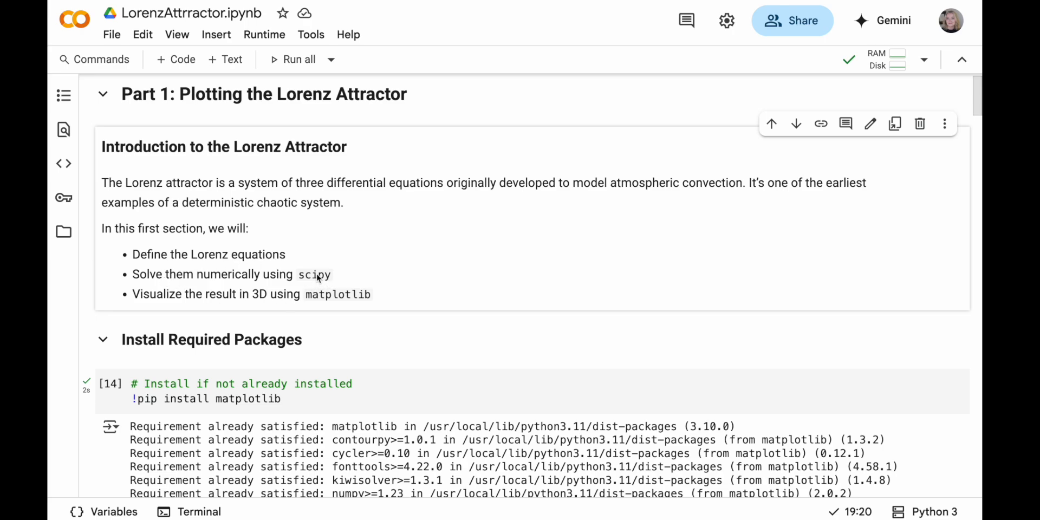
pyautogui.moveTo(372, 268)
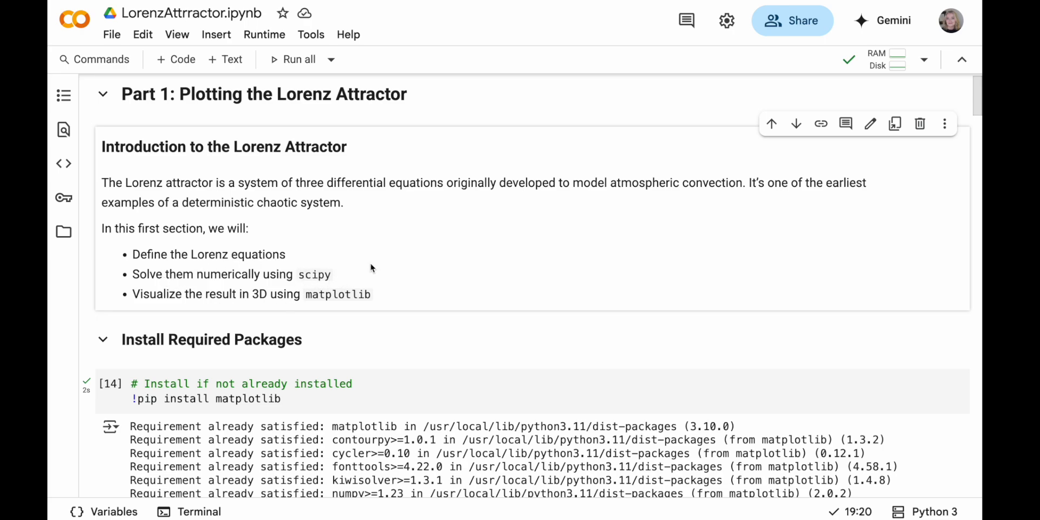
pyautogui.moveTo(243, 302)
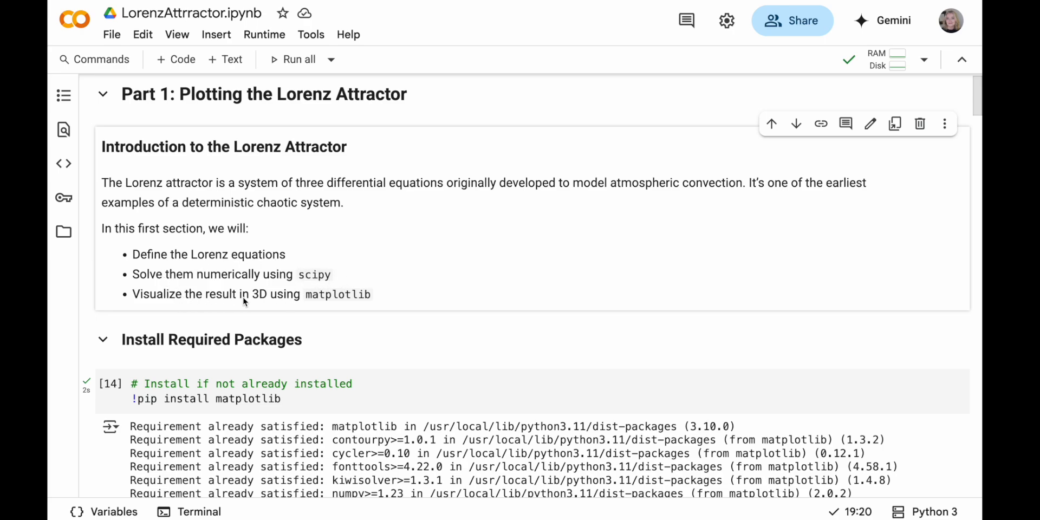
pyautogui.moveTo(343, 290)
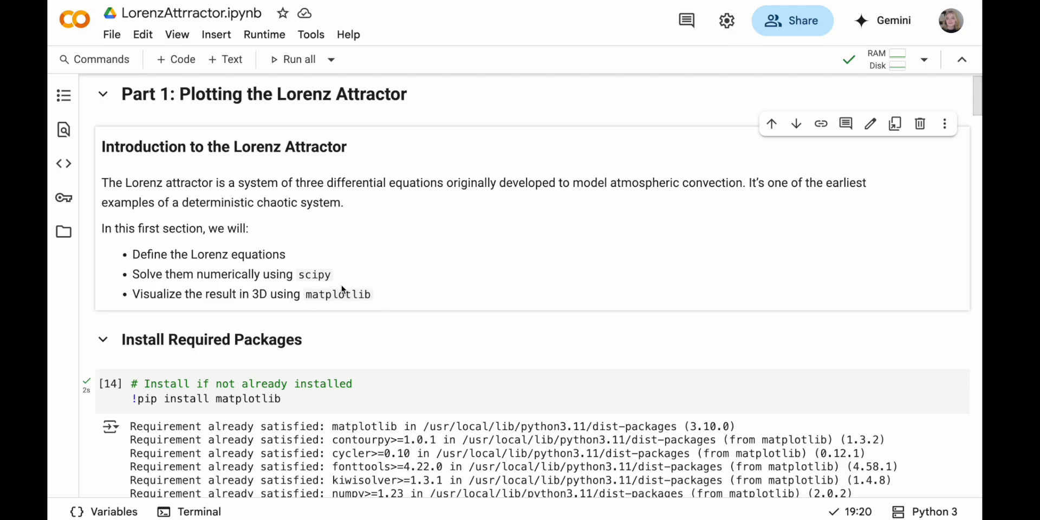
pyautogui.moveTo(441, 273)
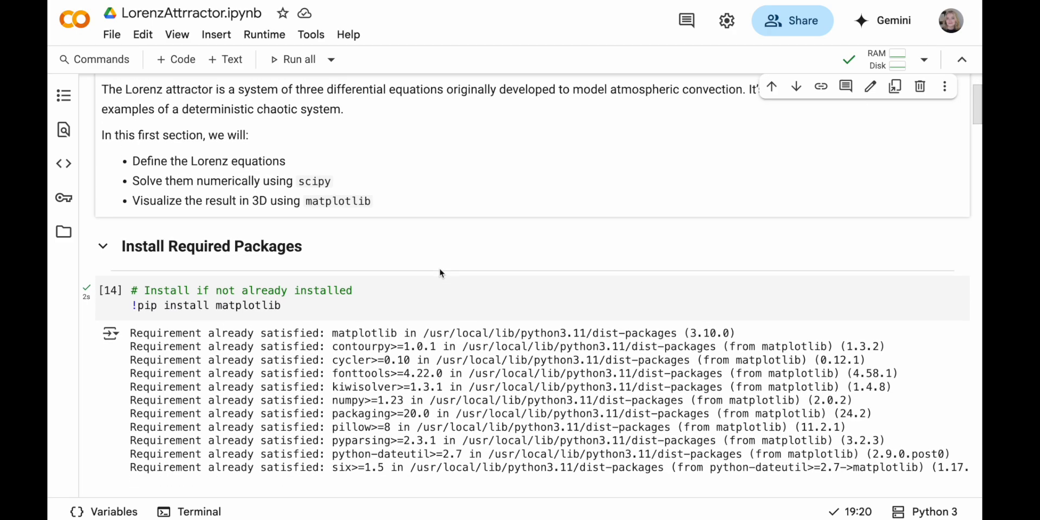
# Re-run the !pip install matplotlib cell and review its 'Requirement already satisfied' output
pyautogui.scroll(-3)
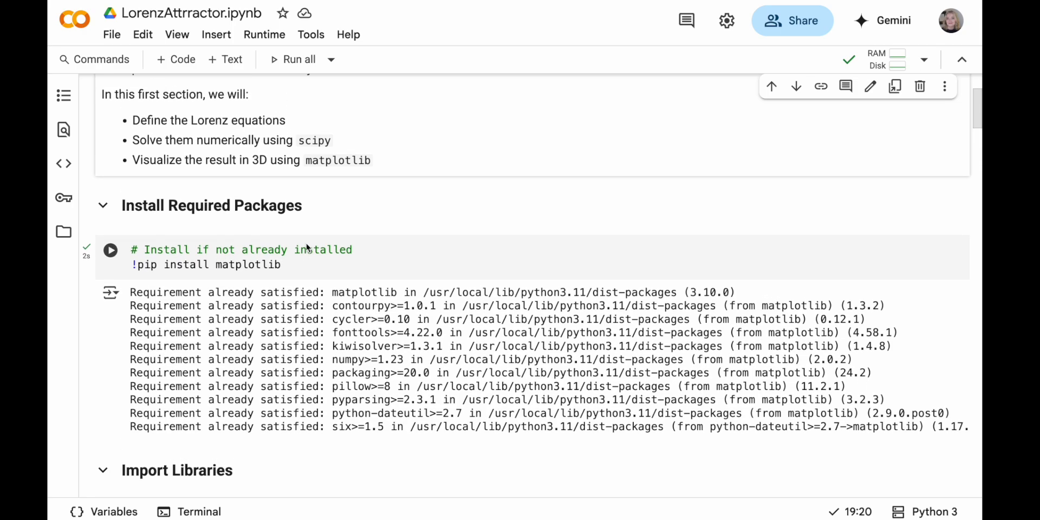
pyautogui.scroll(-3)
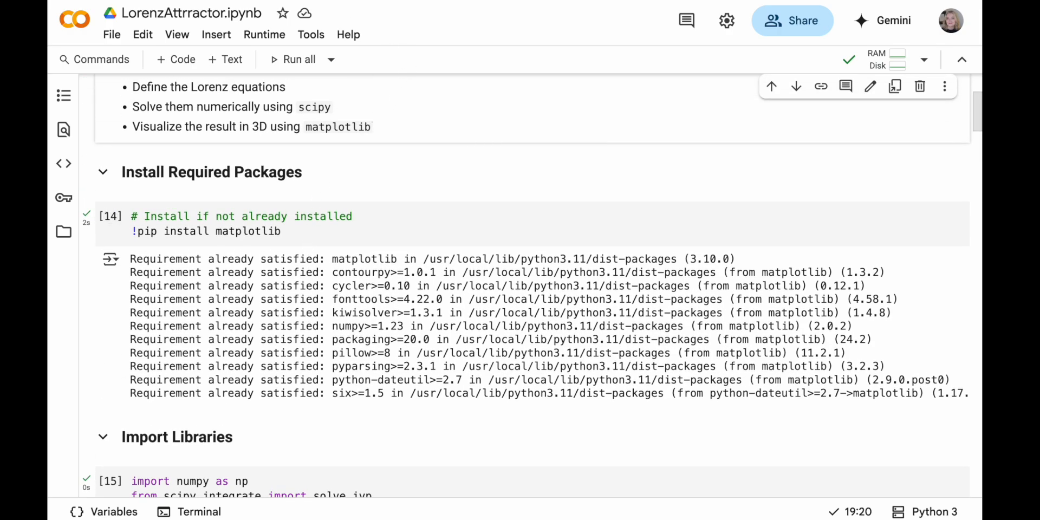
pyautogui.moveTo(375, 177)
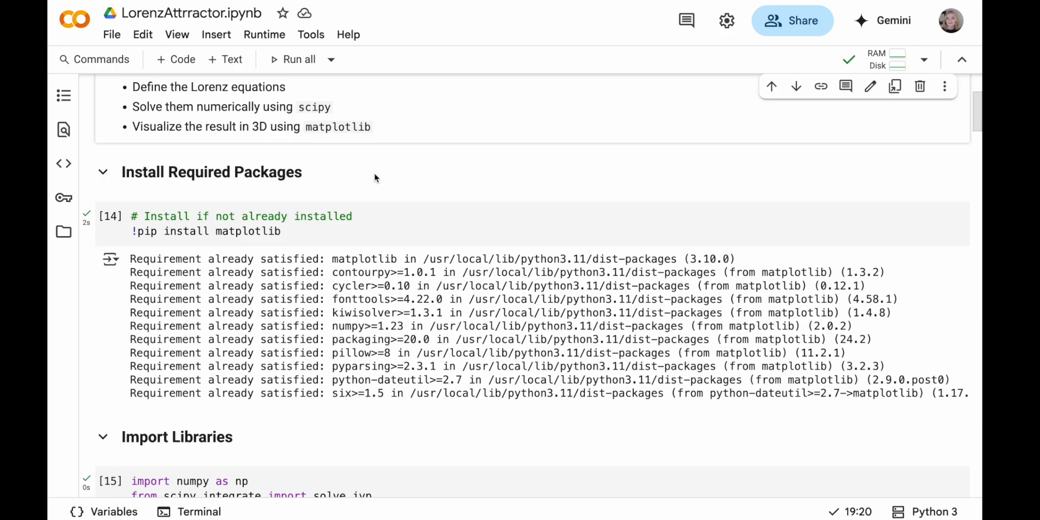
pyautogui.moveTo(302, 103)
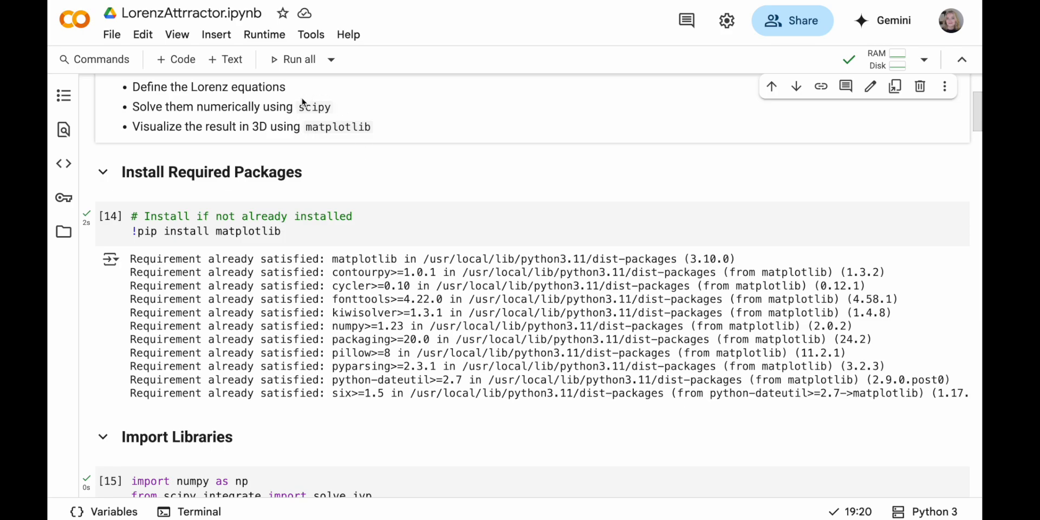
pyautogui.moveTo(325, 129)
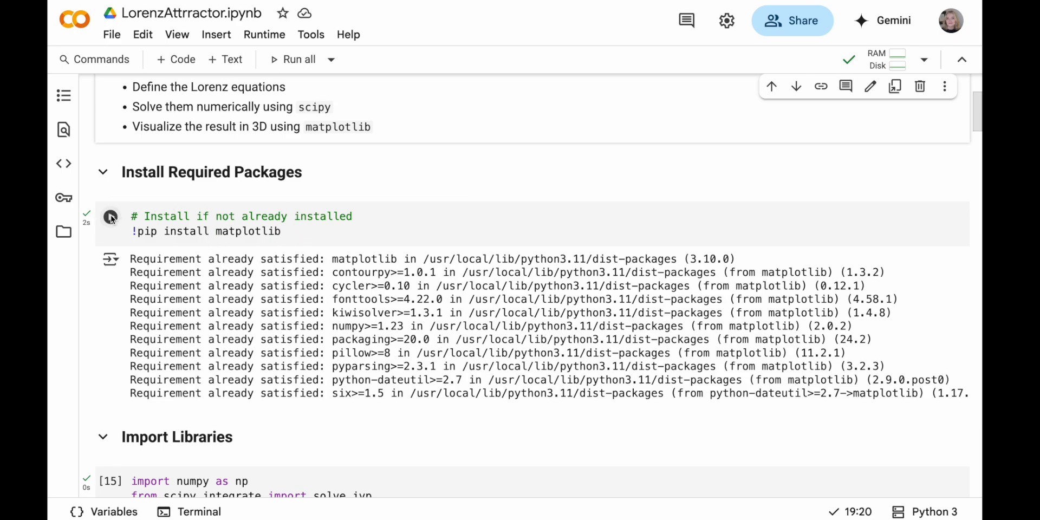
pyautogui.click(110, 217)
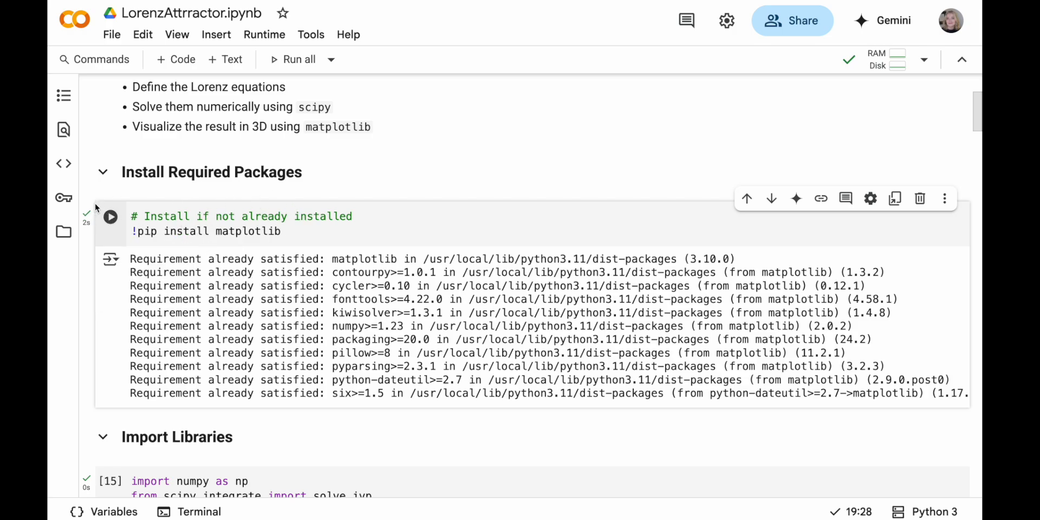
pyautogui.moveTo(126, 187)
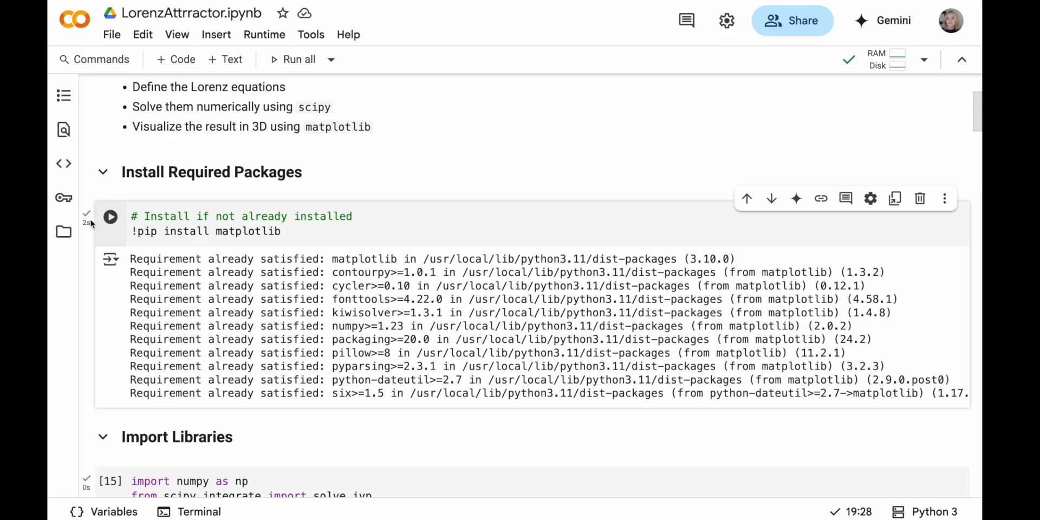
pyautogui.moveTo(319, 305)
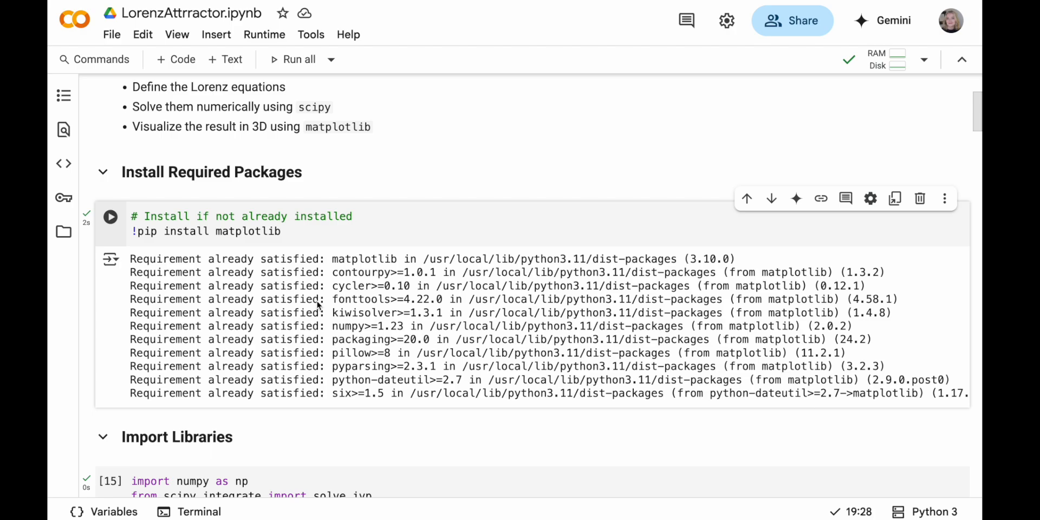
pyautogui.scroll(-3)
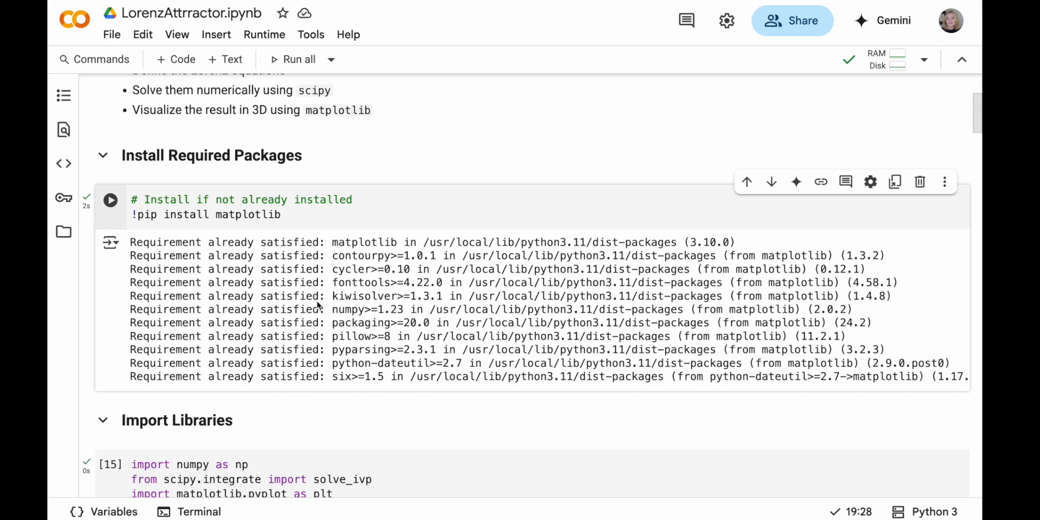
pyautogui.scroll(-3)
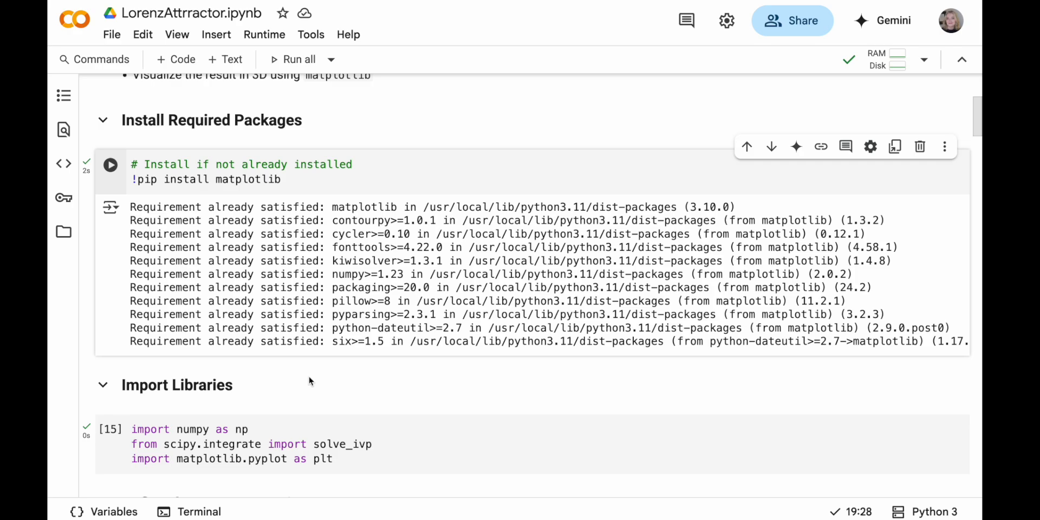
pyautogui.scroll(-3)
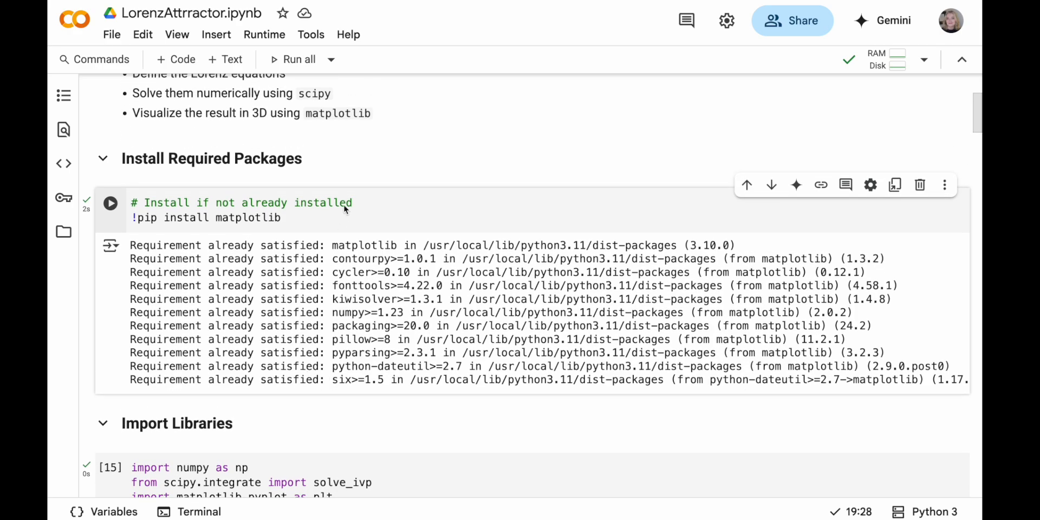
# Collapse the install cell's output via Show/hide output, leaving only the pip install code
pyautogui.click(110, 246)
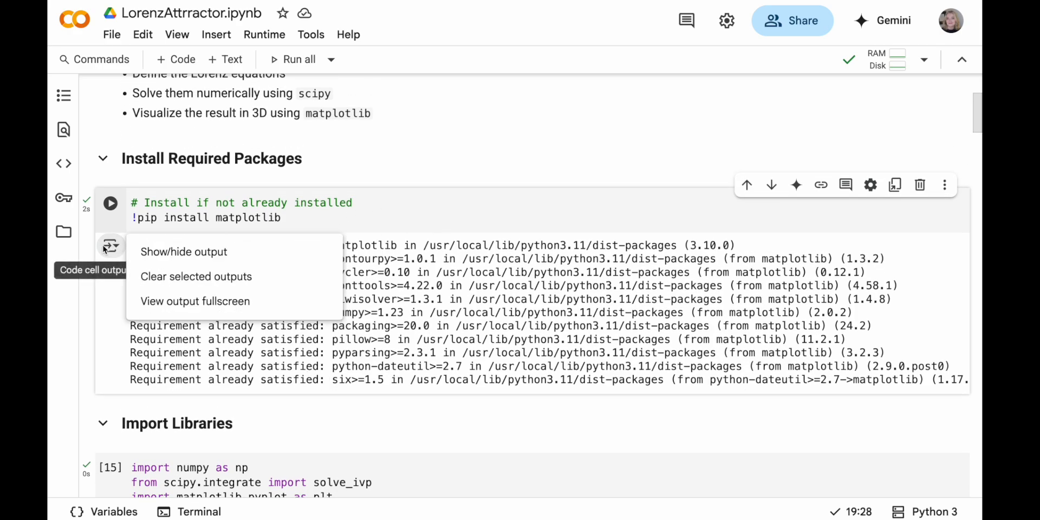
pyautogui.click(185, 252)
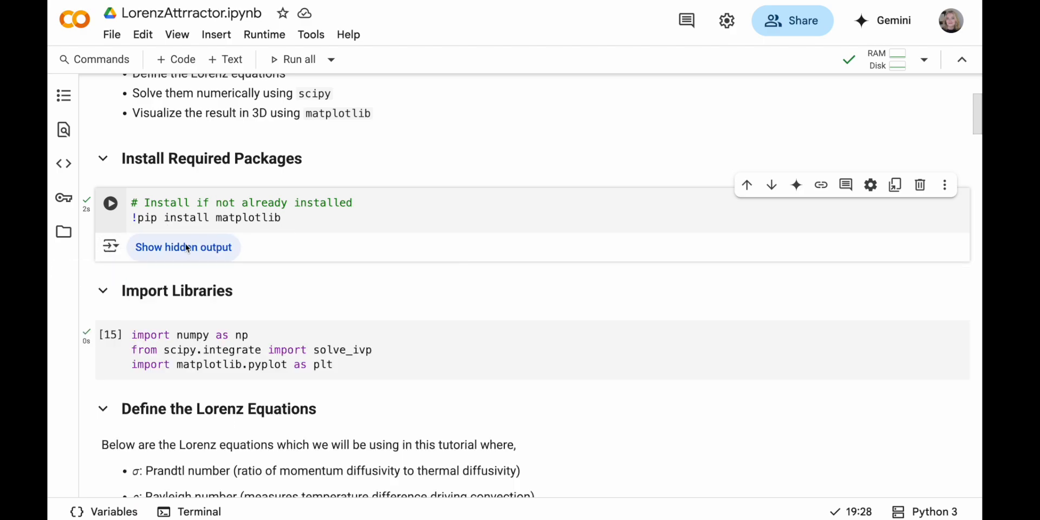
pyautogui.click(183, 247)
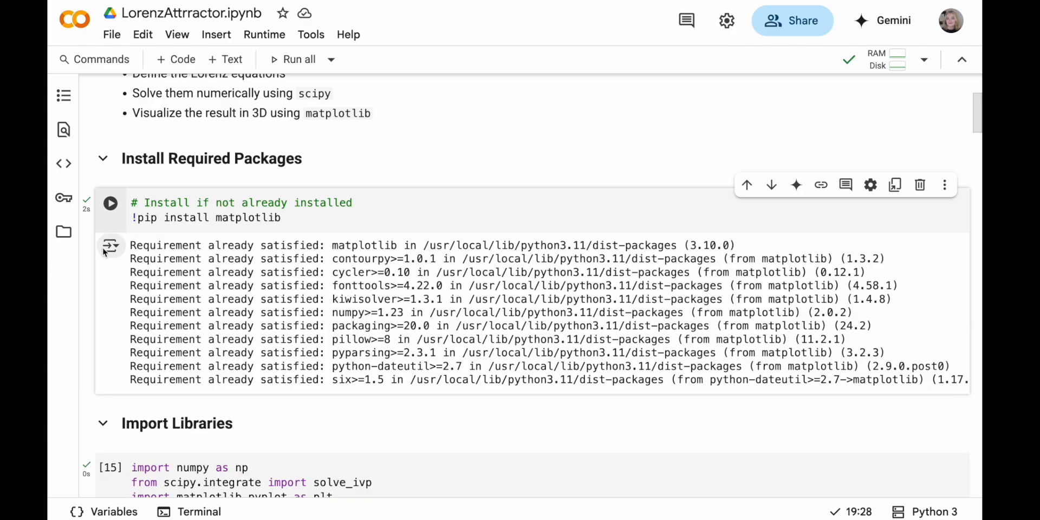
pyautogui.click(110, 245)
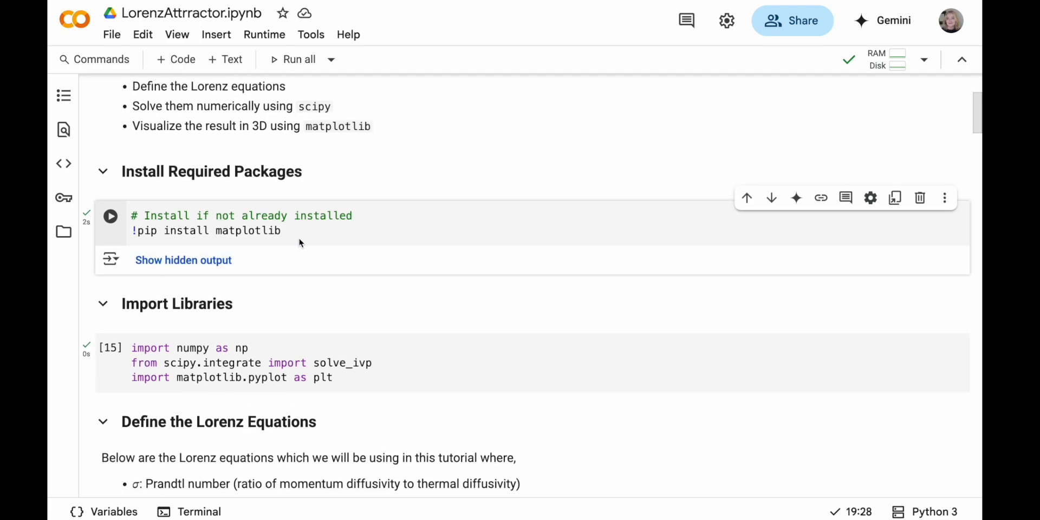
pyautogui.scroll(-3)
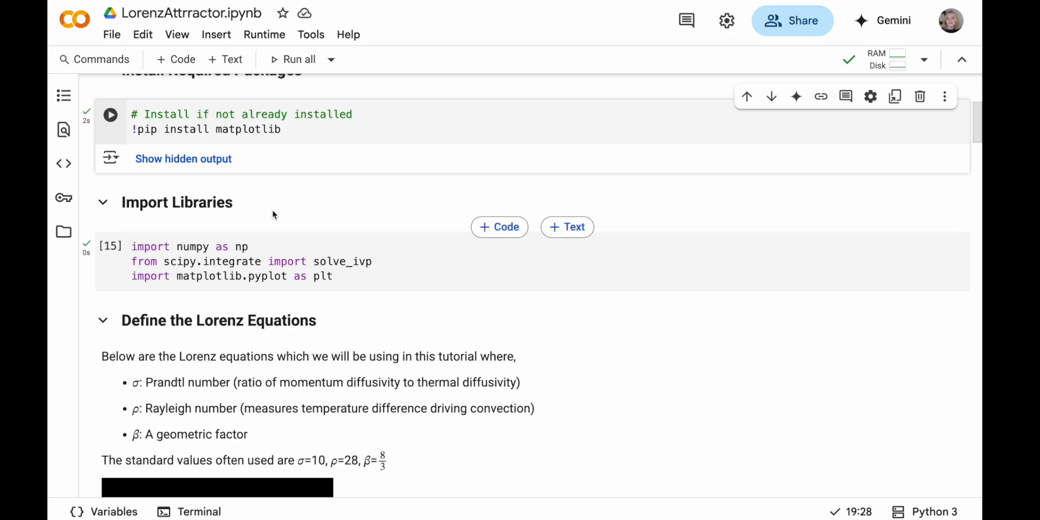
pyautogui.moveTo(306, 204)
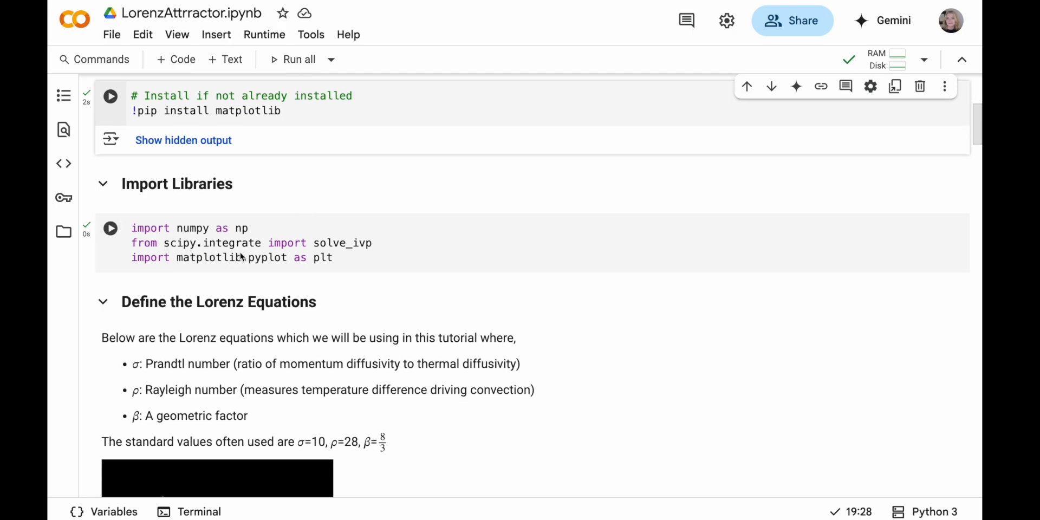
pyautogui.doubleClick(346, 243)
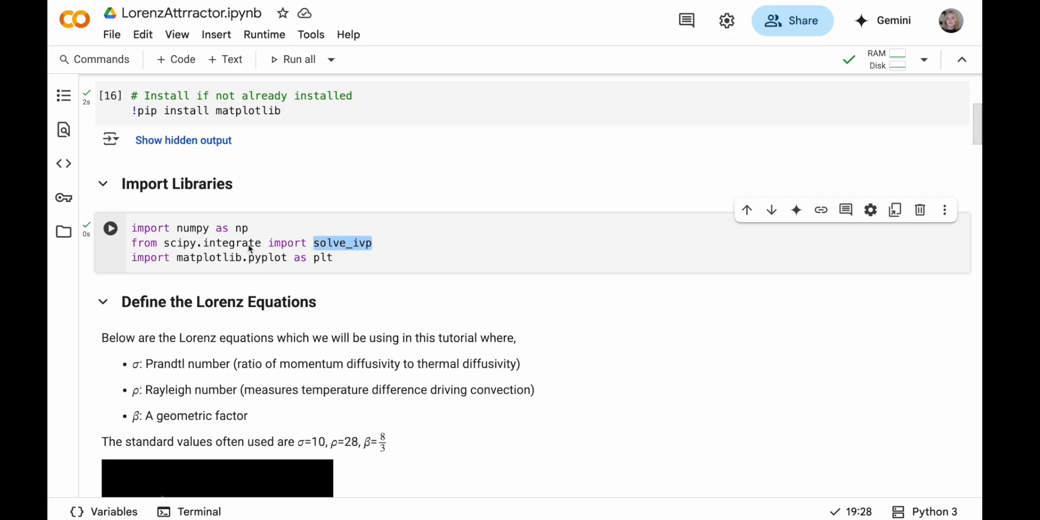
pyautogui.moveTo(344, 238)
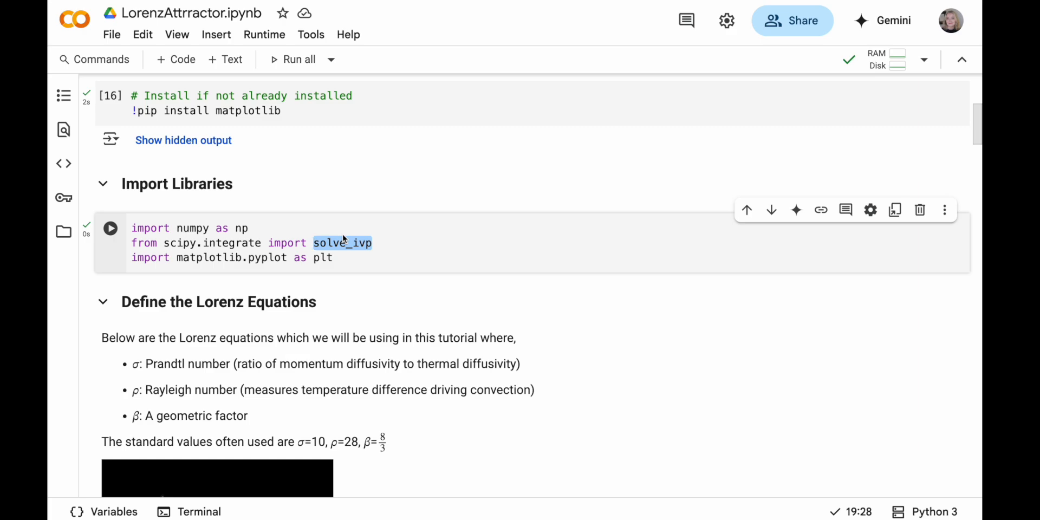
pyautogui.moveTo(335, 267)
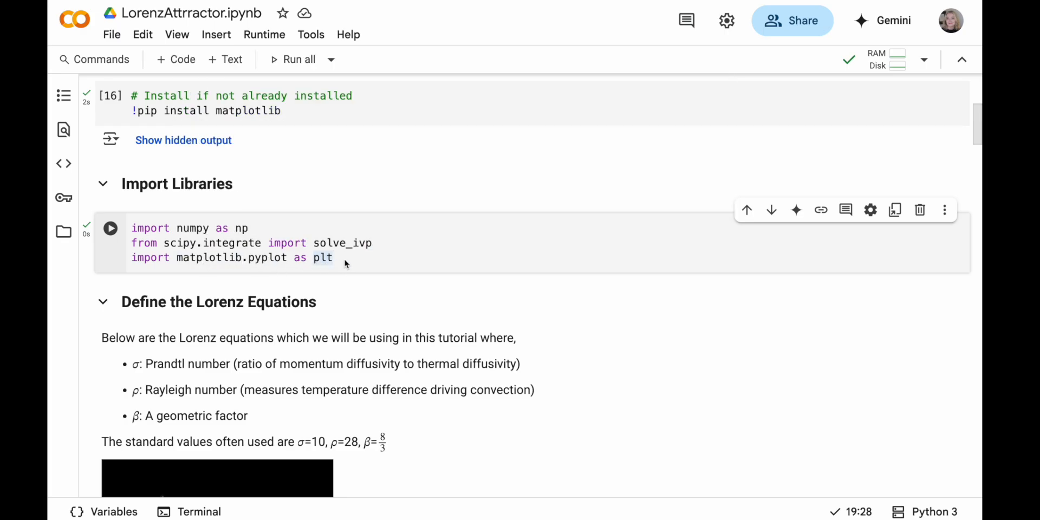
pyautogui.click(332, 258)
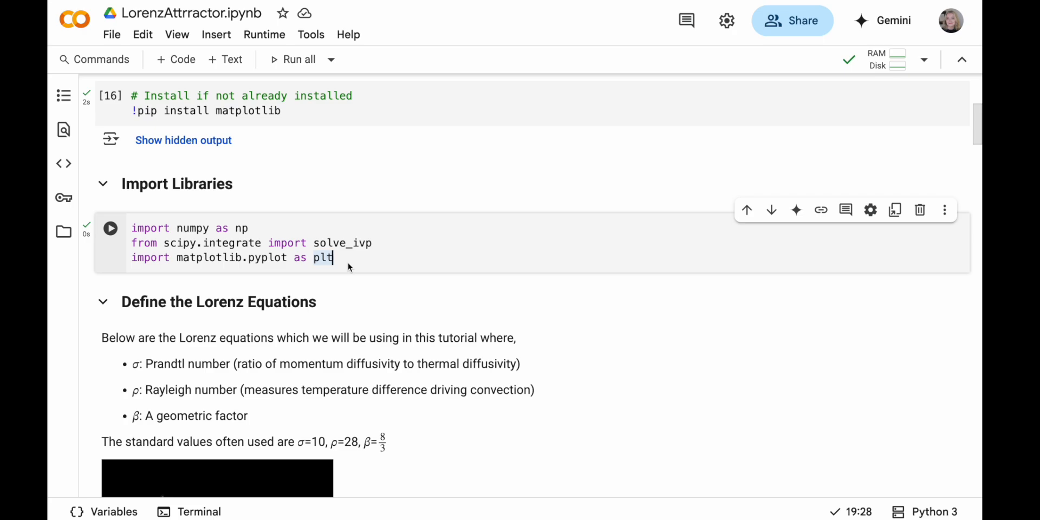
pyautogui.moveTo(371, 270)
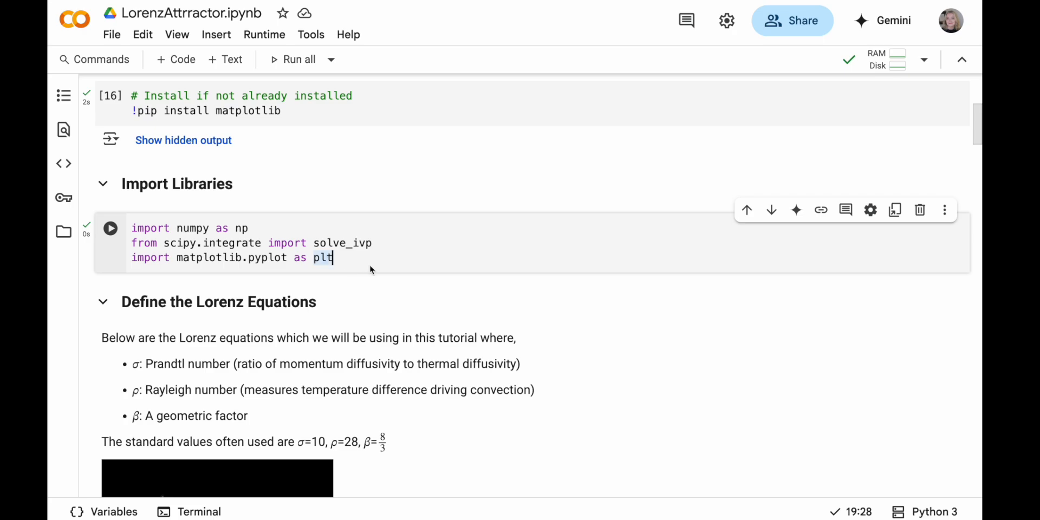
pyautogui.scroll(-3)
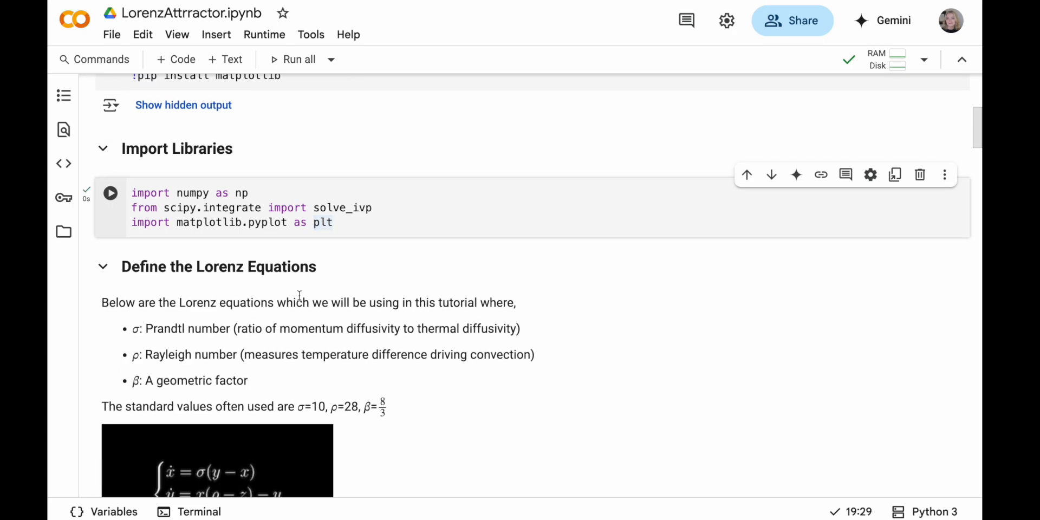
pyautogui.scroll(-3)
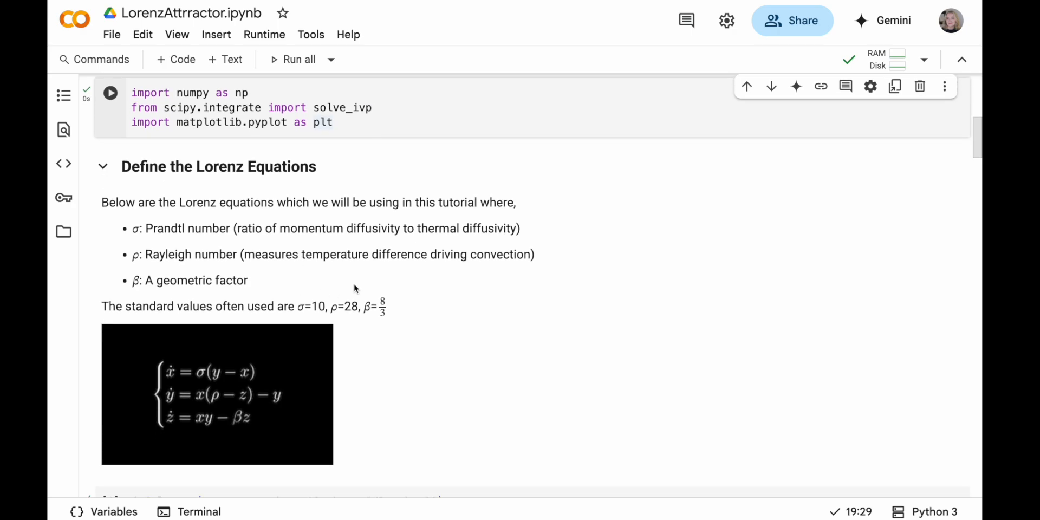
pyautogui.scroll(-3)
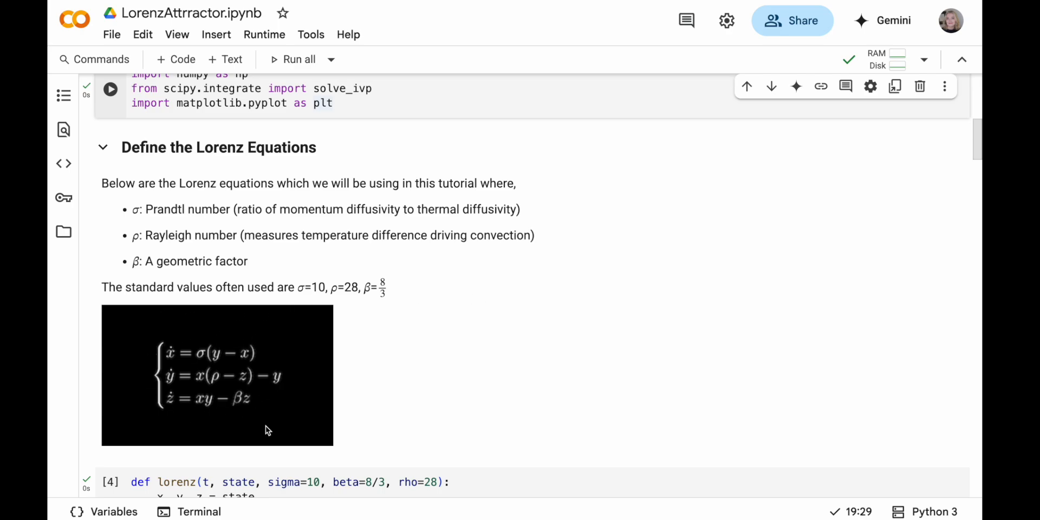
pyautogui.moveTo(293, 365)
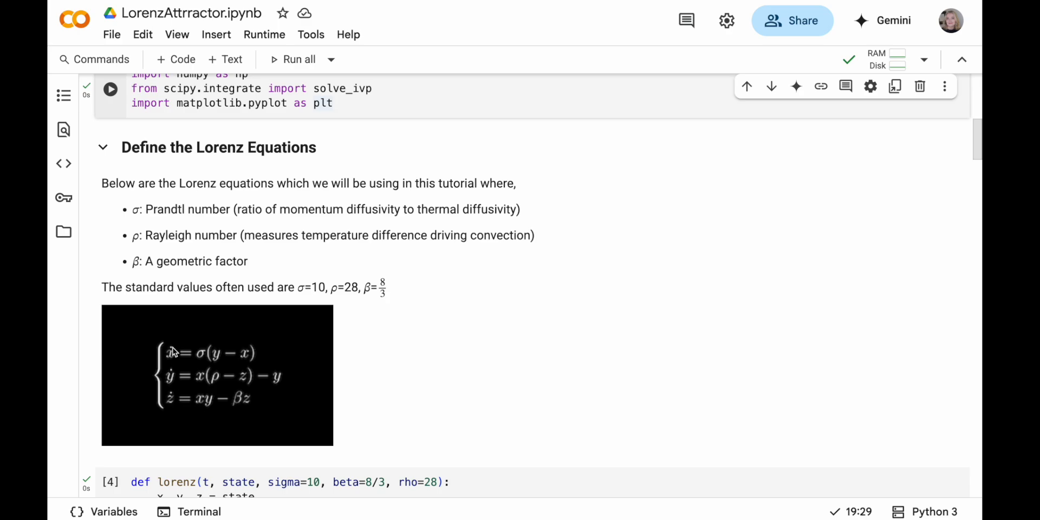
pyautogui.moveTo(304, 341)
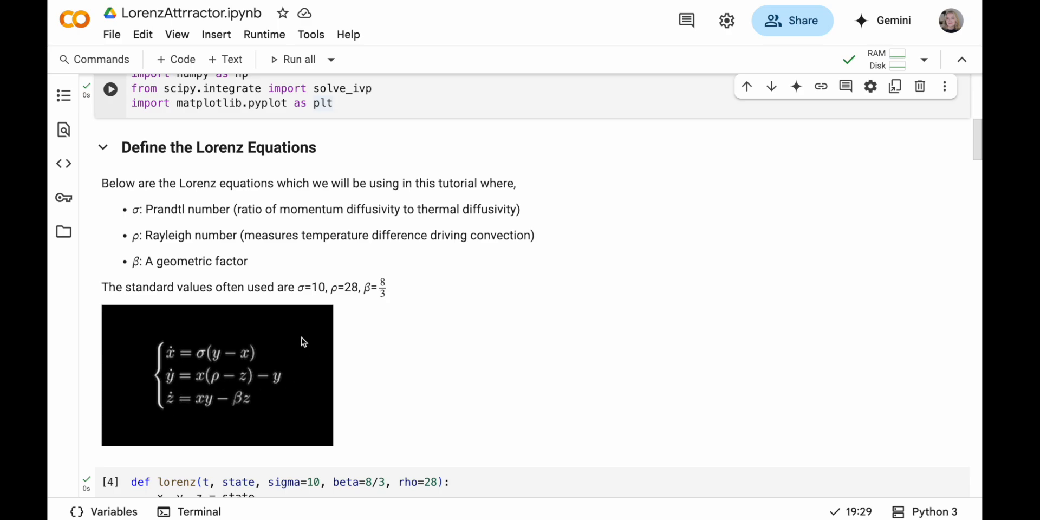
pyautogui.moveTo(174, 376)
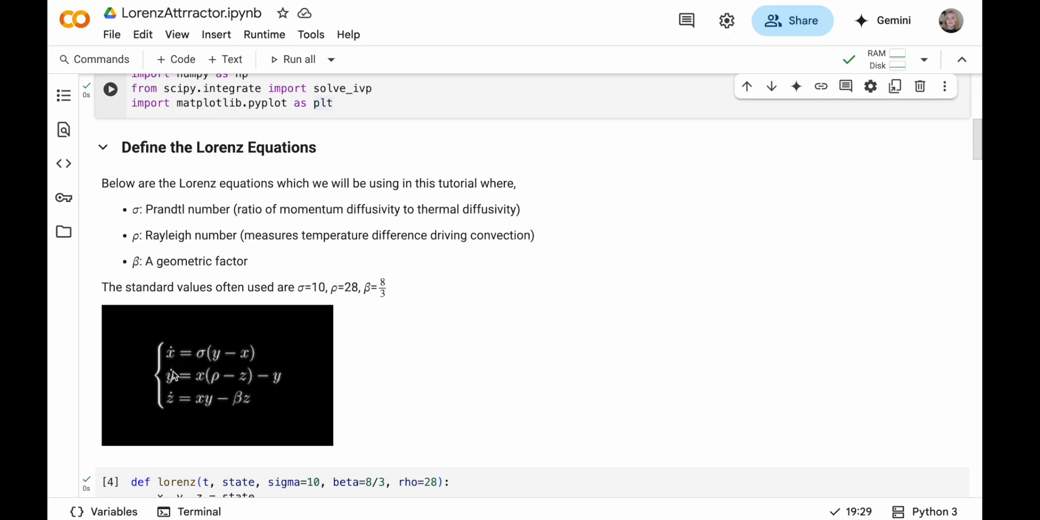
pyautogui.moveTo(173, 367)
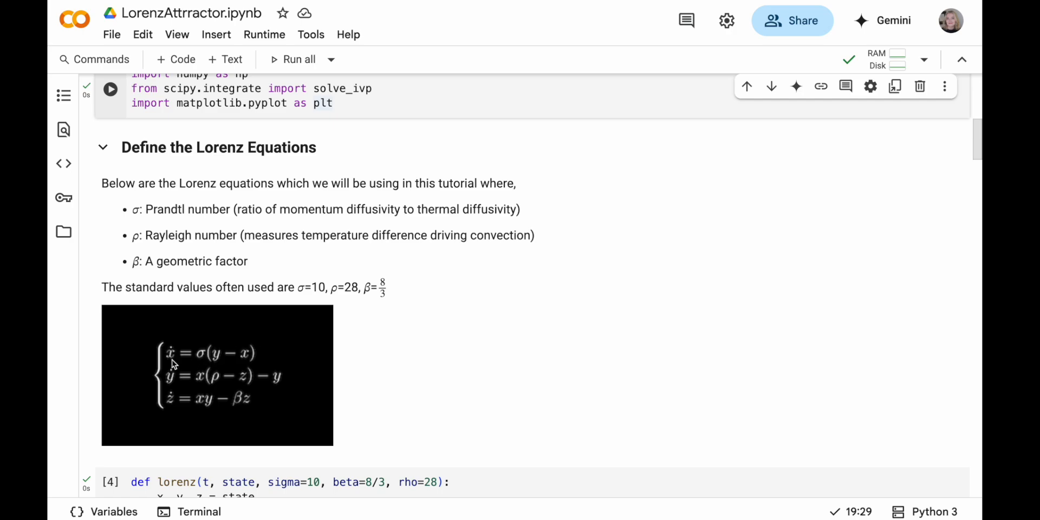
pyautogui.moveTo(193, 348)
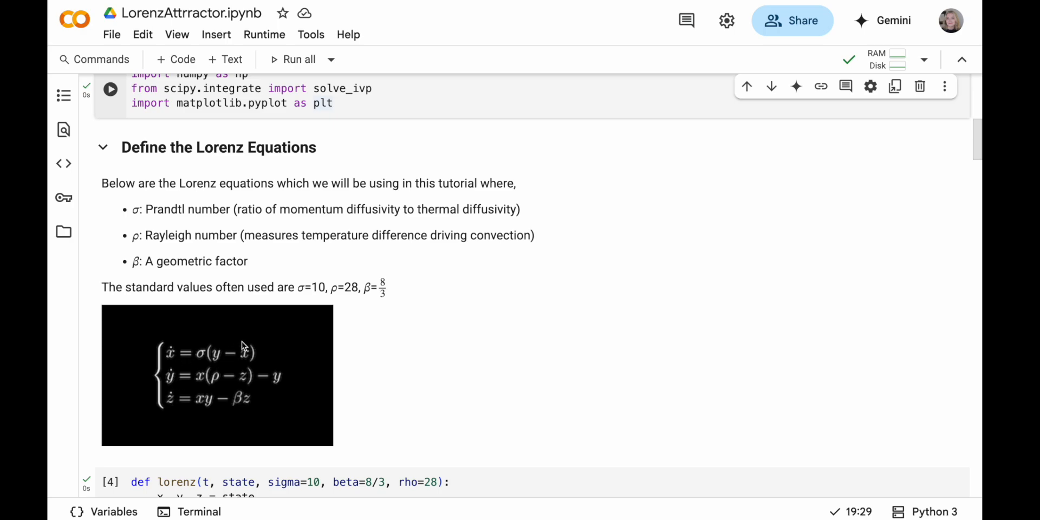
pyautogui.moveTo(172, 404)
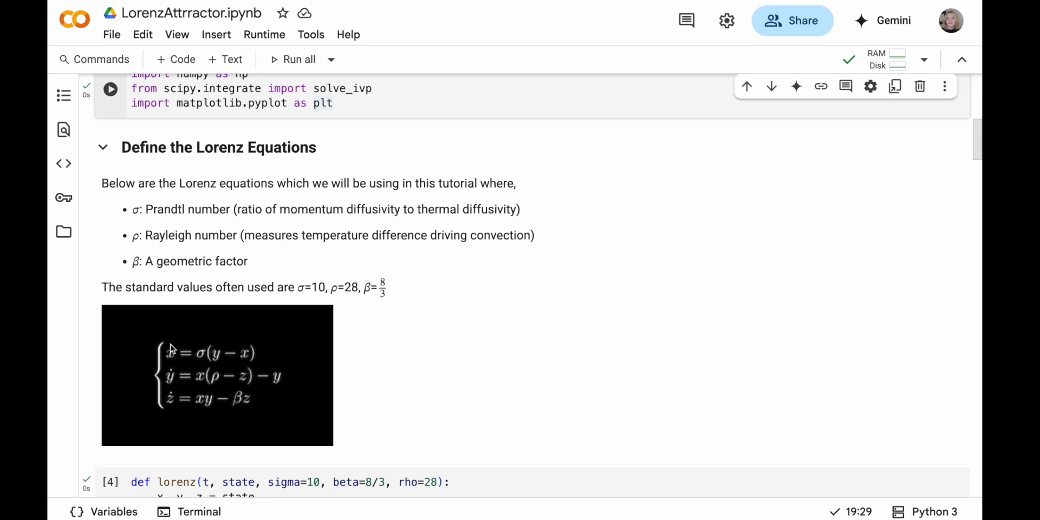
pyautogui.moveTo(445, 344)
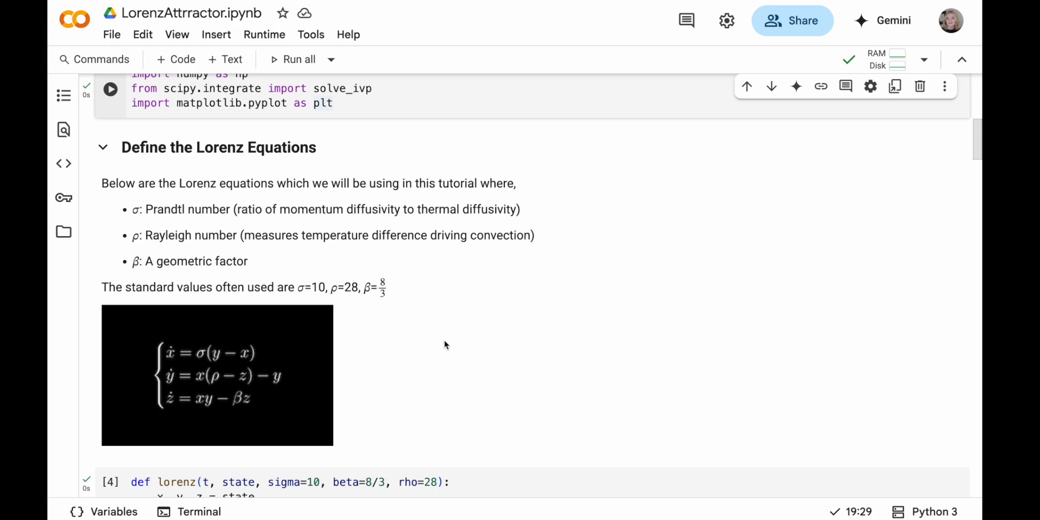
pyautogui.moveTo(307, 335)
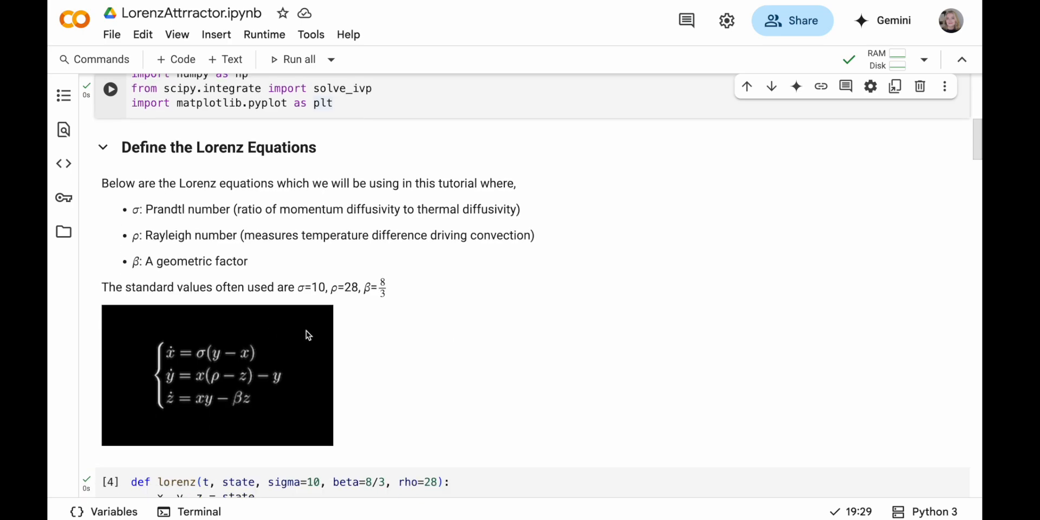
pyautogui.moveTo(171, 405)
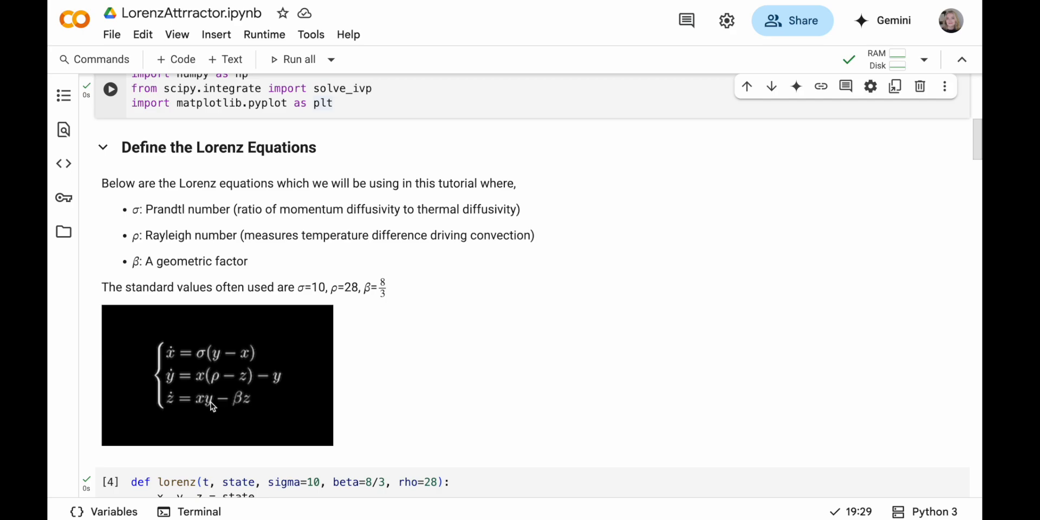
pyautogui.moveTo(395, 352)
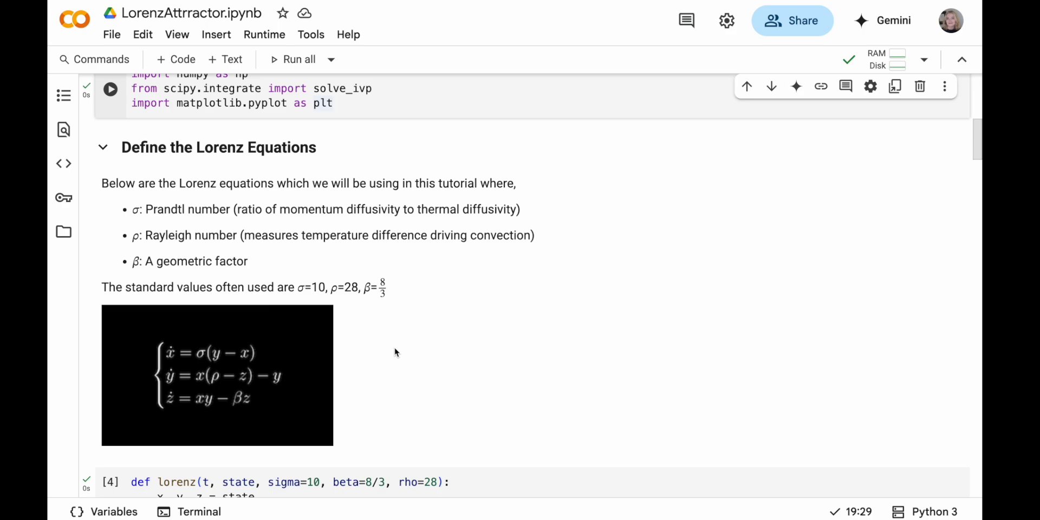
pyautogui.moveTo(208, 356)
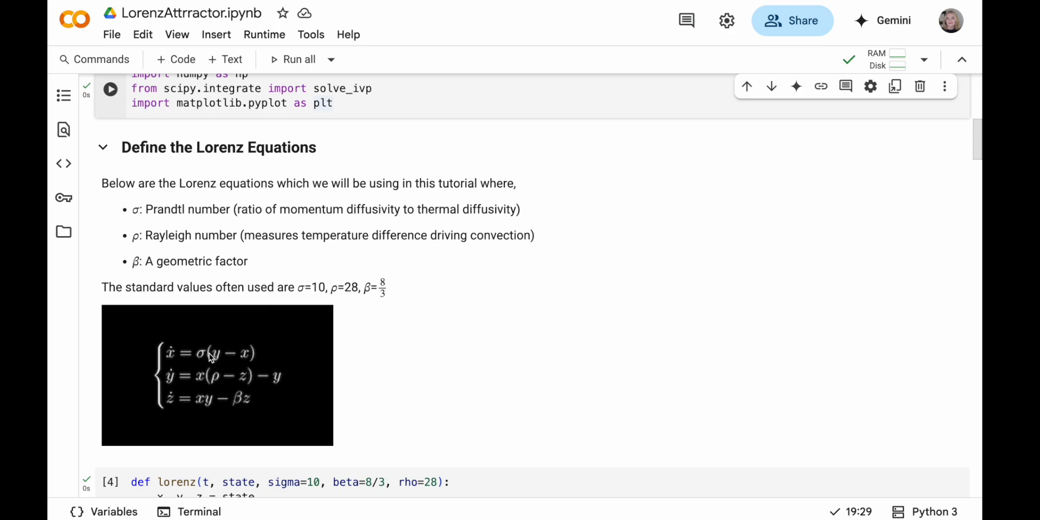
pyautogui.moveTo(188, 223)
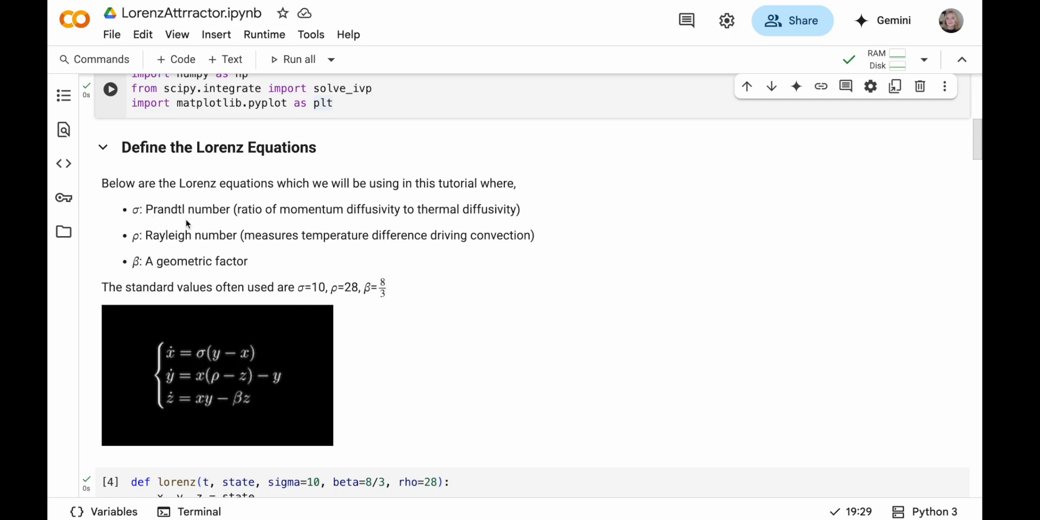
pyautogui.moveTo(340, 216)
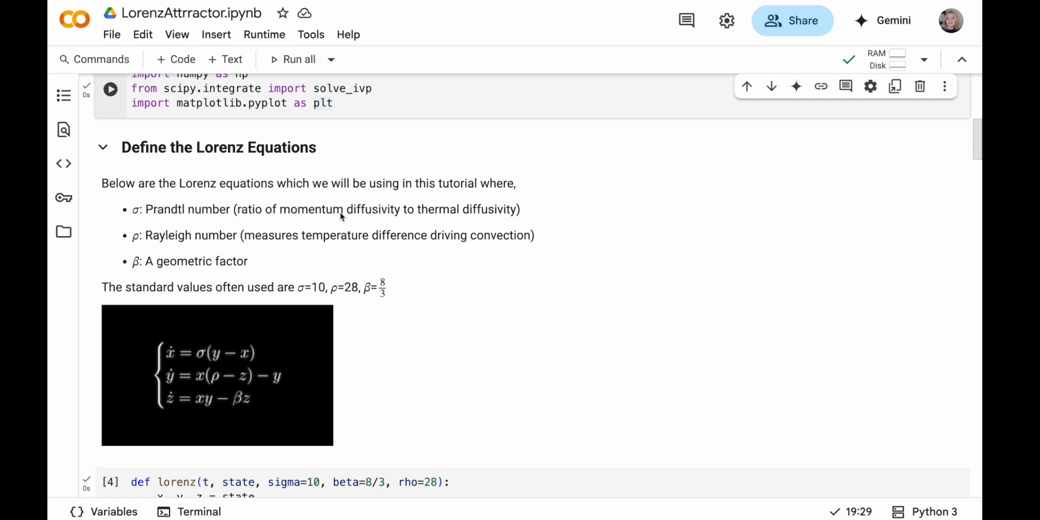
pyautogui.moveTo(490, 220)
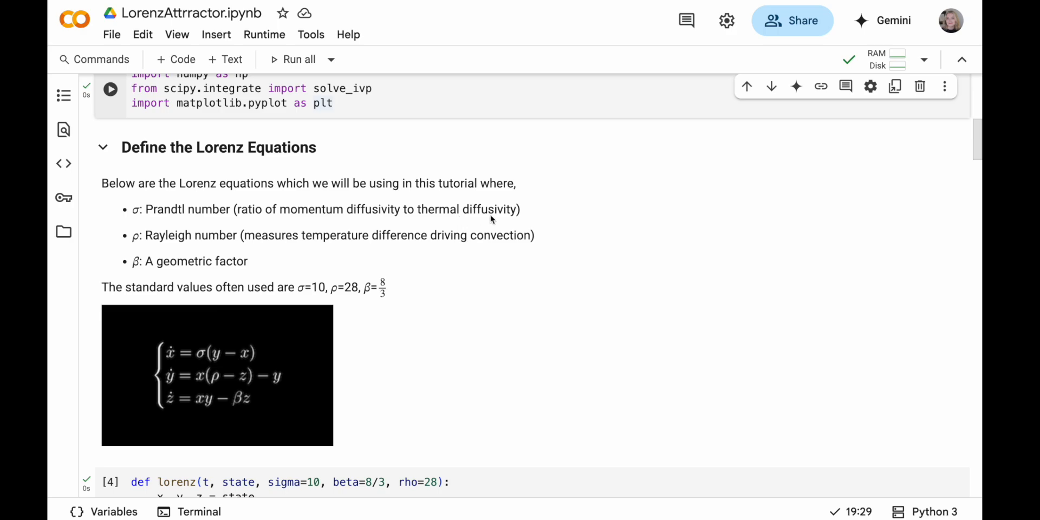
pyautogui.moveTo(341, 235)
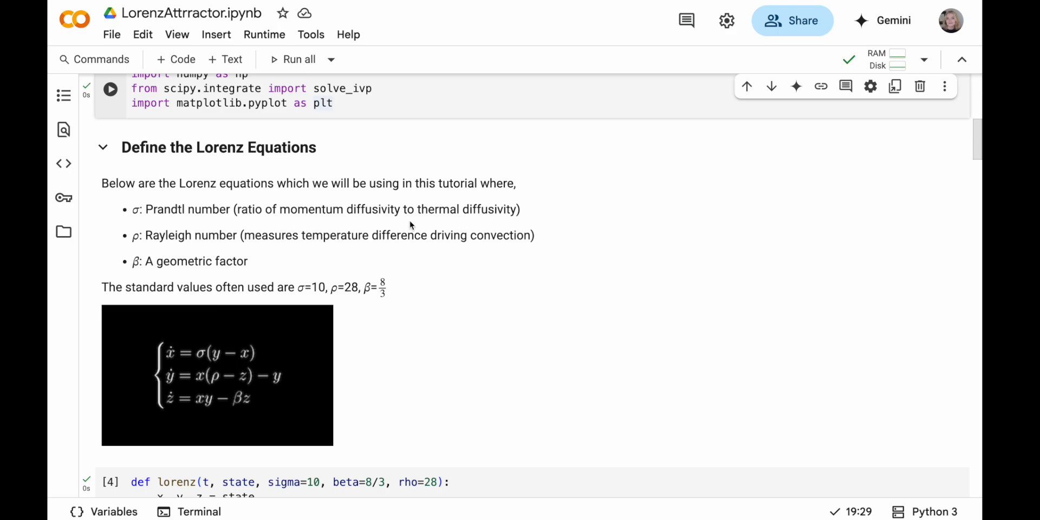
pyautogui.moveTo(138, 246)
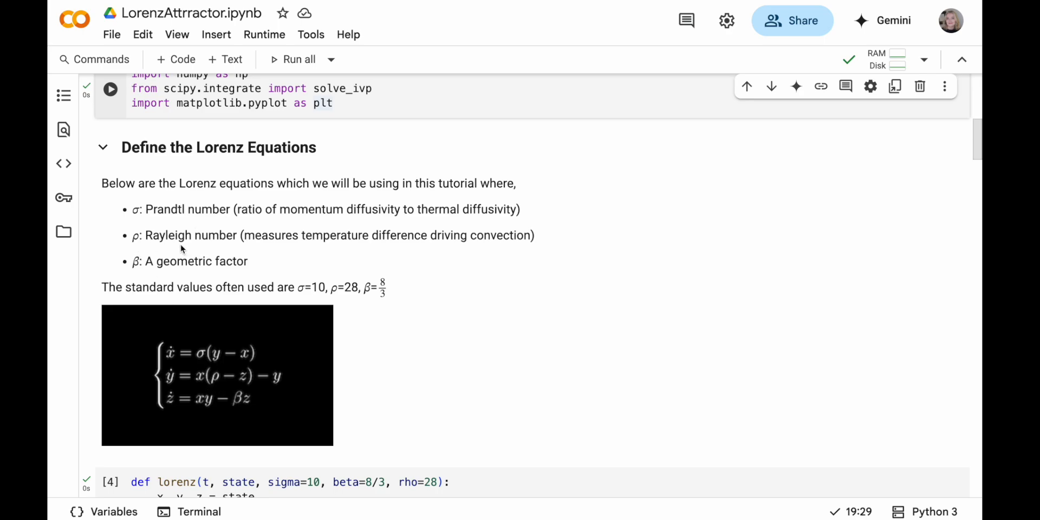
pyautogui.moveTo(460, 246)
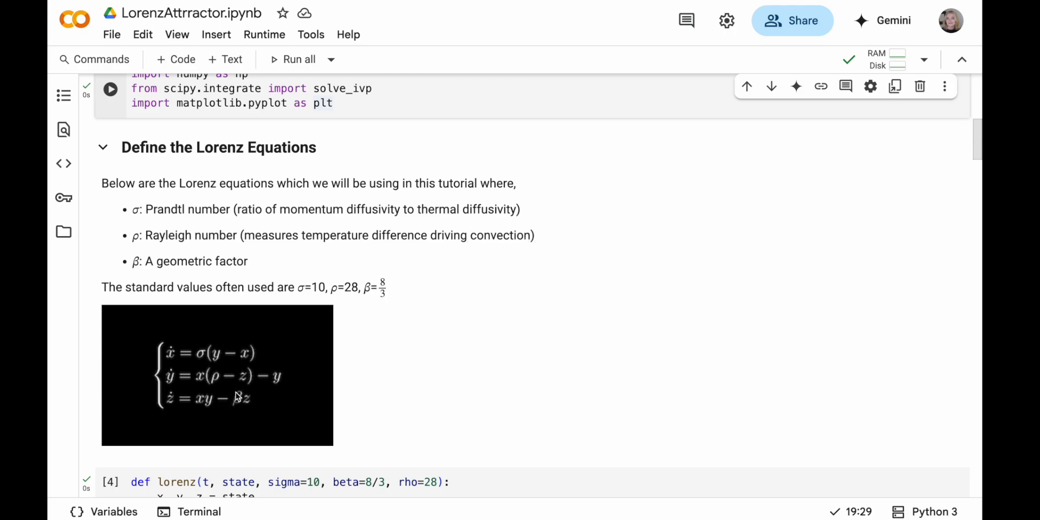
pyautogui.doubleClick(185, 261)
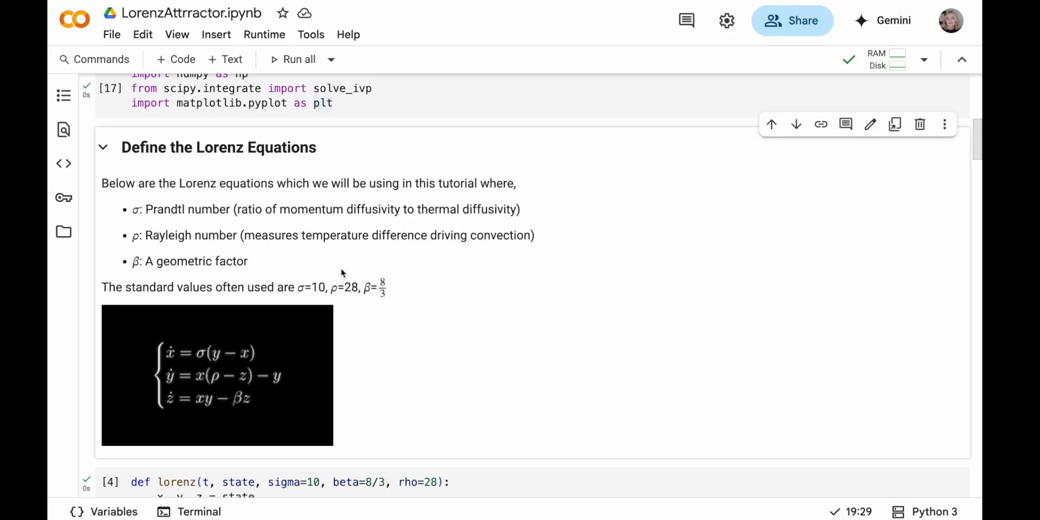
pyautogui.moveTo(311, 299)
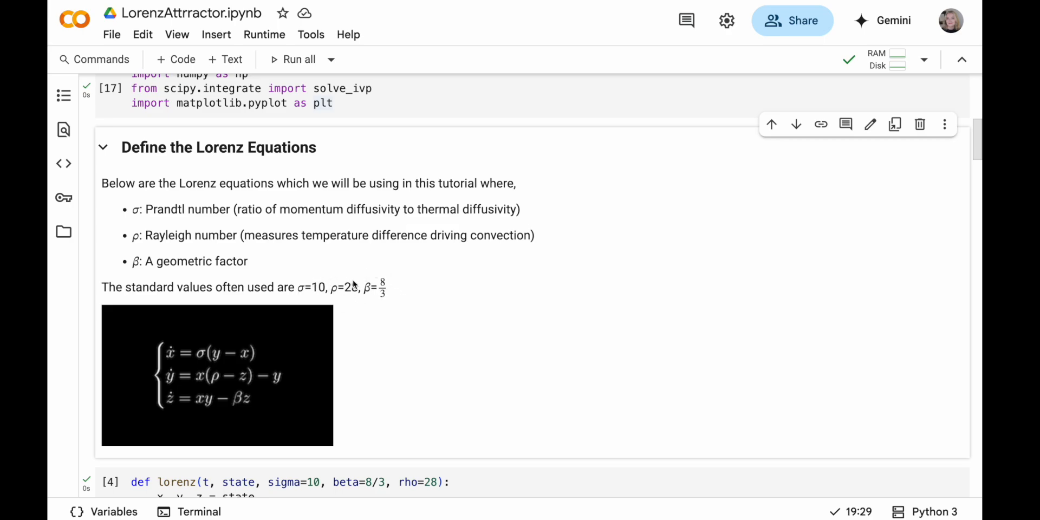
pyautogui.moveTo(401, 285)
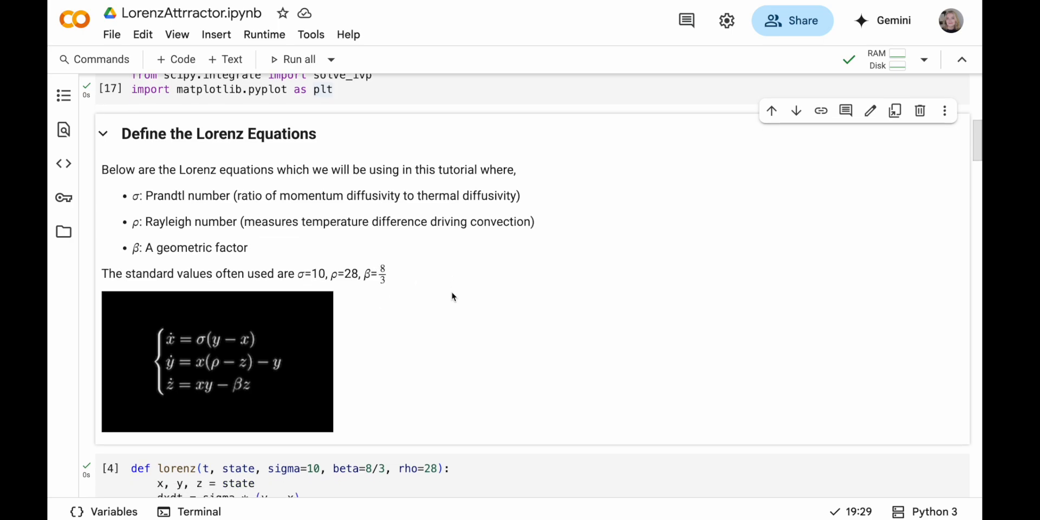
pyautogui.moveTo(513, 354)
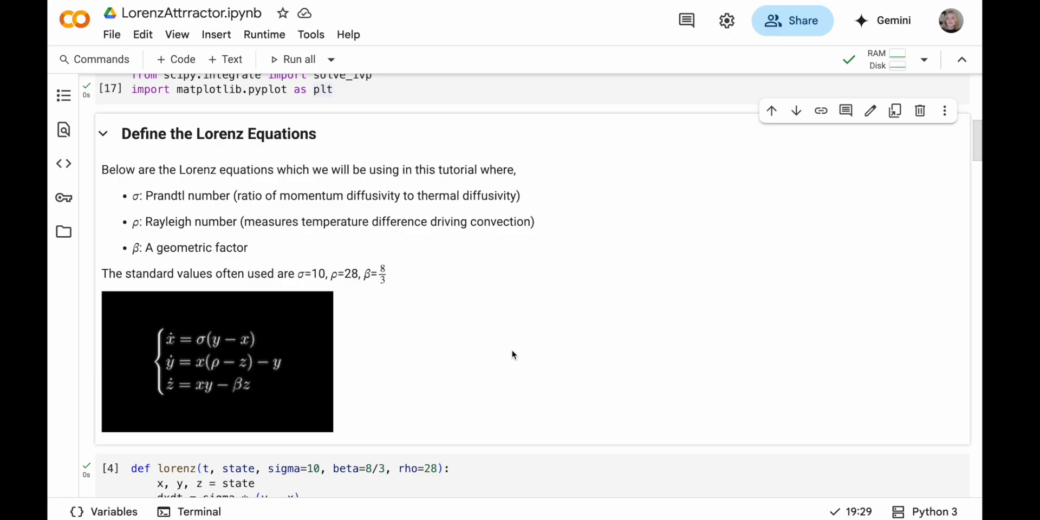
pyautogui.scroll(-3)
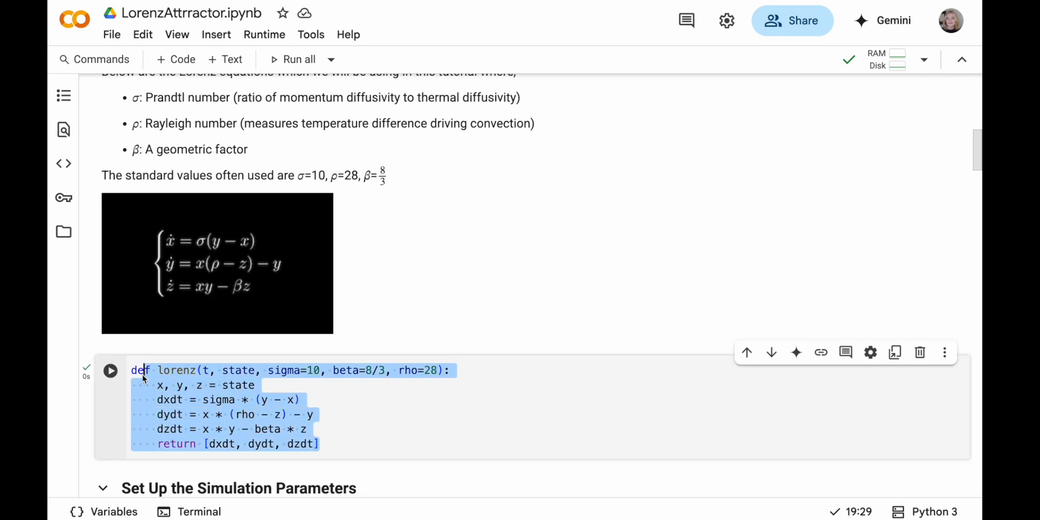
pyautogui.click(307, 429)
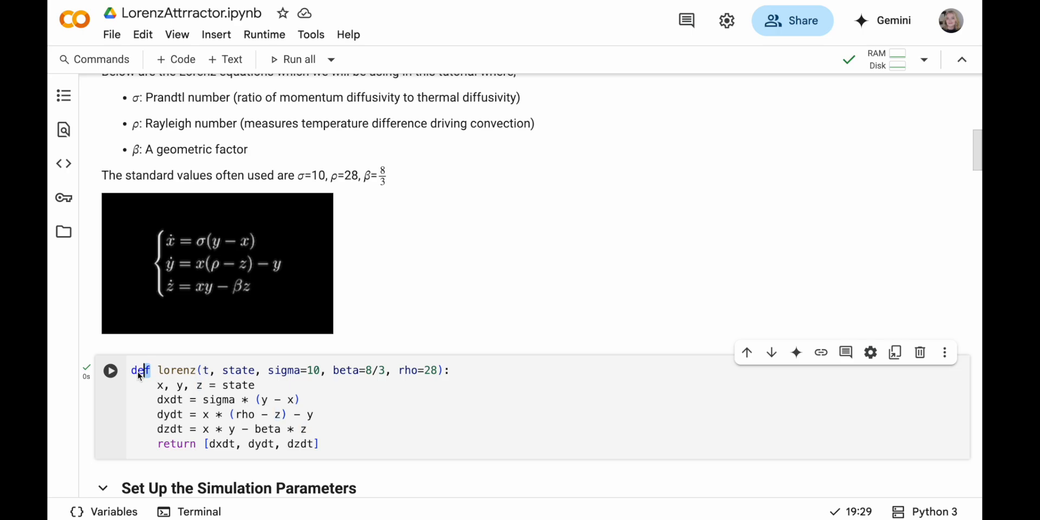
pyautogui.doubleClick(177, 371)
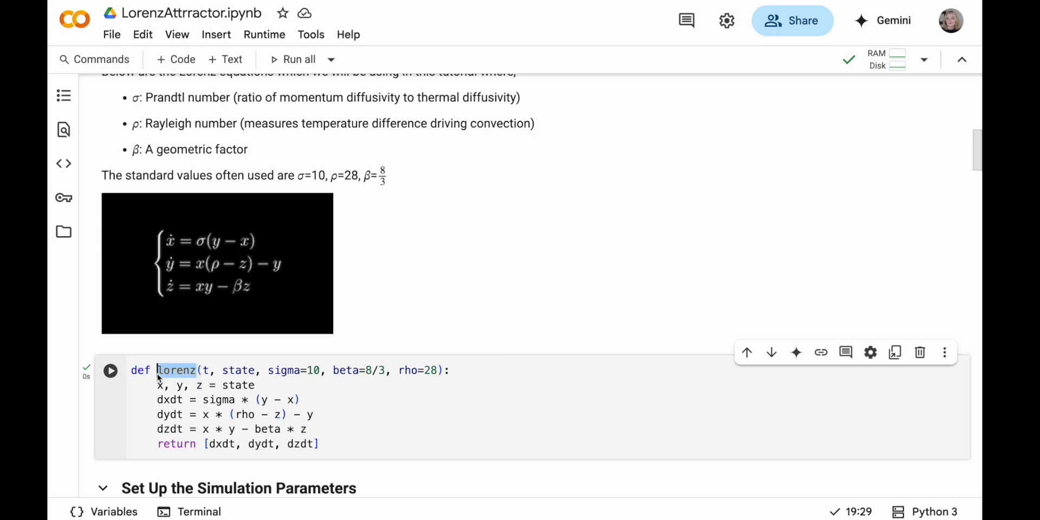
pyautogui.click(203, 370)
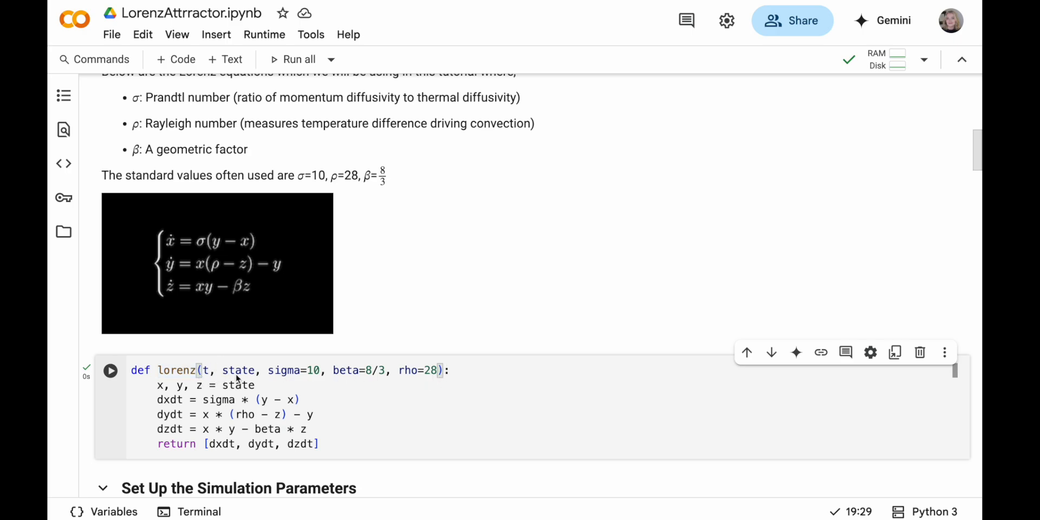
pyautogui.moveTo(237, 370)
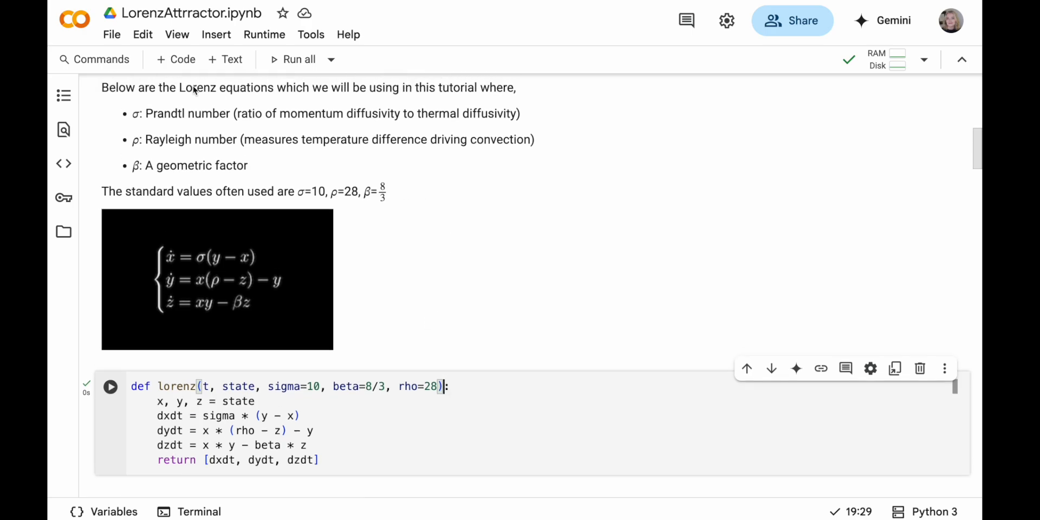
pyautogui.moveTo(420, 211)
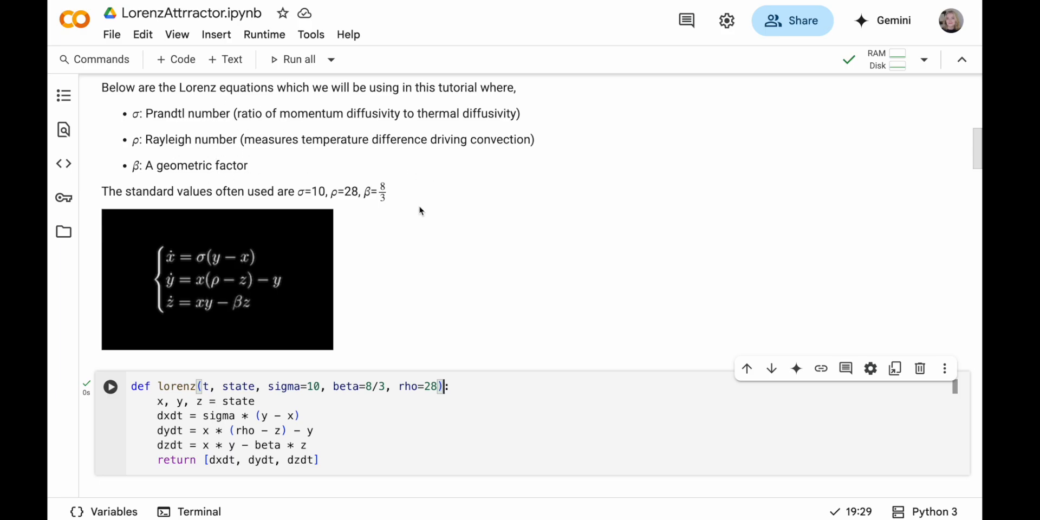
pyautogui.scroll(-3)
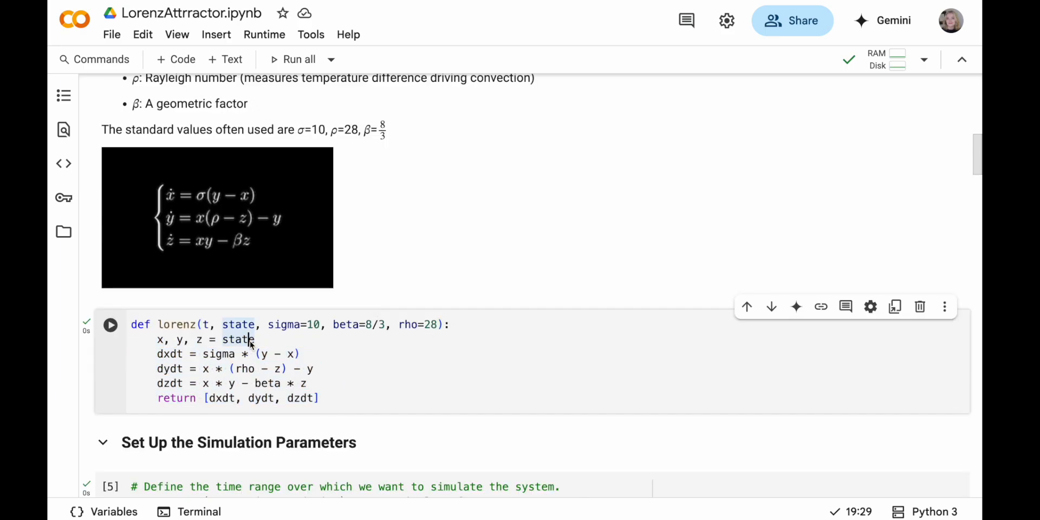
pyautogui.moveTo(166, 346)
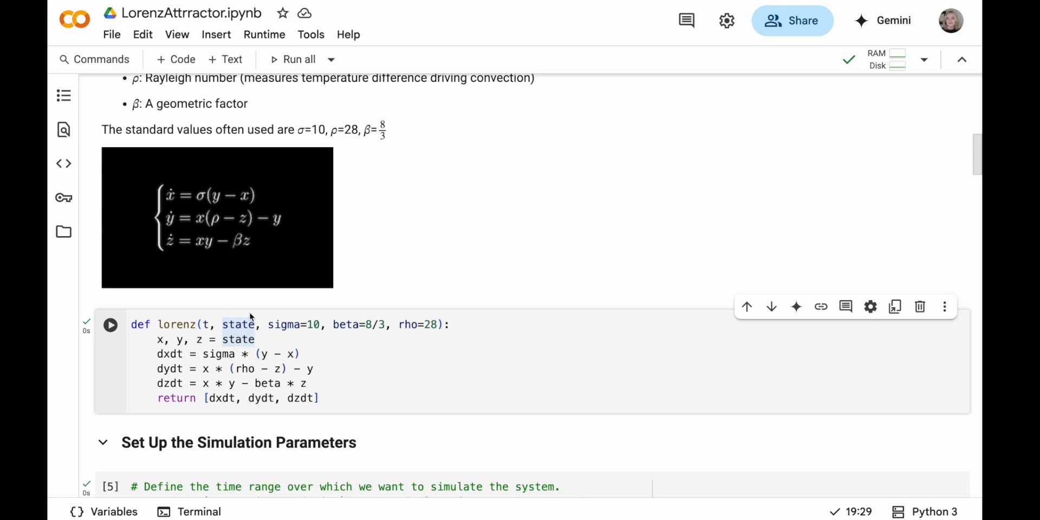
pyautogui.moveTo(166, 345)
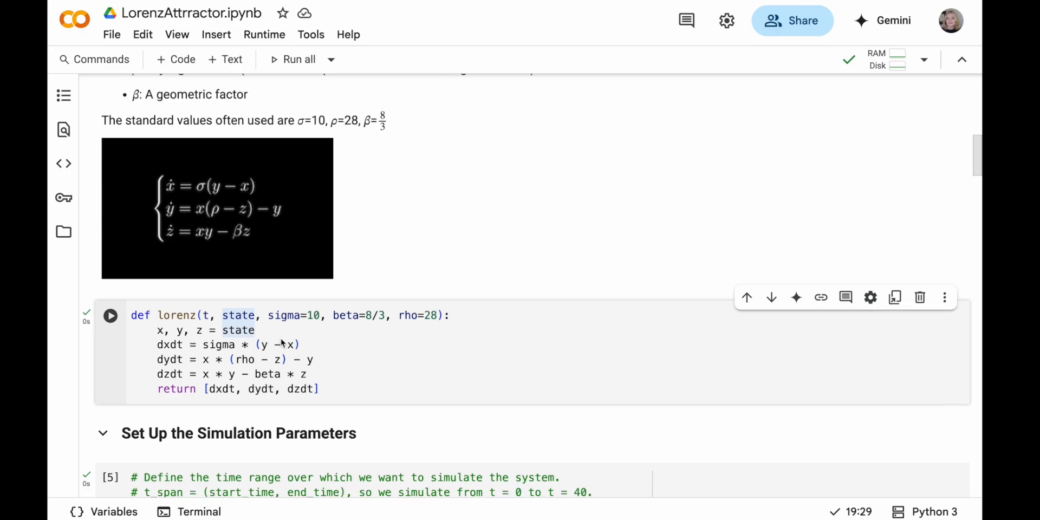
pyautogui.moveTo(157, 344); pyautogui.dragTo(306, 374)
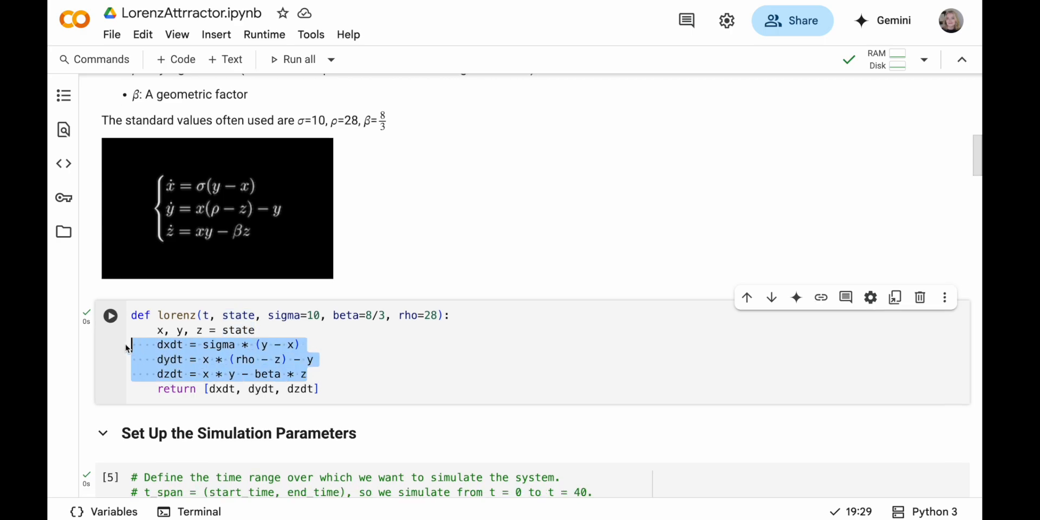
pyautogui.moveTo(170, 345)
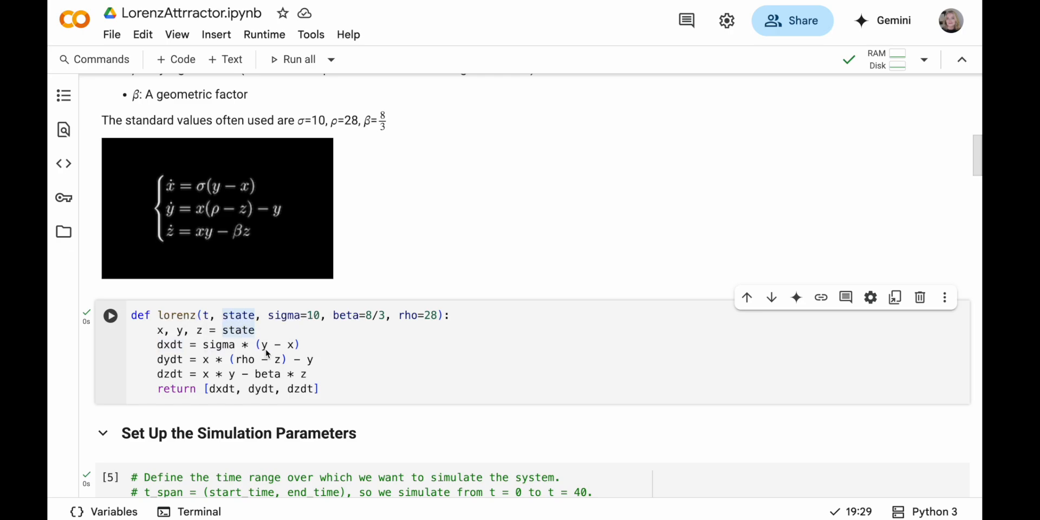
pyautogui.moveTo(153, 184)
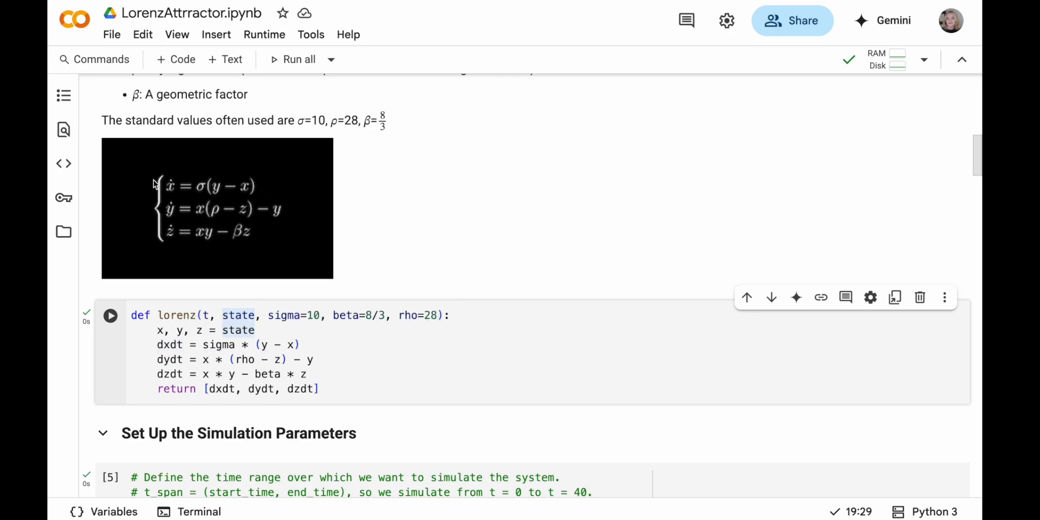
pyautogui.moveTo(324, 377)
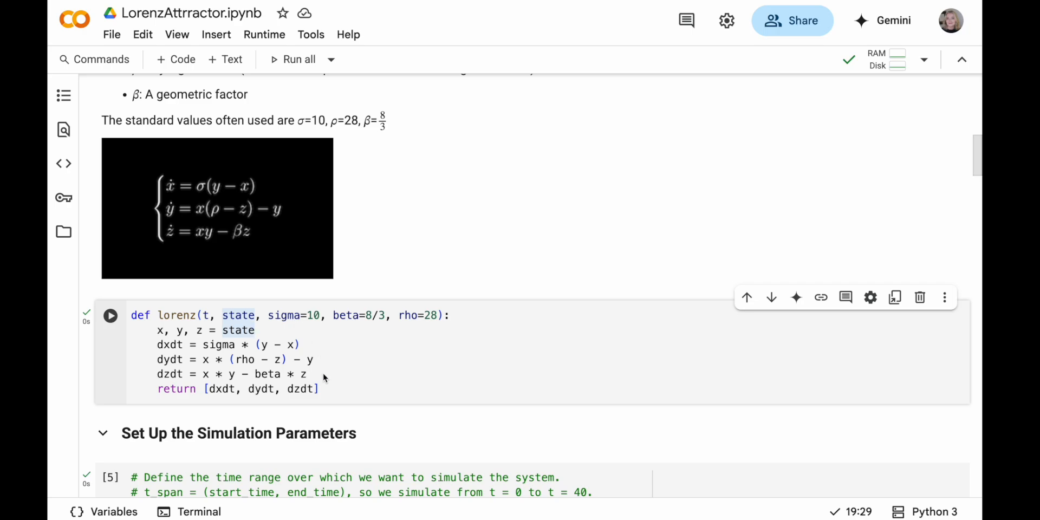
pyautogui.moveTo(298, 377)
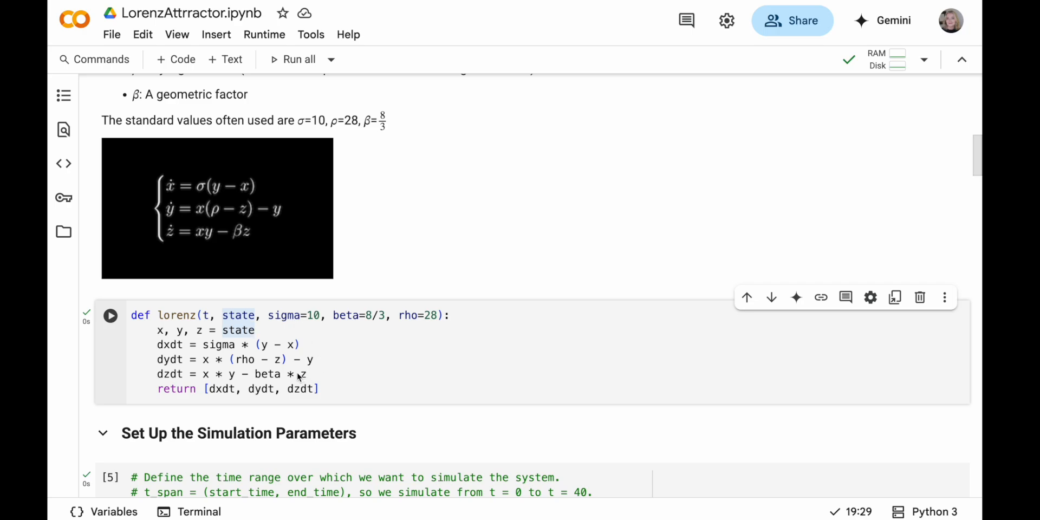
pyautogui.scroll(-3)
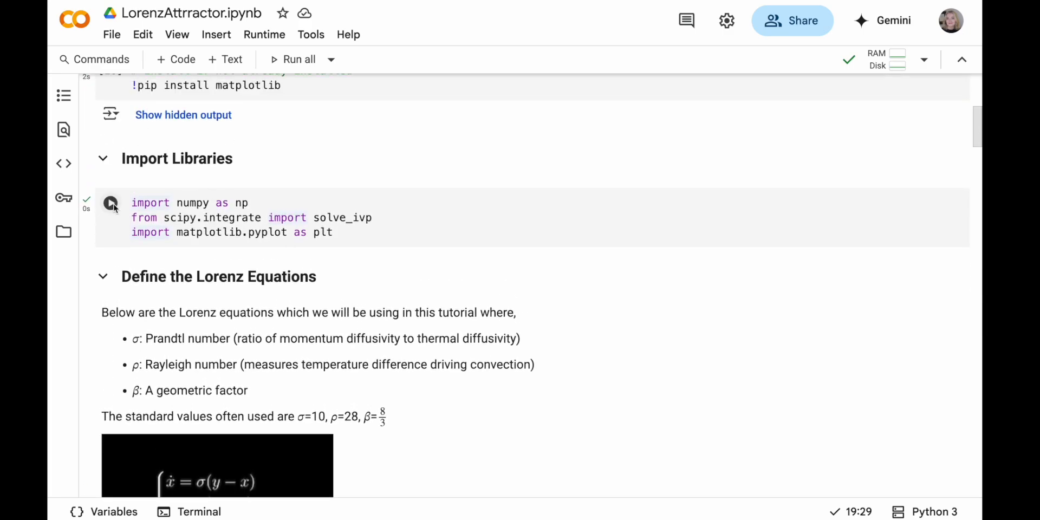
pyautogui.scroll(-3)
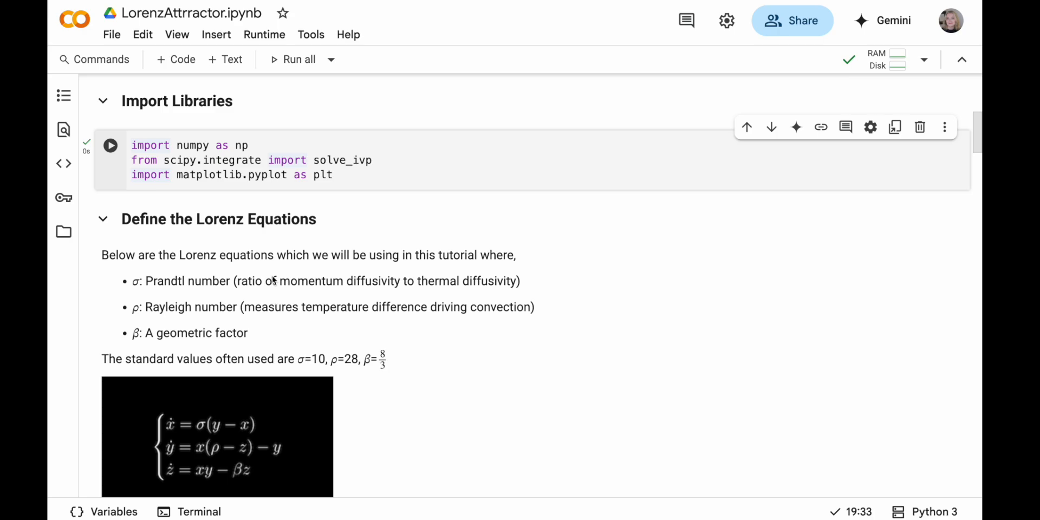
pyautogui.scroll(-3)
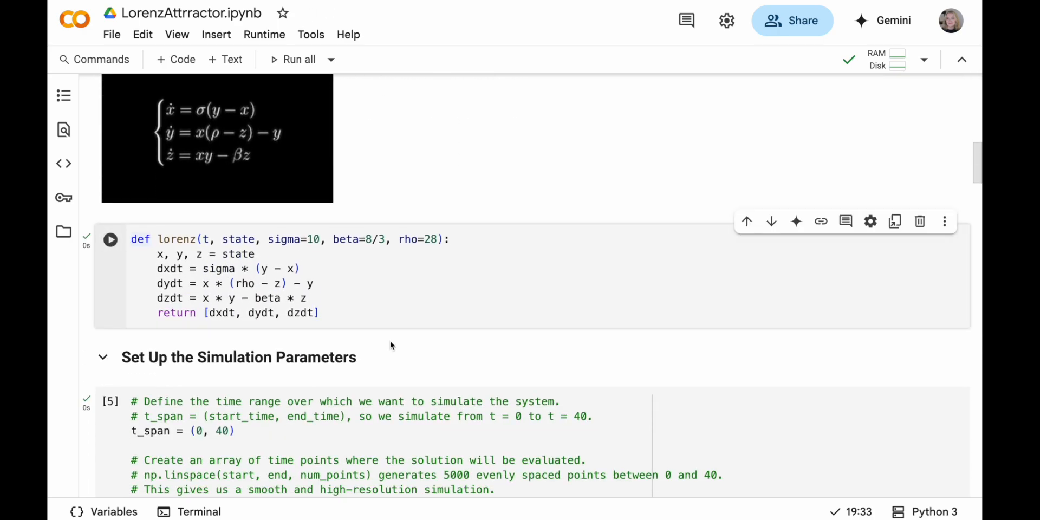
pyautogui.scroll(-3)
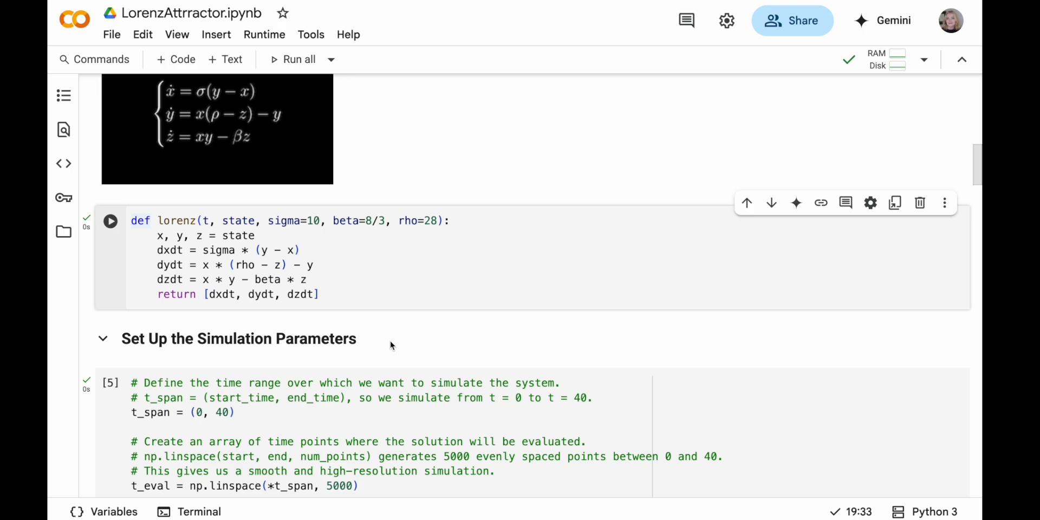
pyautogui.scroll(-3)
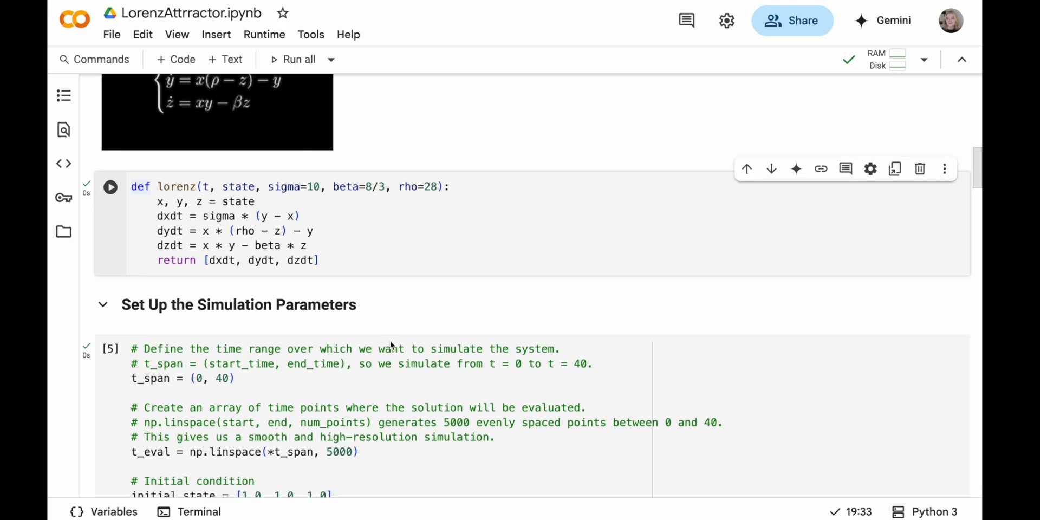
pyautogui.scroll(-3)
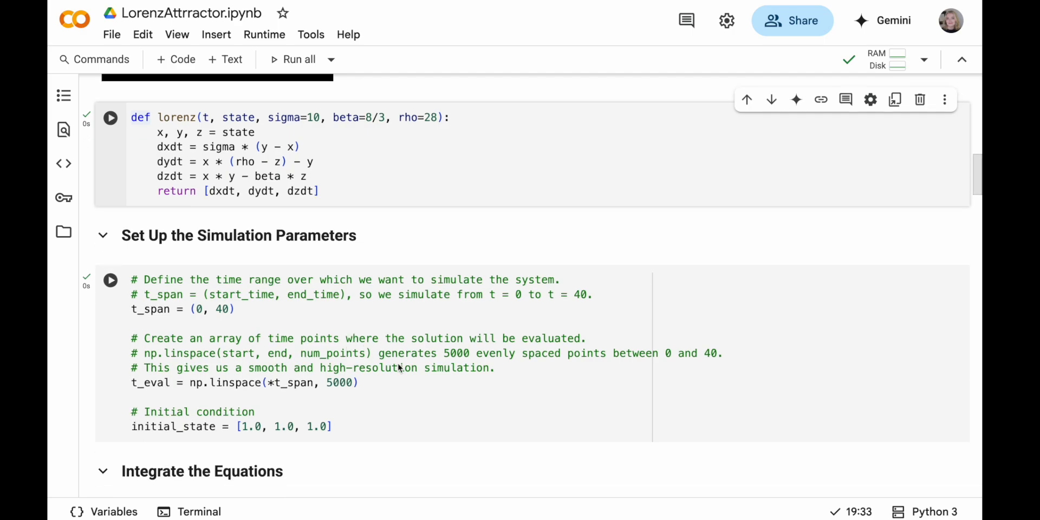
pyautogui.moveTo(391, 367)
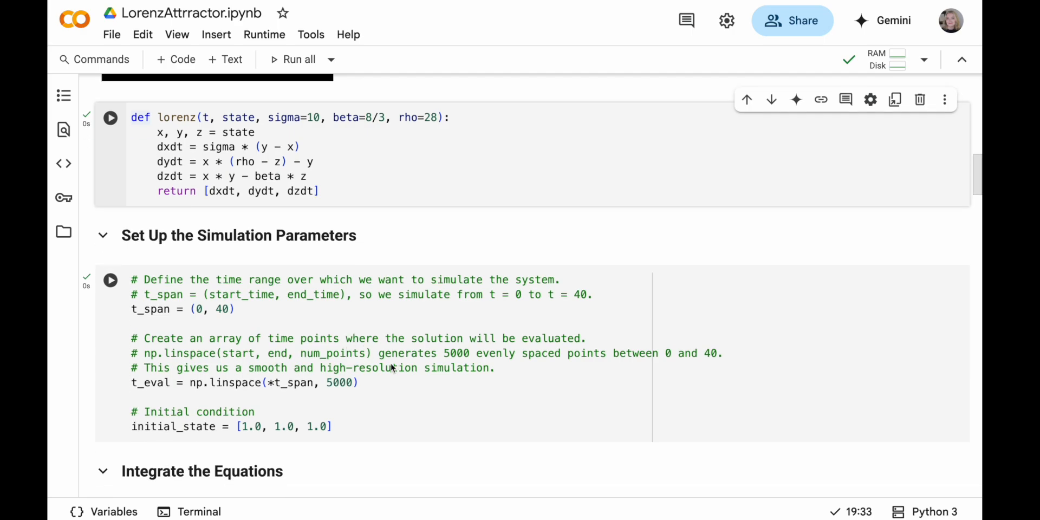
pyautogui.doubleClick(156, 309)
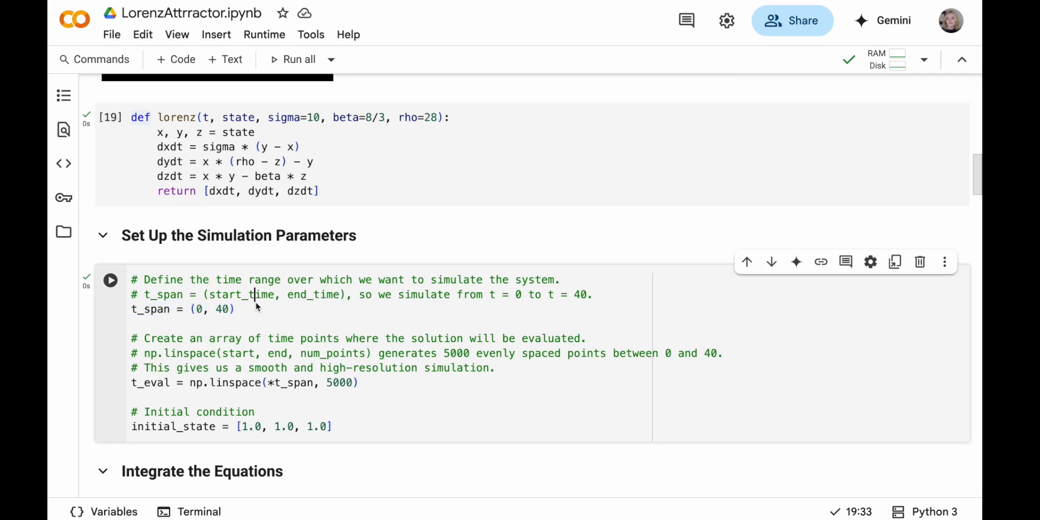
pyautogui.doubleClick(240, 294)
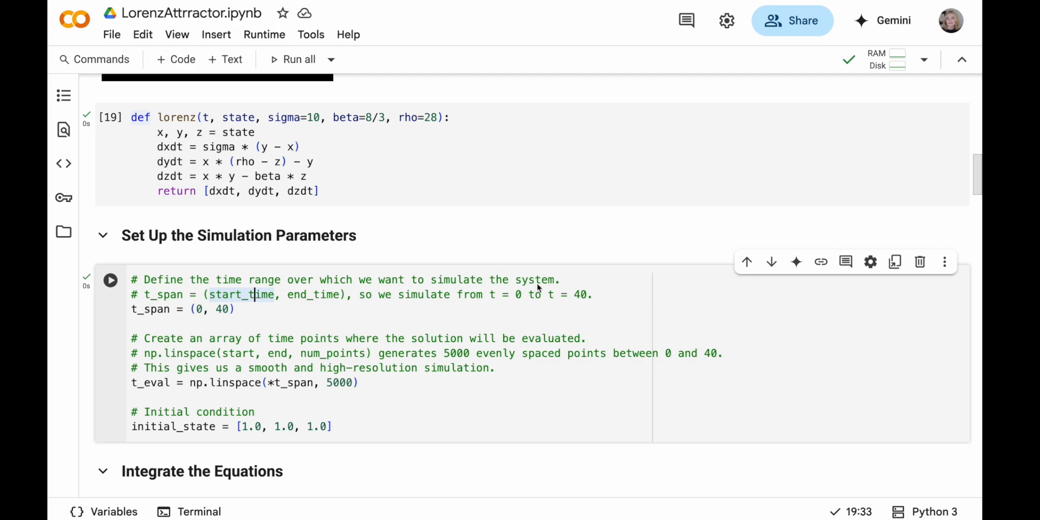
pyautogui.moveTo(376, 304)
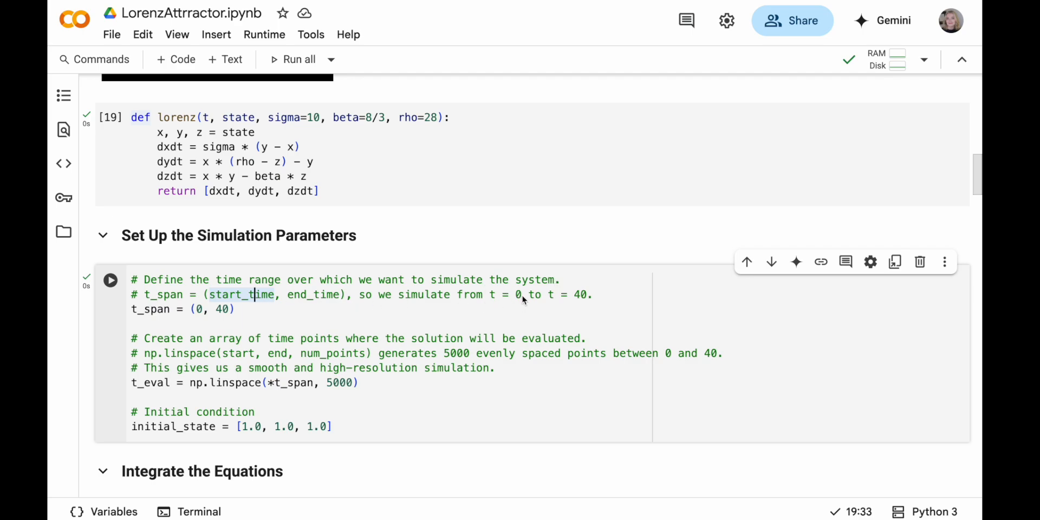
pyautogui.moveTo(328, 299)
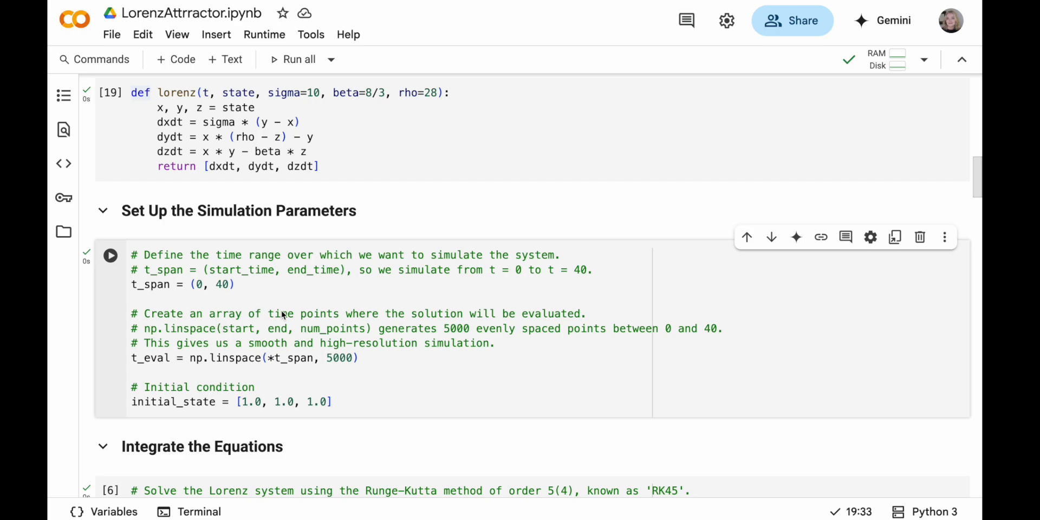
pyautogui.moveTo(559, 318)
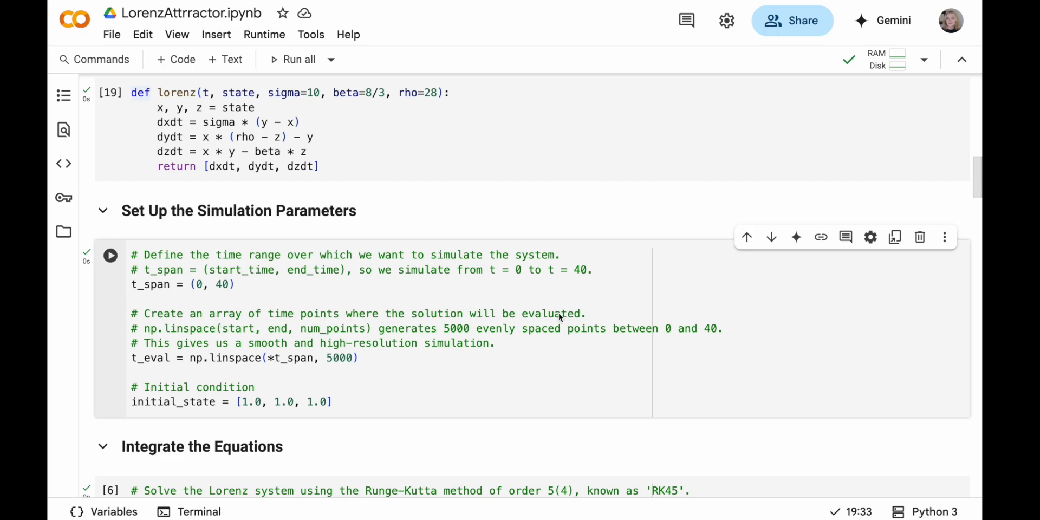
pyautogui.moveTo(325, 358)
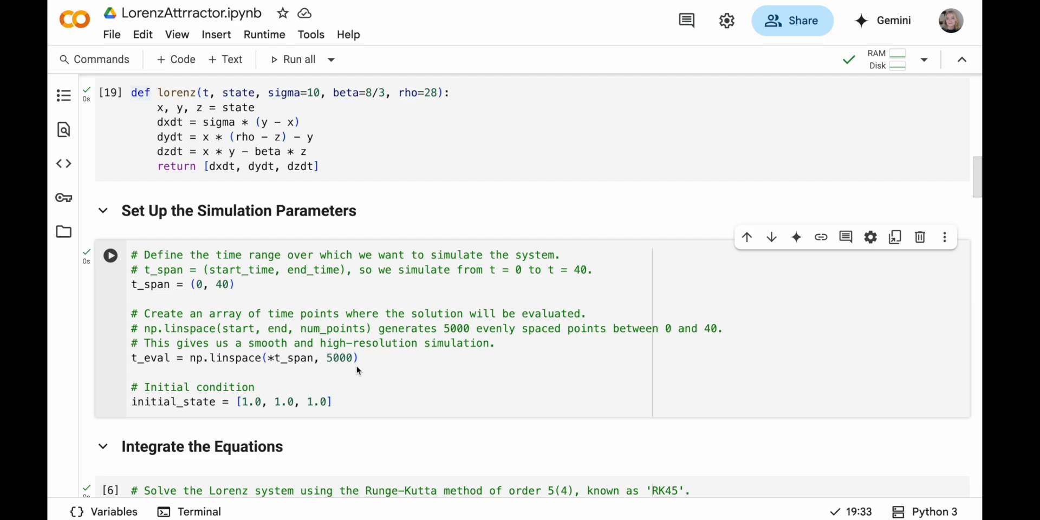
pyautogui.moveTo(500, 350)
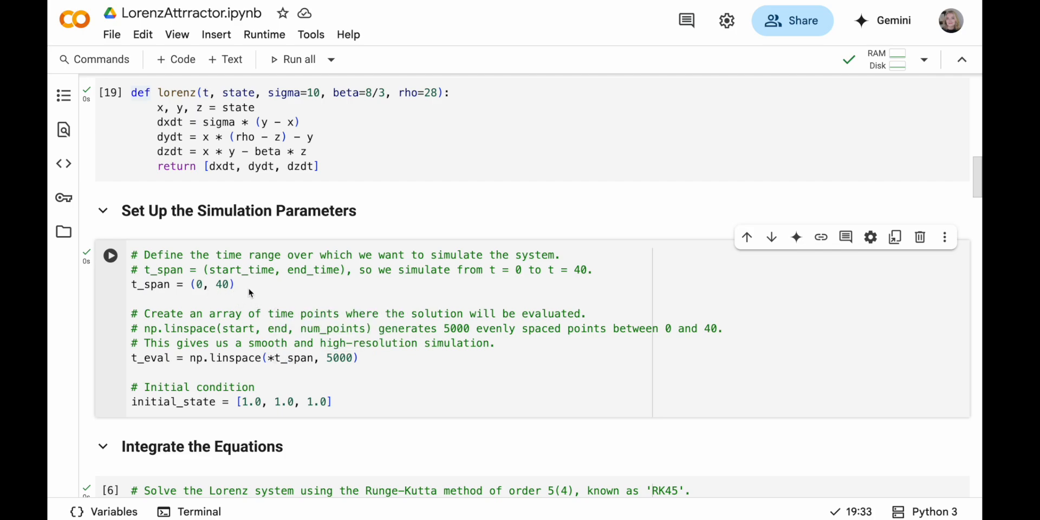
pyautogui.moveTo(278, 284)
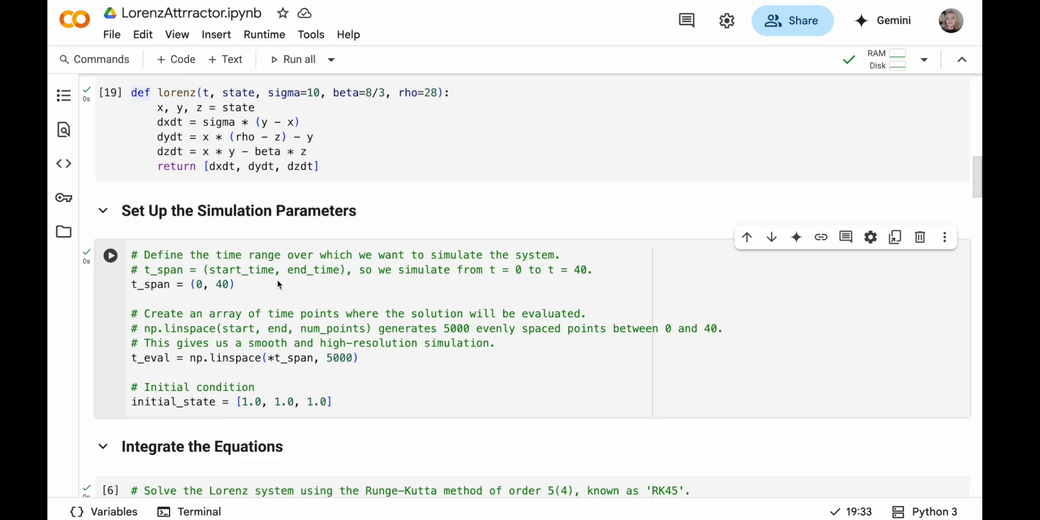
pyautogui.click(335, 401)
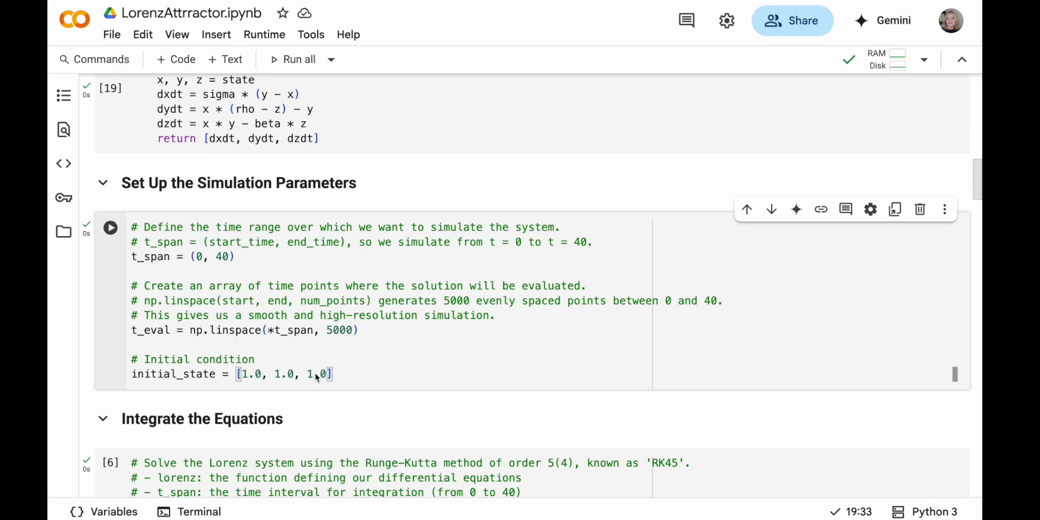
pyautogui.moveTo(356, 376)
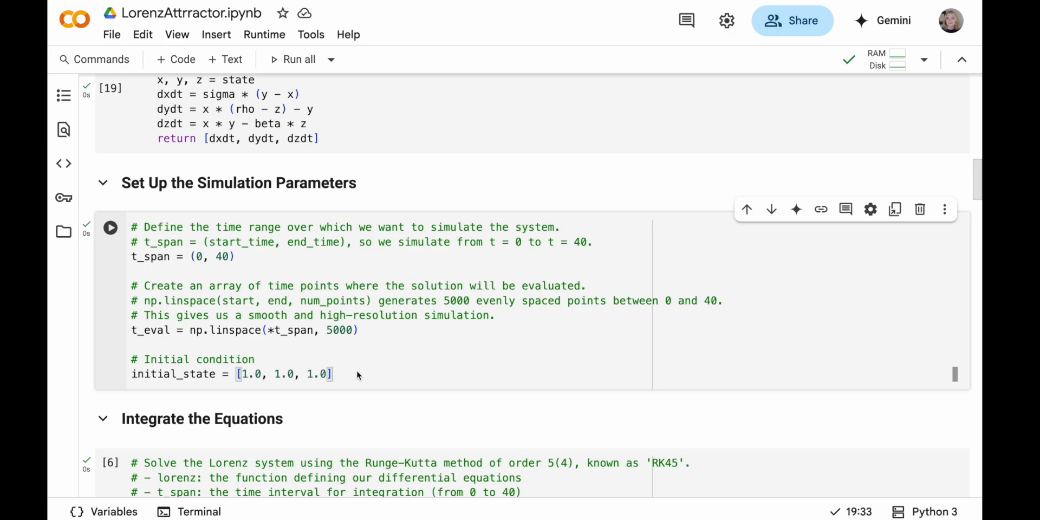
pyautogui.moveTo(380, 373)
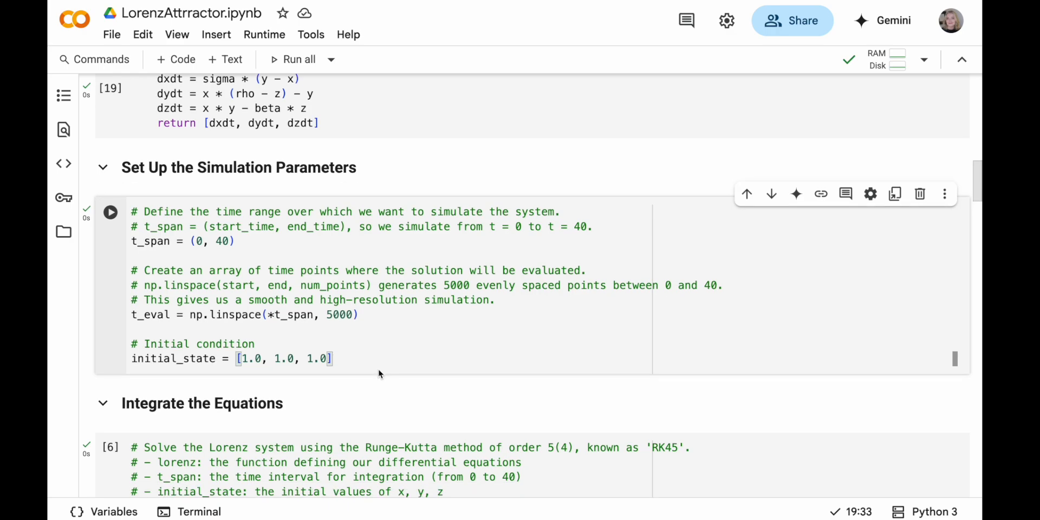
pyautogui.scroll(-3)
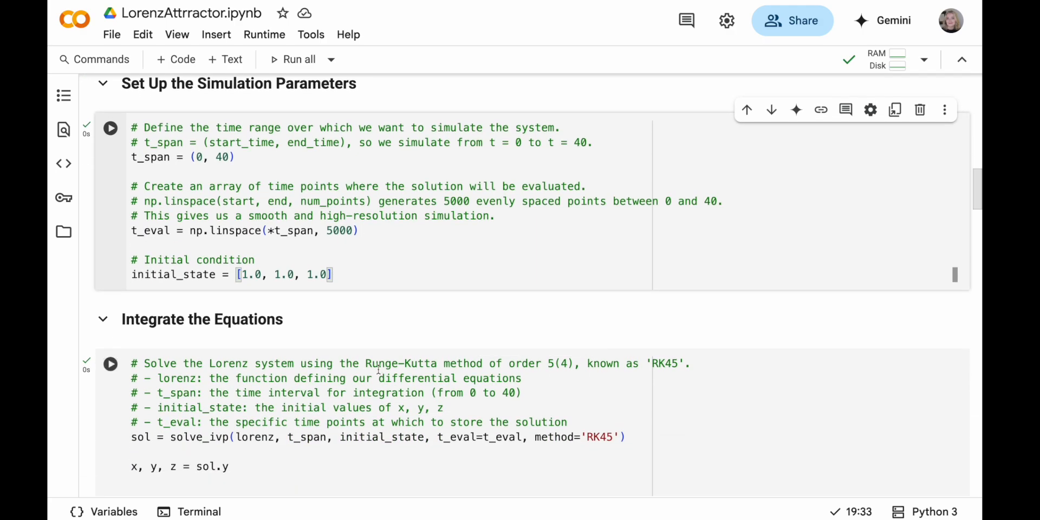
pyautogui.scroll(-3)
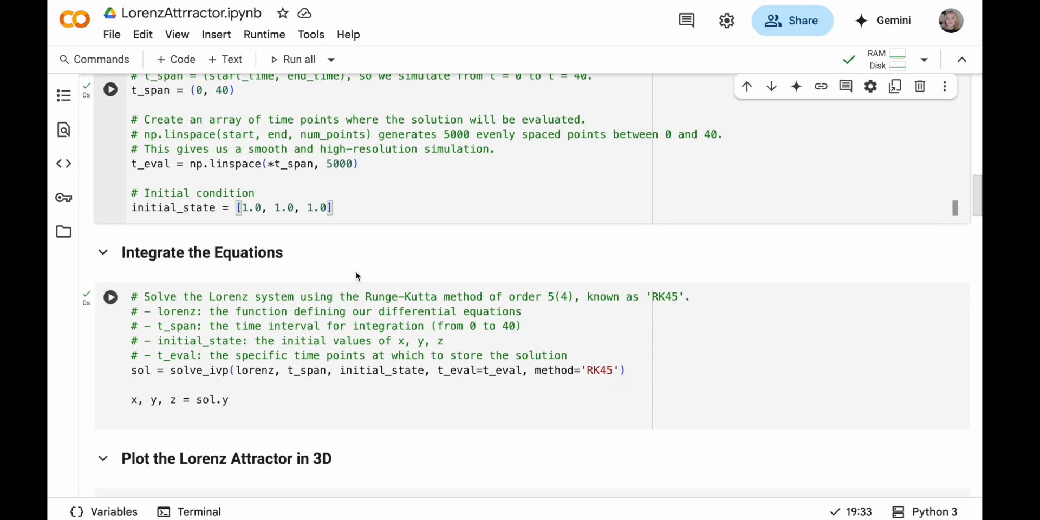
pyautogui.click(111, 297)
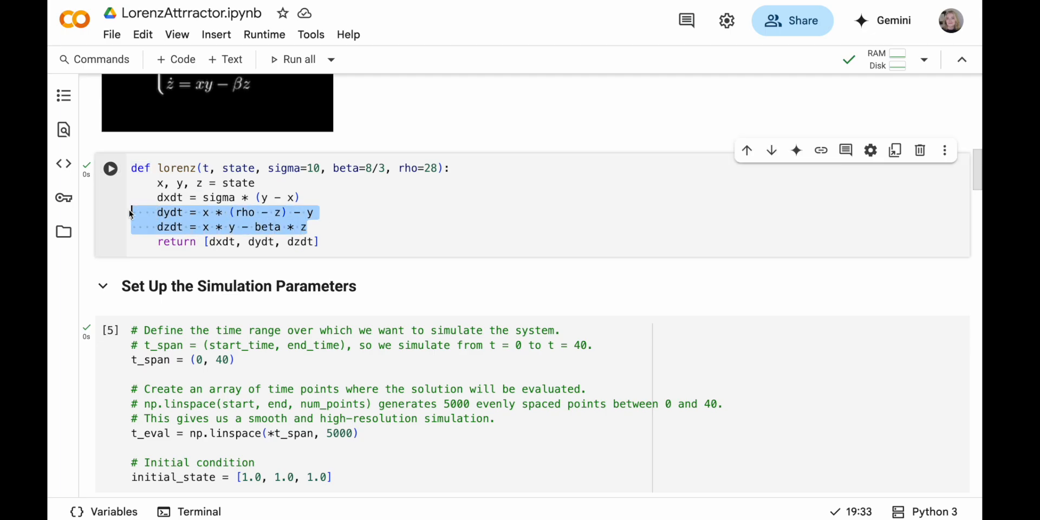
pyautogui.scroll(-3)
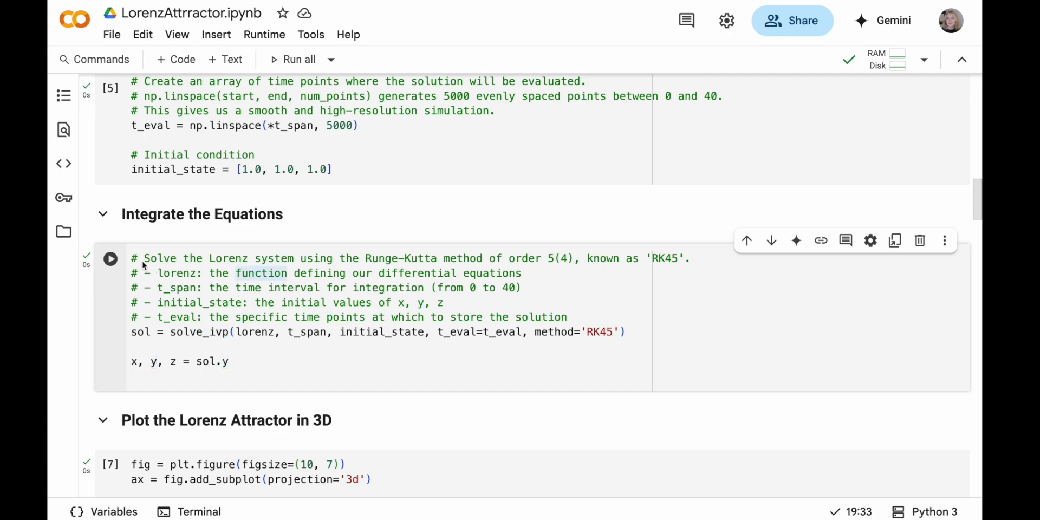
pyautogui.moveTo(144, 258); pyautogui.dragTo(391, 258)
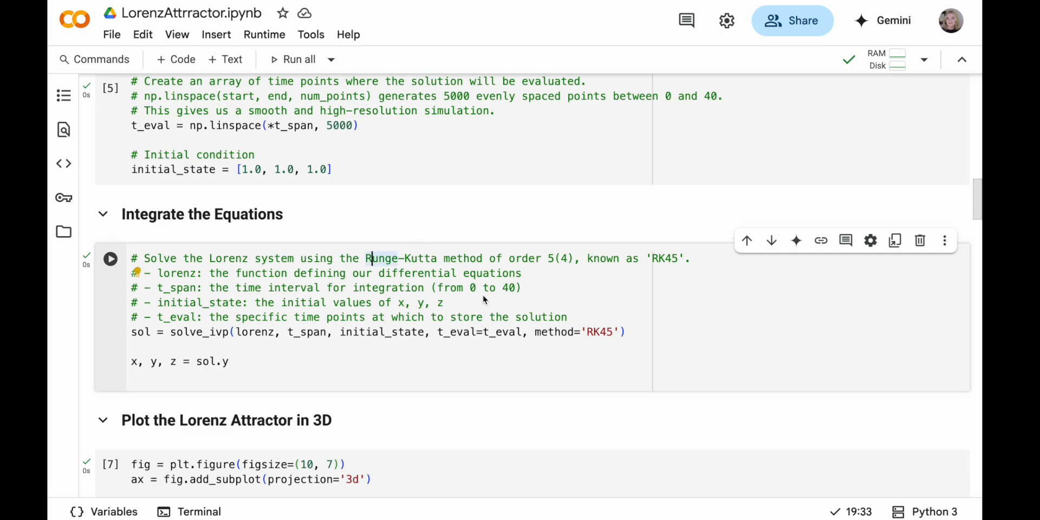
pyautogui.doubleClick(539, 316)
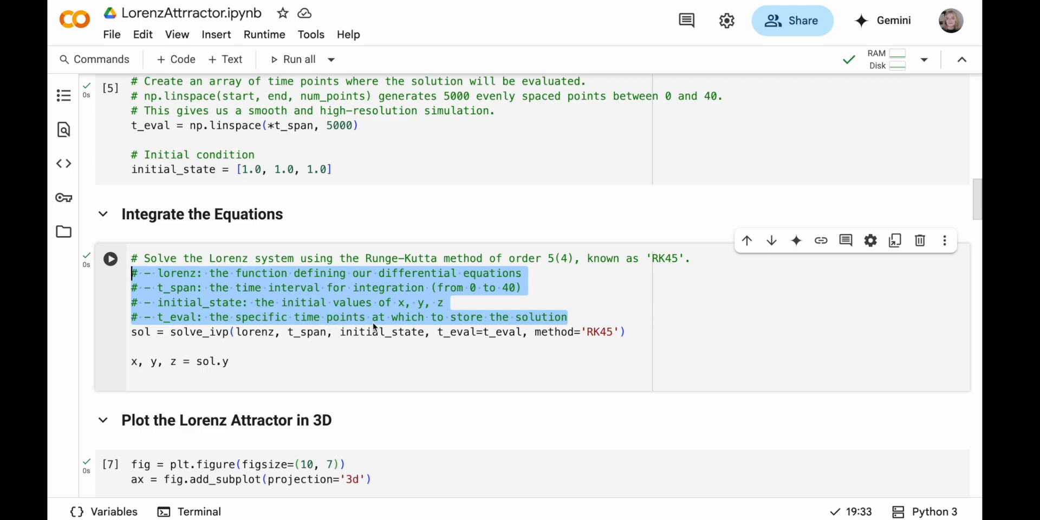
pyautogui.click(472, 287)
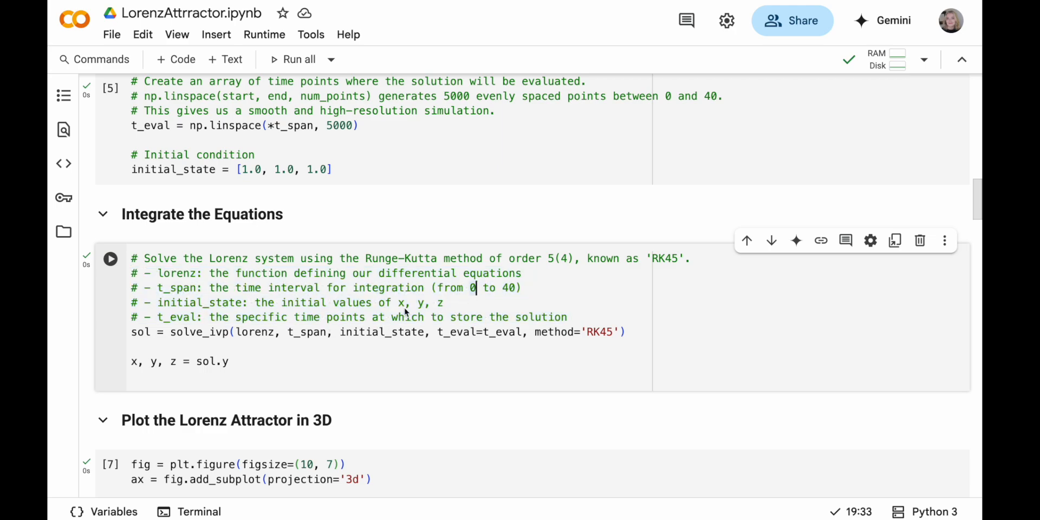
pyautogui.doubleClick(254, 332)
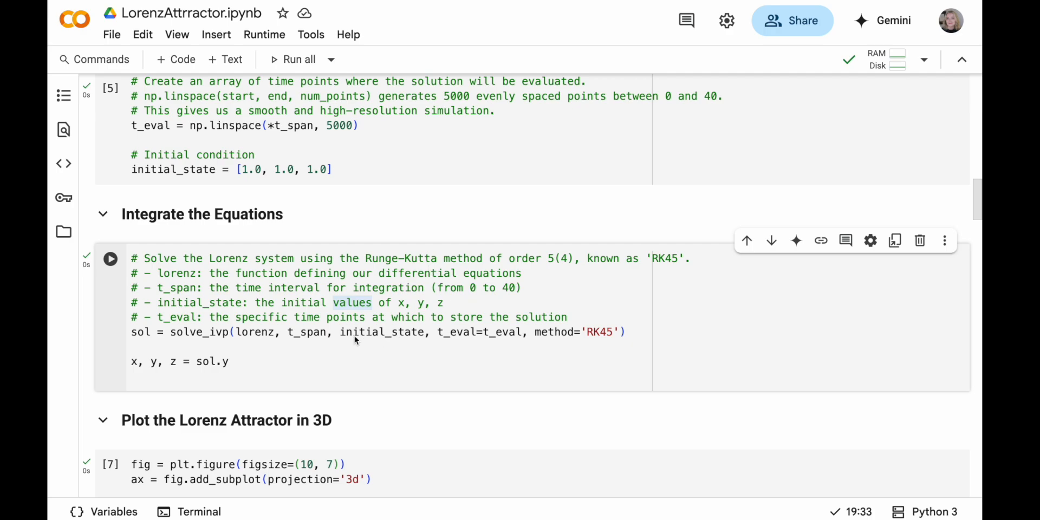
pyautogui.doubleClick(394, 332)
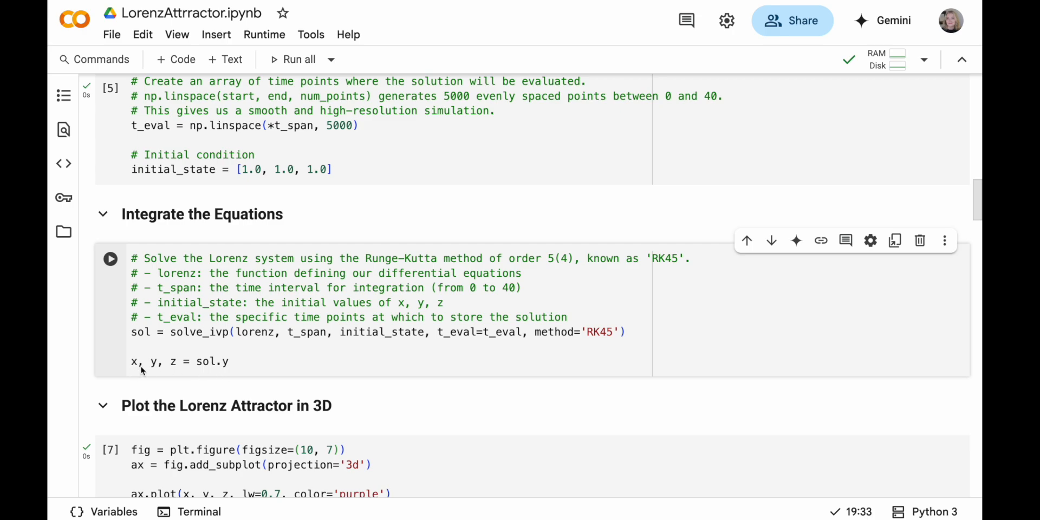
pyautogui.moveTo(238, 358)
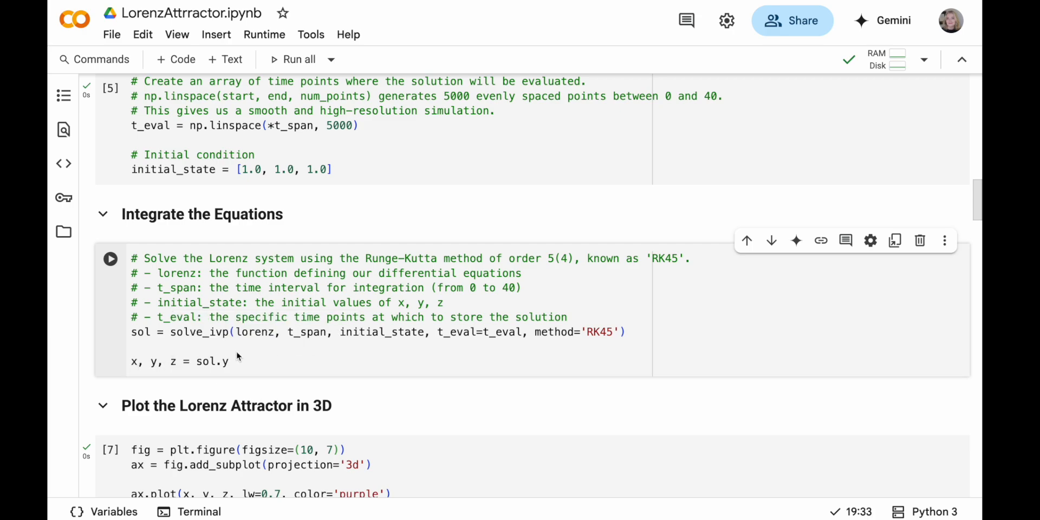
pyautogui.moveTo(244, 360)
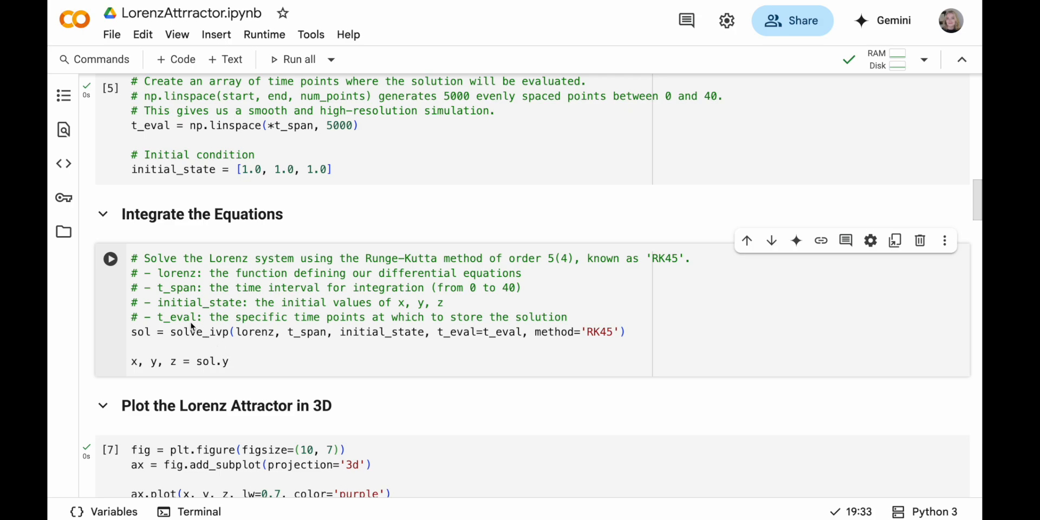
# Highlight the figsize and lw=0.7 settings in the 3D plotting cell
pyautogui.scroll(-3)
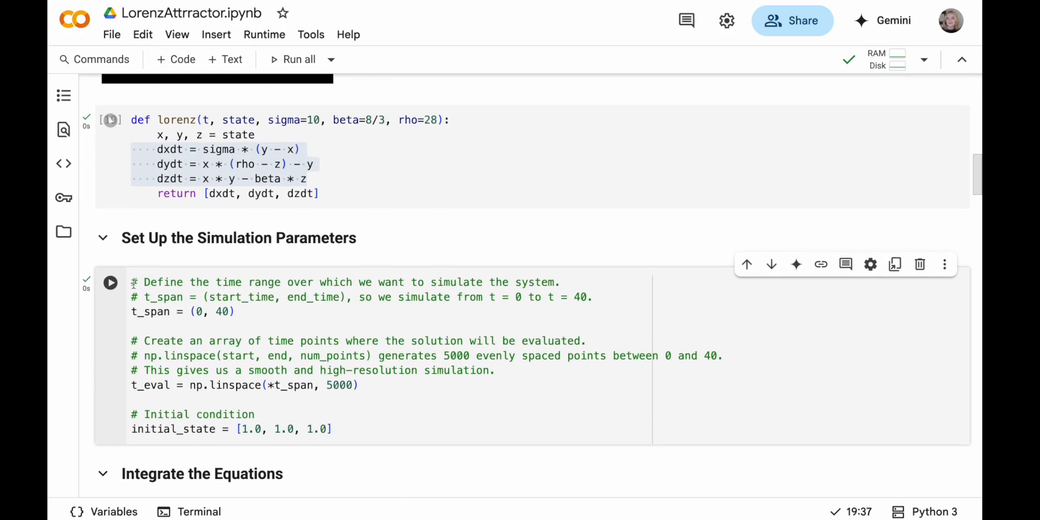
pyautogui.scroll(-3)
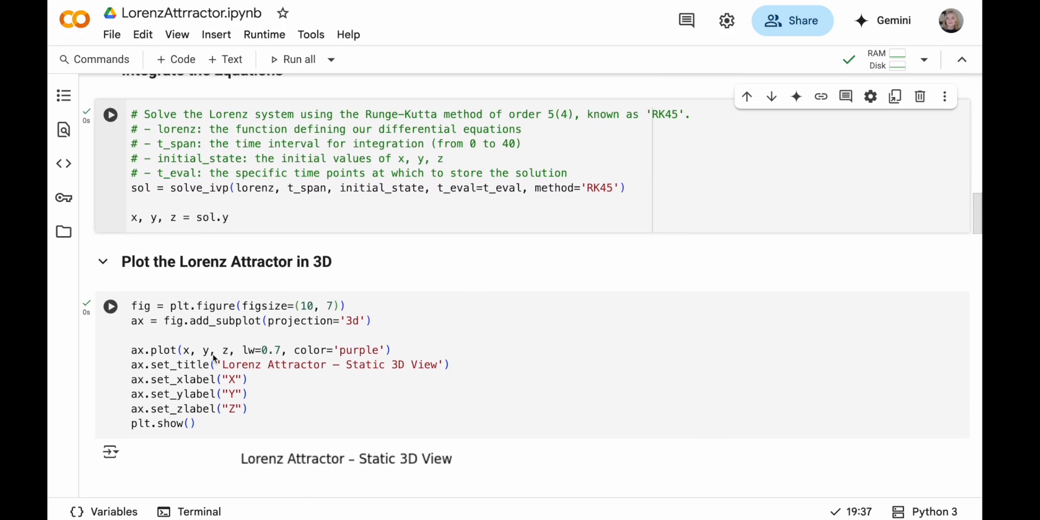
pyautogui.scroll(-3)
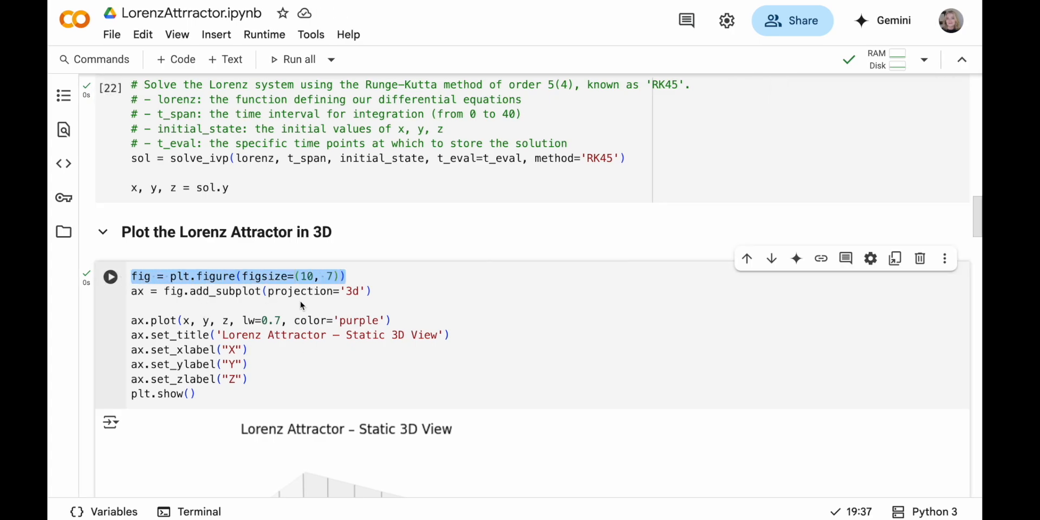
pyautogui.doubleClick(300, 292)
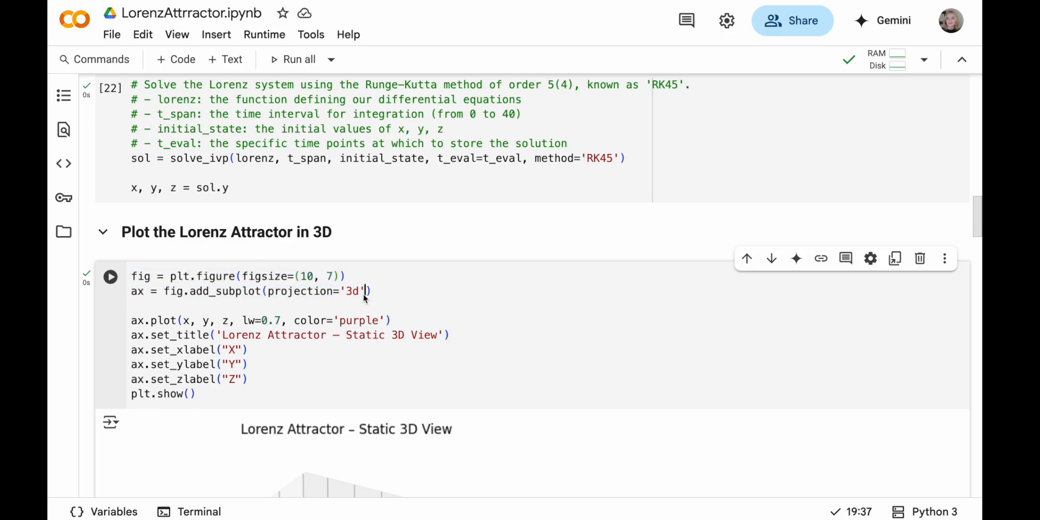
pyautogui.moveTo(184, 321)
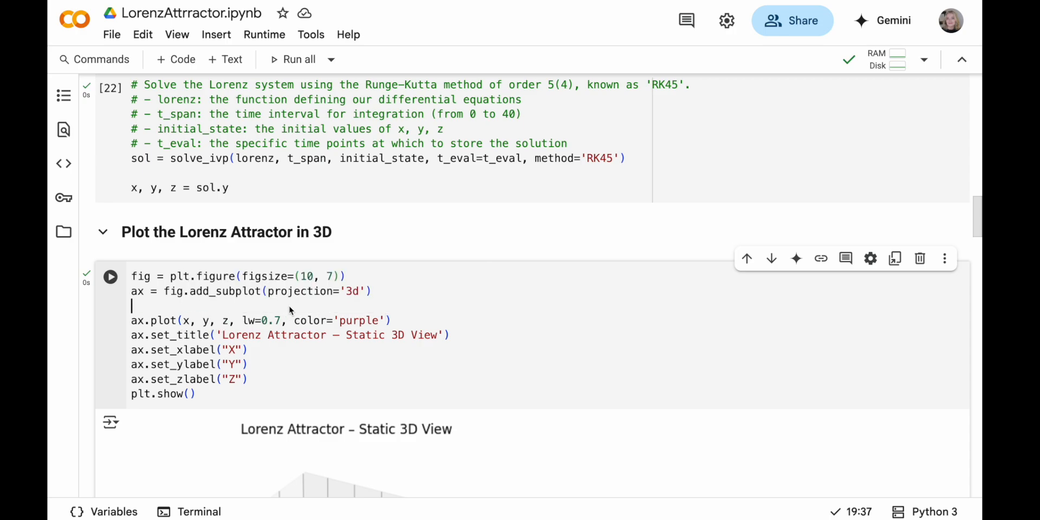
pyautogui.scroll(-3)
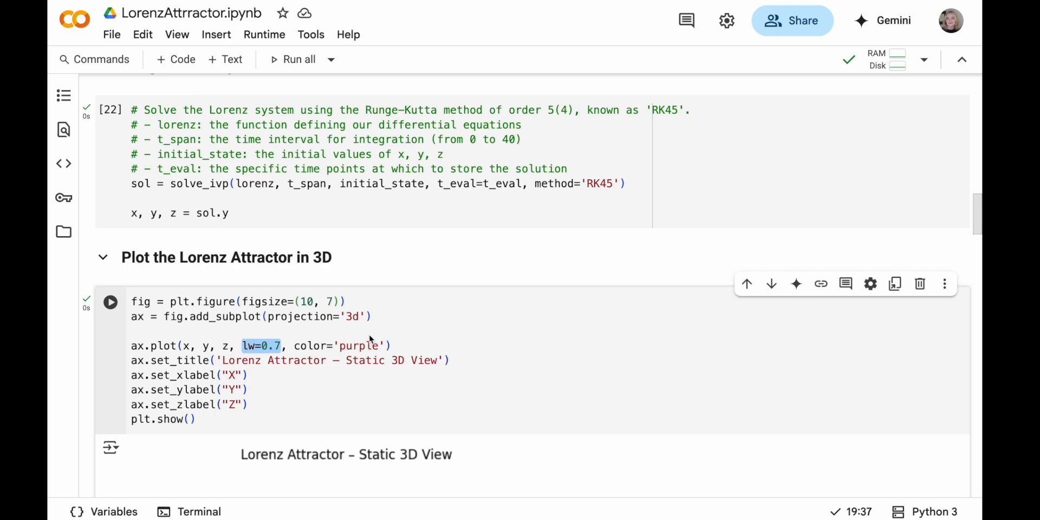
pyautogui.doubleClick(358, 346)
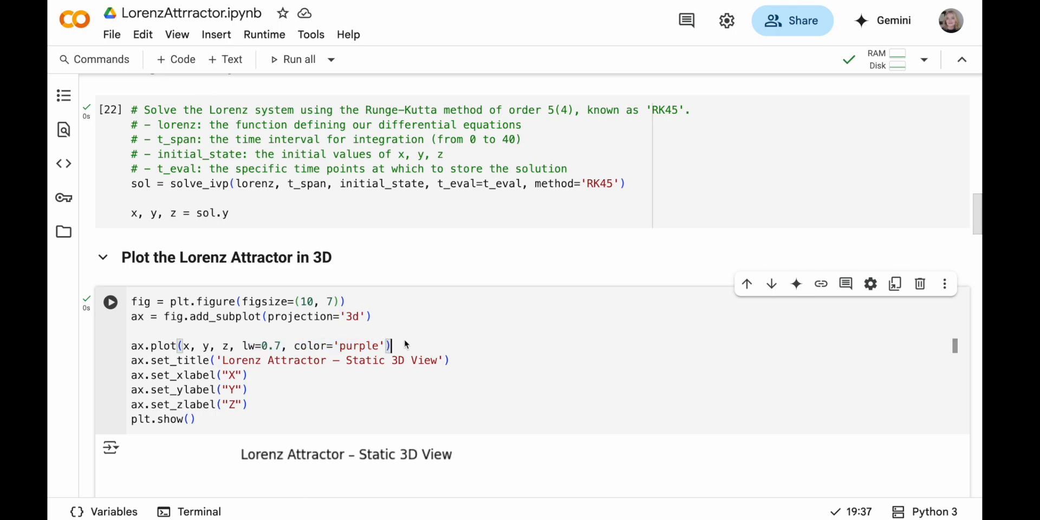
# Rerun the Plot the Lorenz Attractor in 3D cell
pyautogui.scroll(-3)
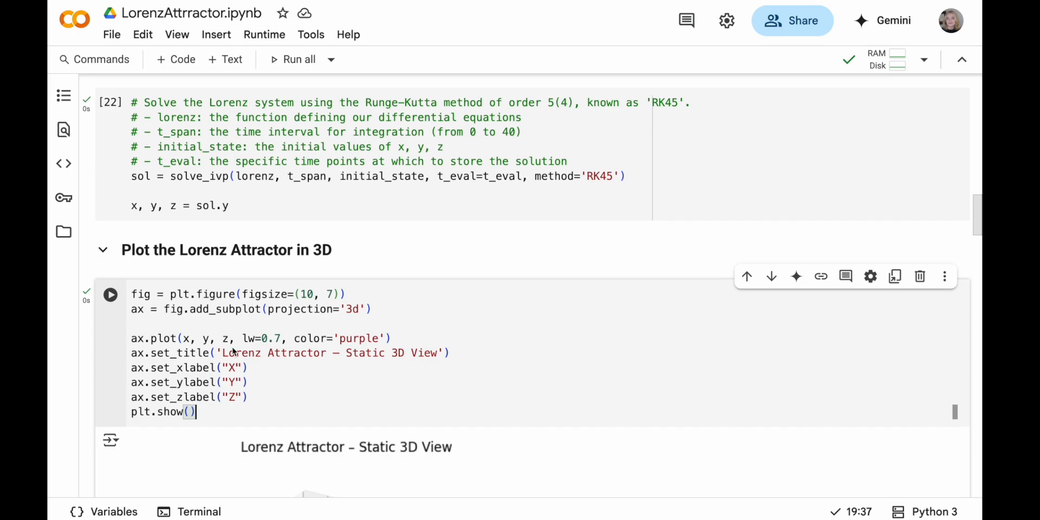
pyautogui.click(110, 295)
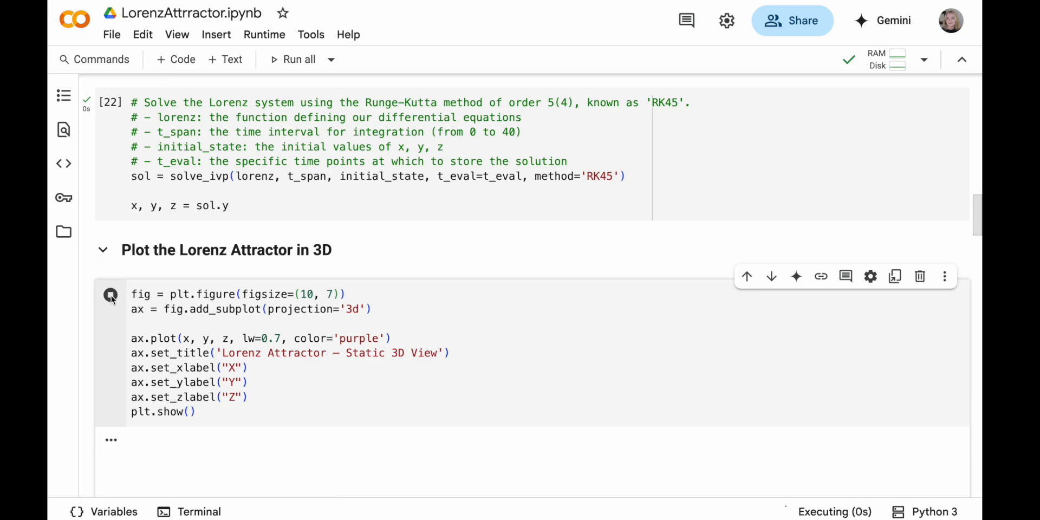
# Let the static 3D plot render the purple butterfly-shaped Lorenz attractor and view its output
pyautogui.click(110, 294)
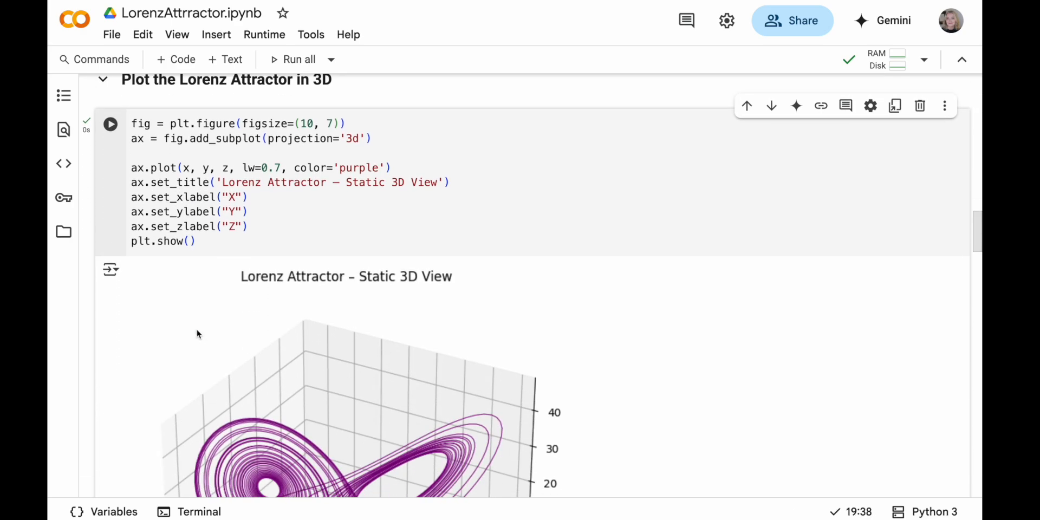
pyautogui.scroll(-3)
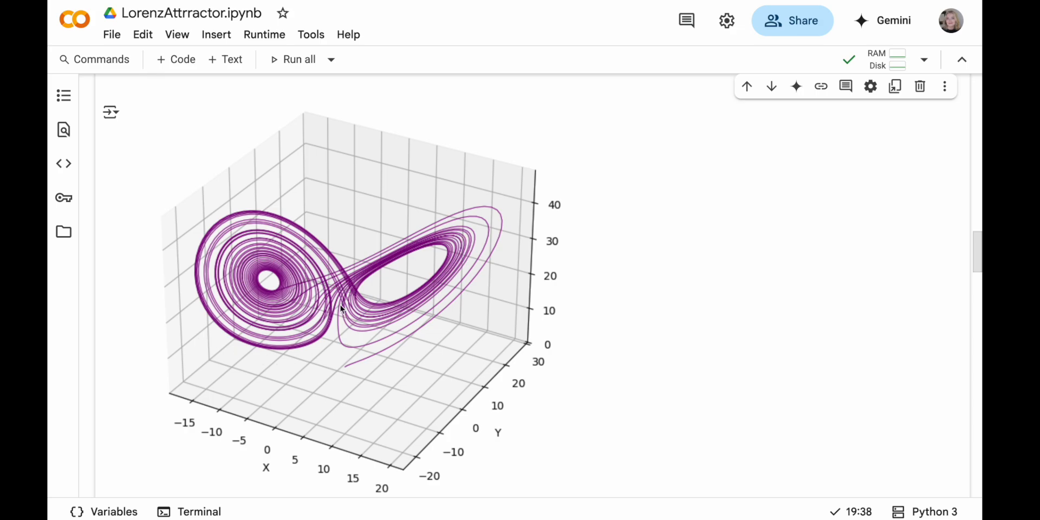
pyautogui.moveTo(324, 413)
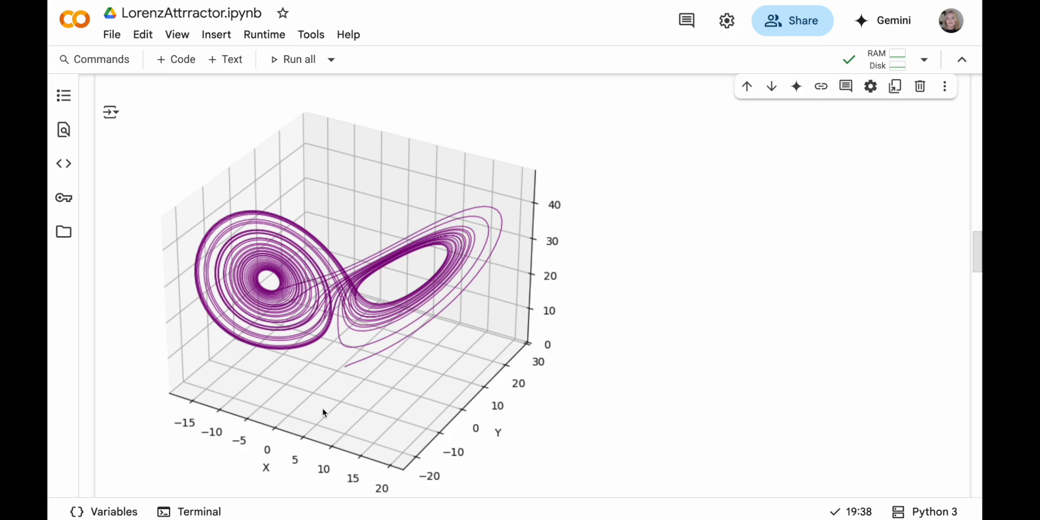
pyautogui.moveTo(359, 212)
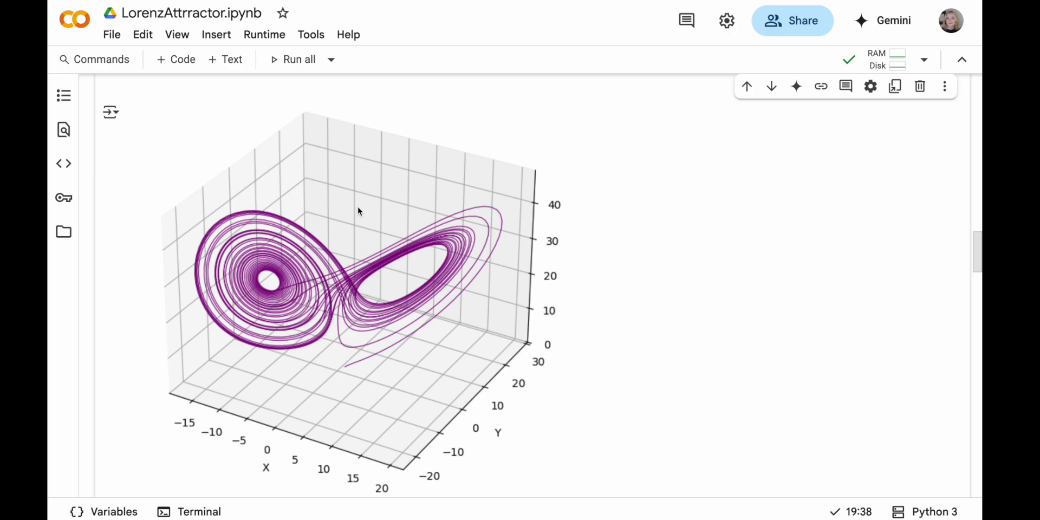
pyautogui.moveTo(496, 182)
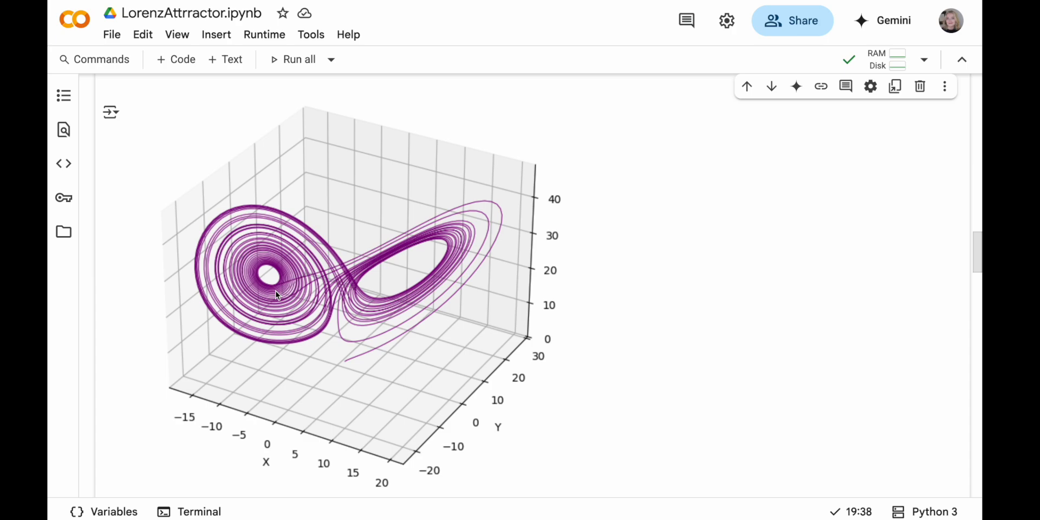
pyautogui.moveTo(599, 267)
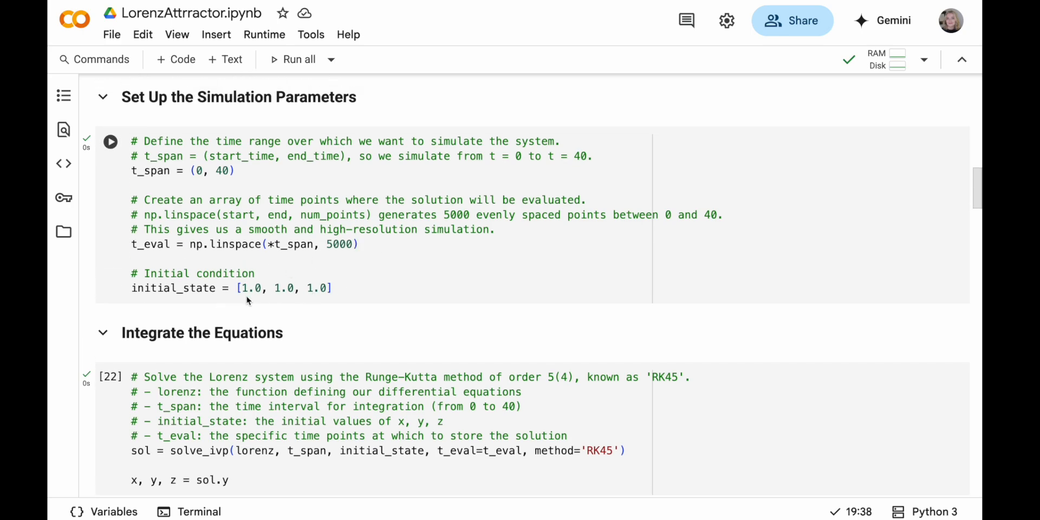
# Change initial_state to [5.0, 1.0, 1.0] and view the redrawn static 3D Lorenz plot
pyautogui.click(250, 288)
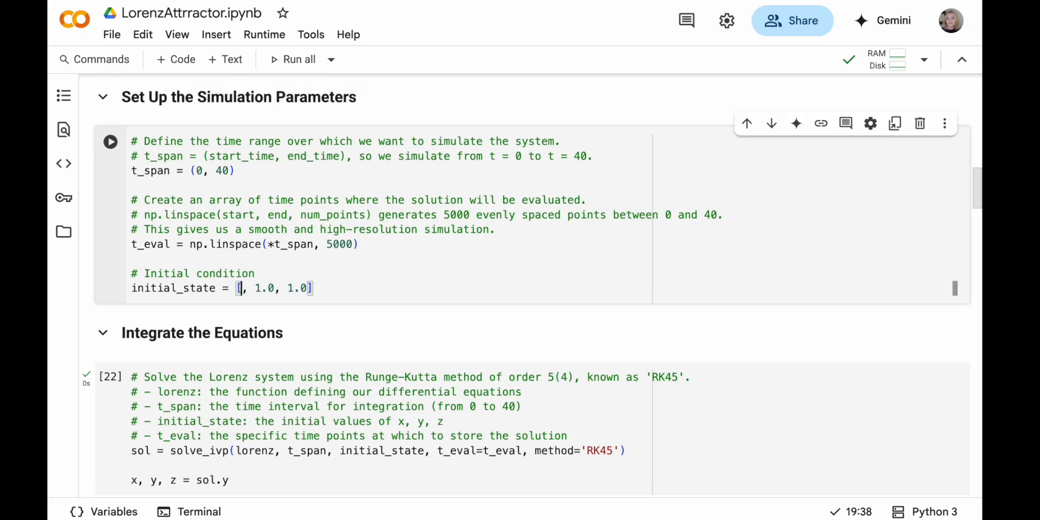
pyautogui.write('5.0')
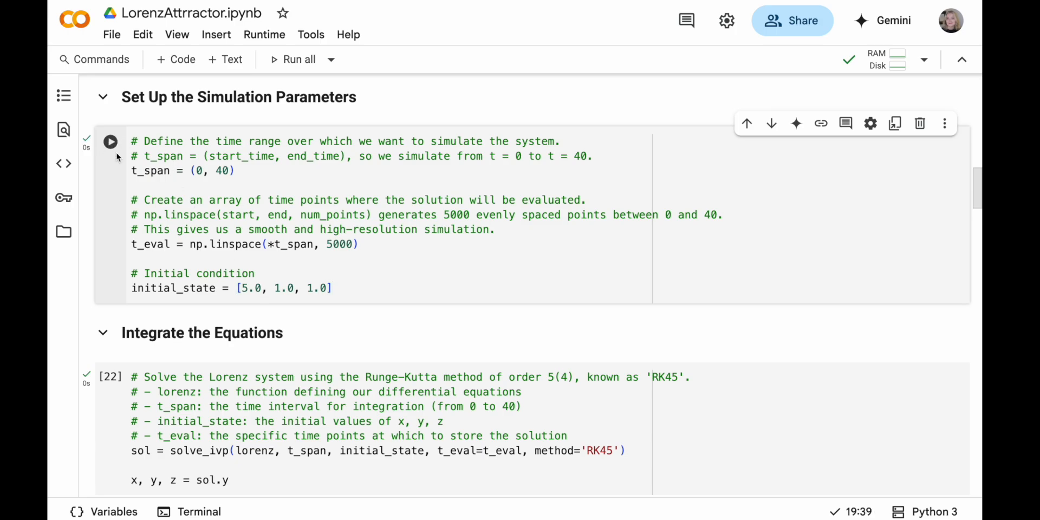
pyautogui.scroll(-3)
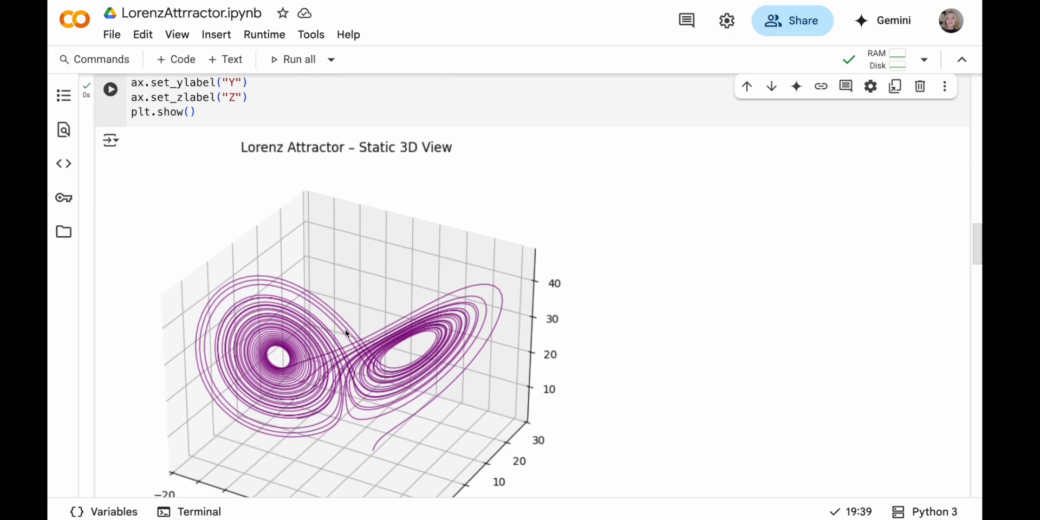
pyautogui.scroll(-3)
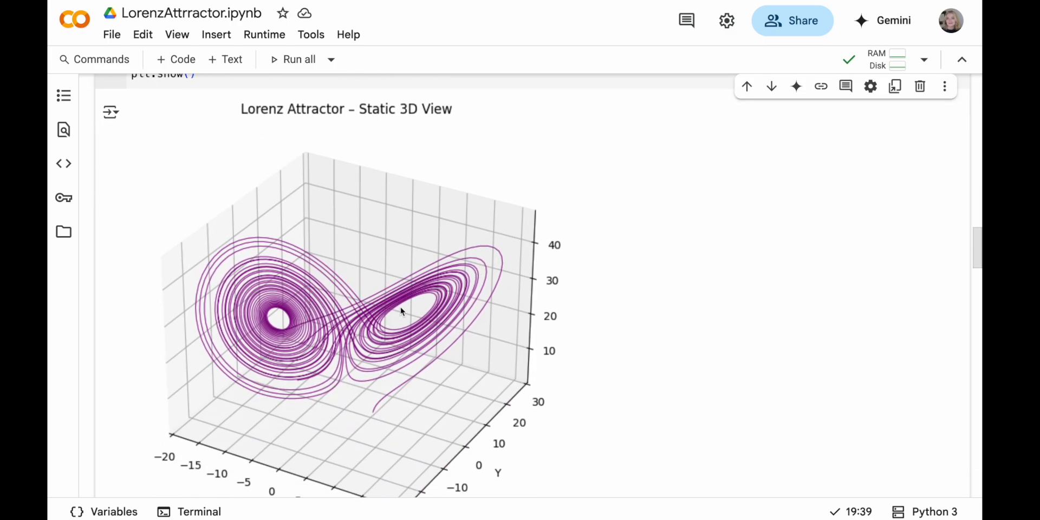
pyautogui.scroll(-3)
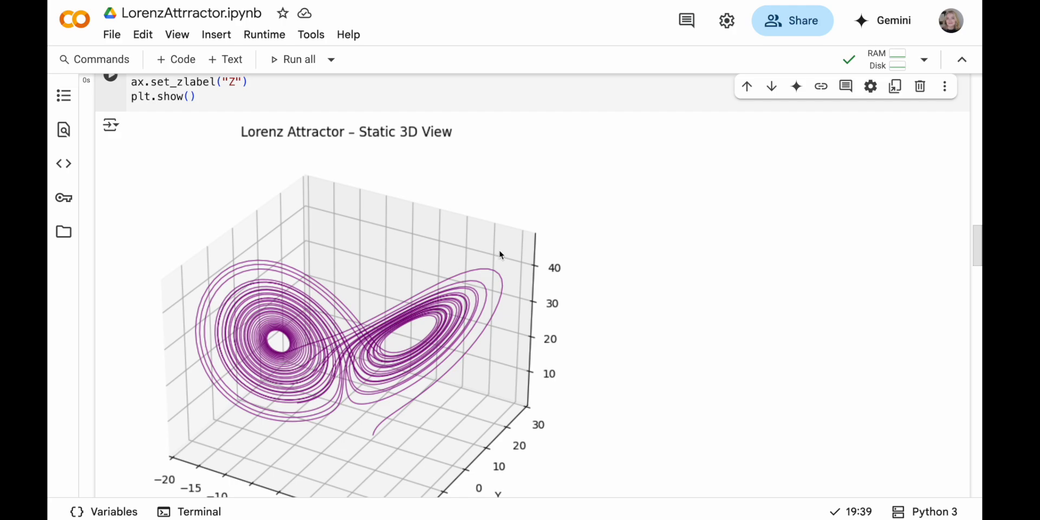
pyautogui.moveTo(557, 225)
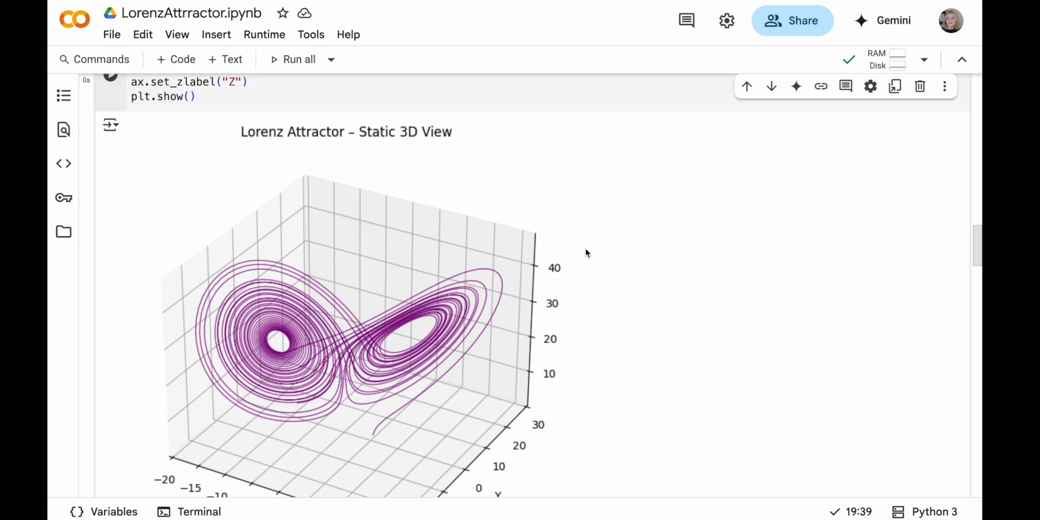
# Scroll to Part 2: Animating the Lorenz Attractor and enter edit mode on its heading text cell
pyautogui.scroll(-3)
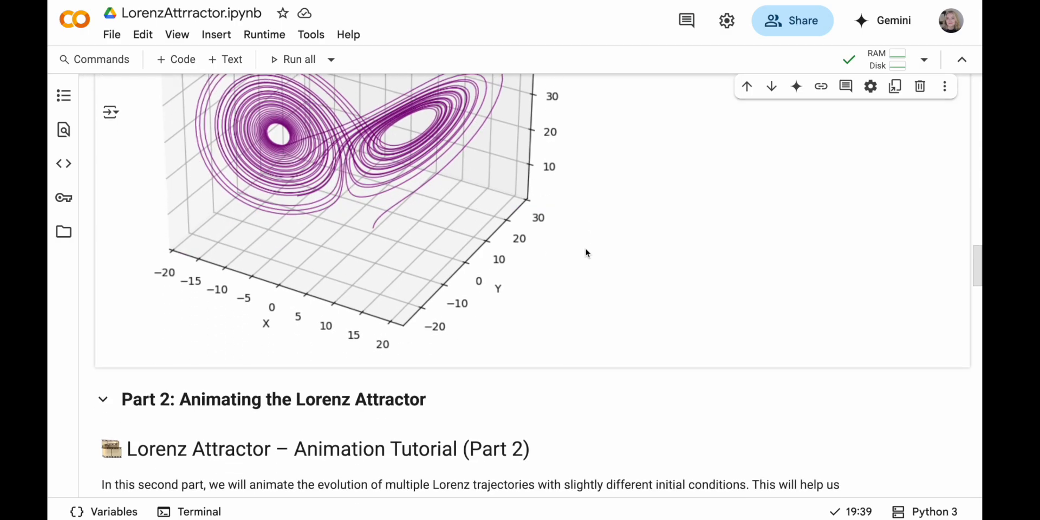
pyautogui.scroll(-3)
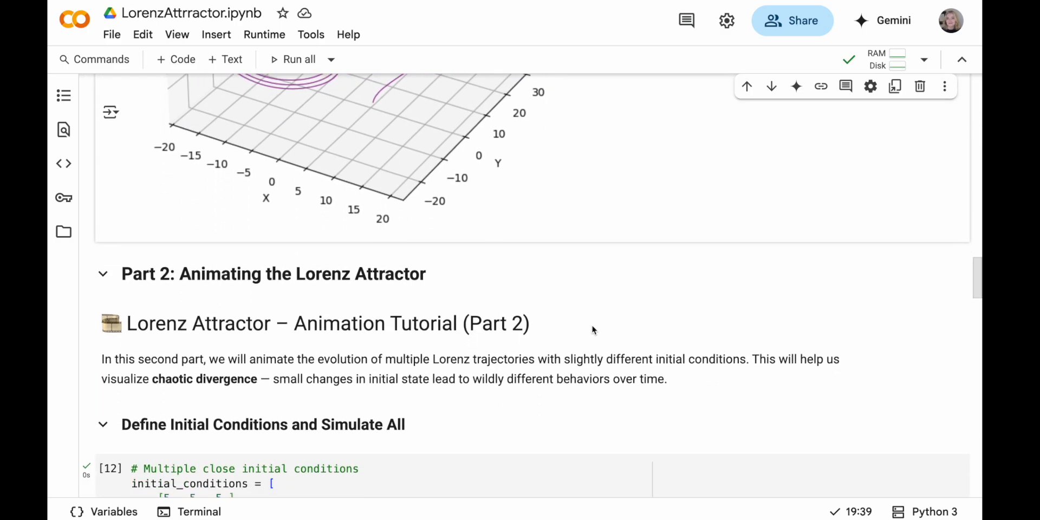
pyautogui.scroll(-3)
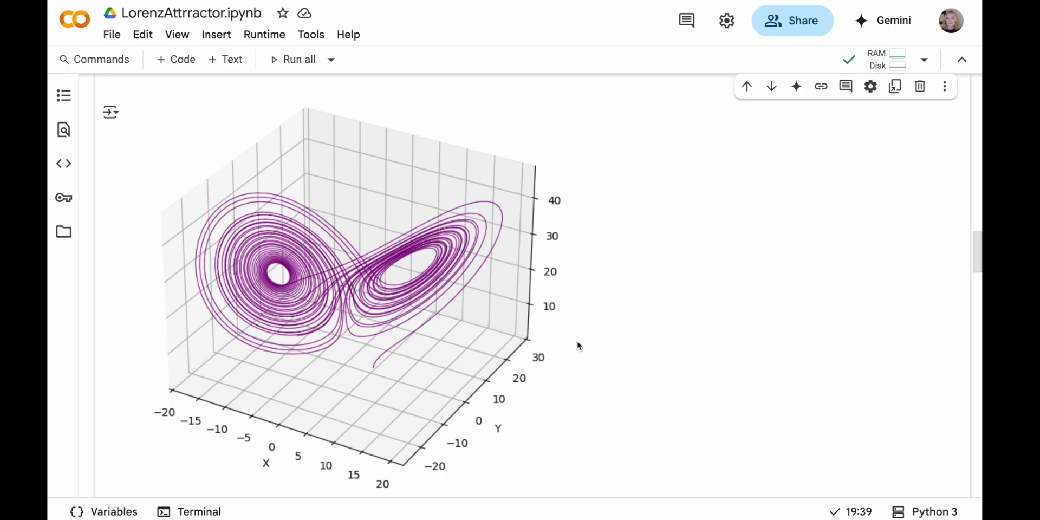
pyautogui.scroll(-3)
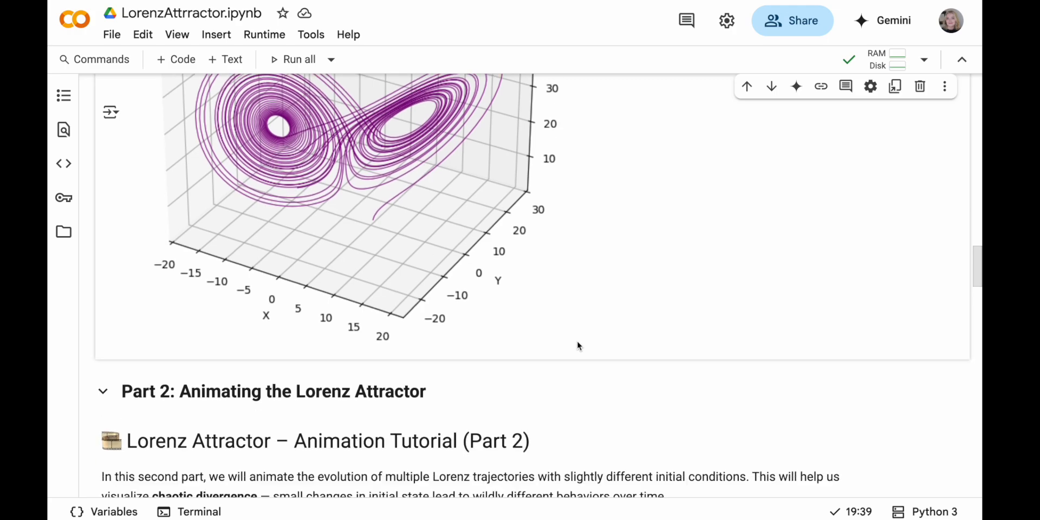
pyautogui.scroll(-3)
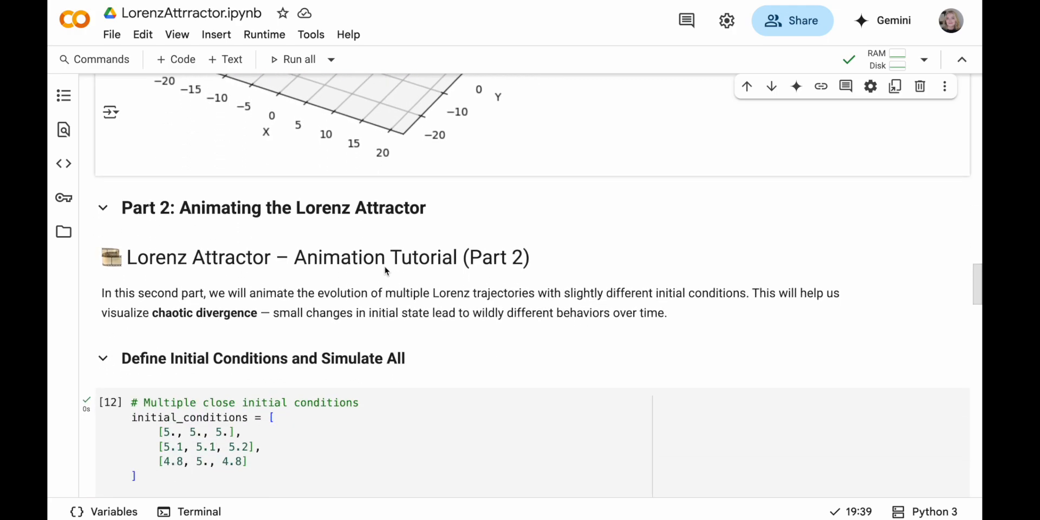
pyautogui.scroll(-3)
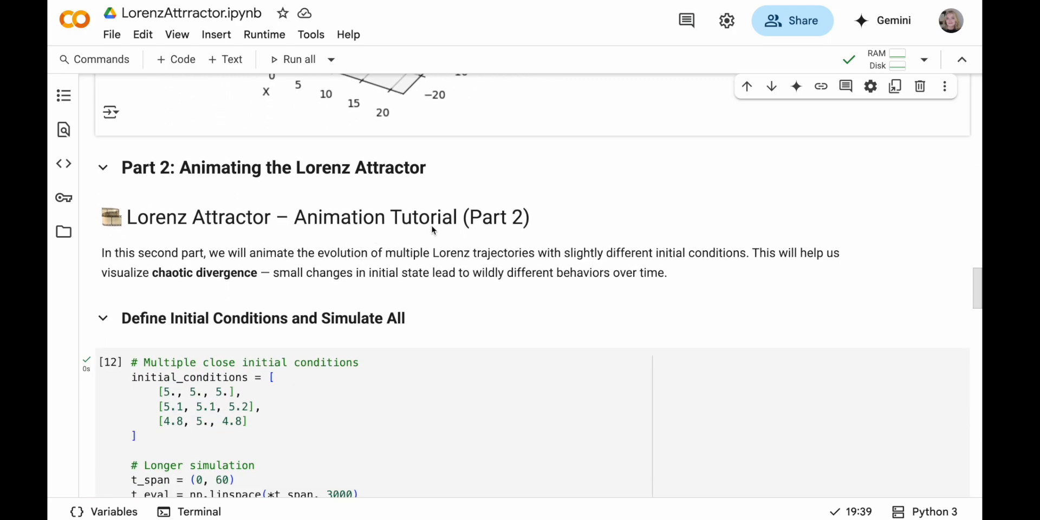
pyautogui.doubleClick(325, 217)
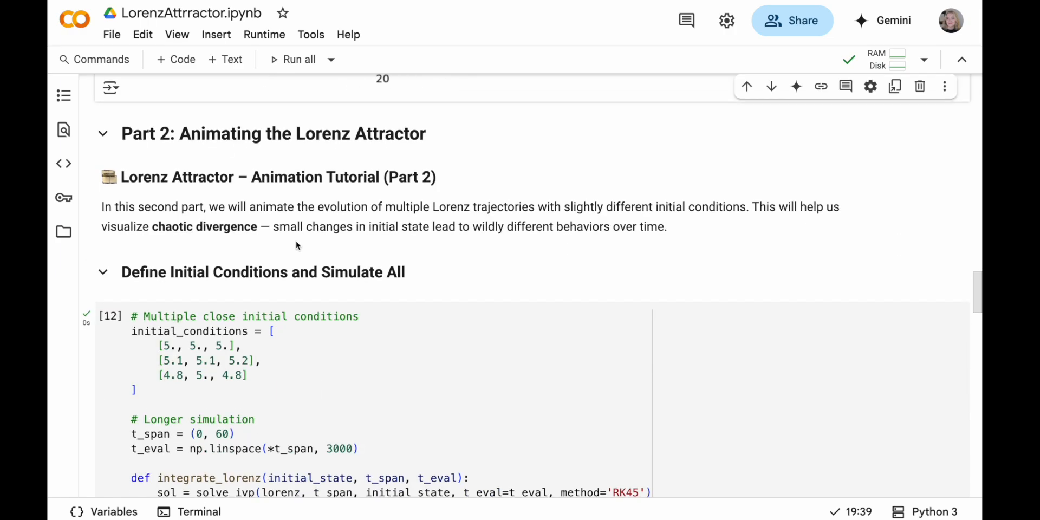
pyautogui.moveTo(361, 261)
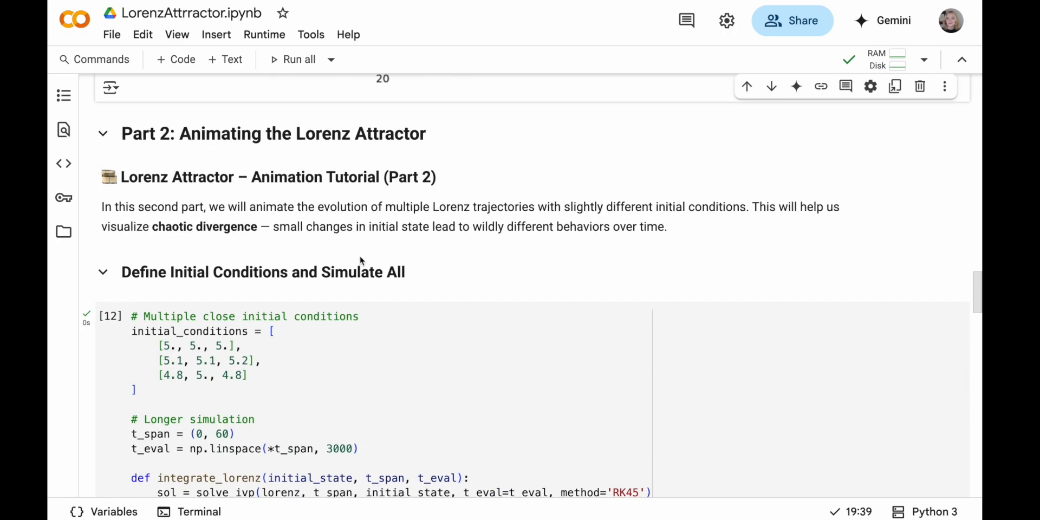
pyautogui.scroll(-3)
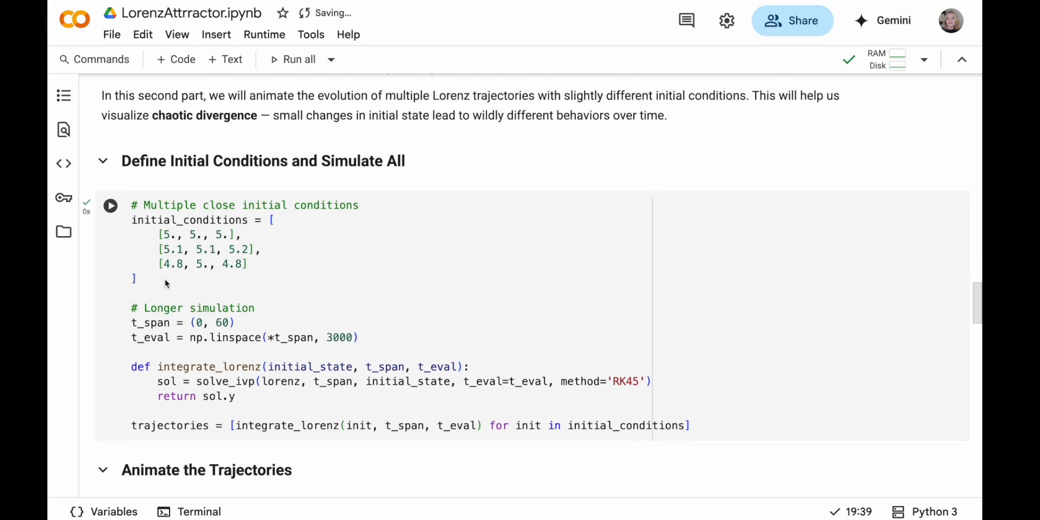
pyautogui.click(242, 234)
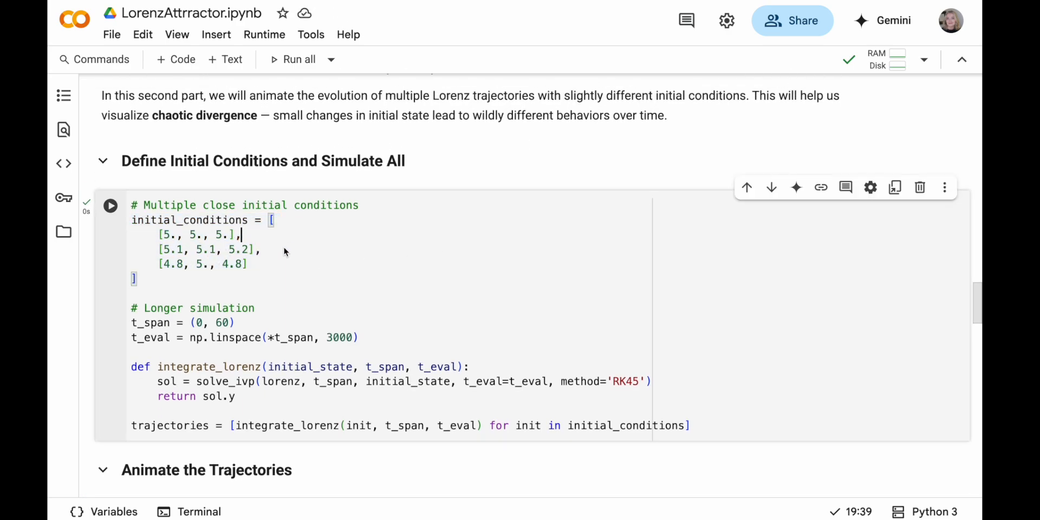
pyautogui.moveTo(275, 238)
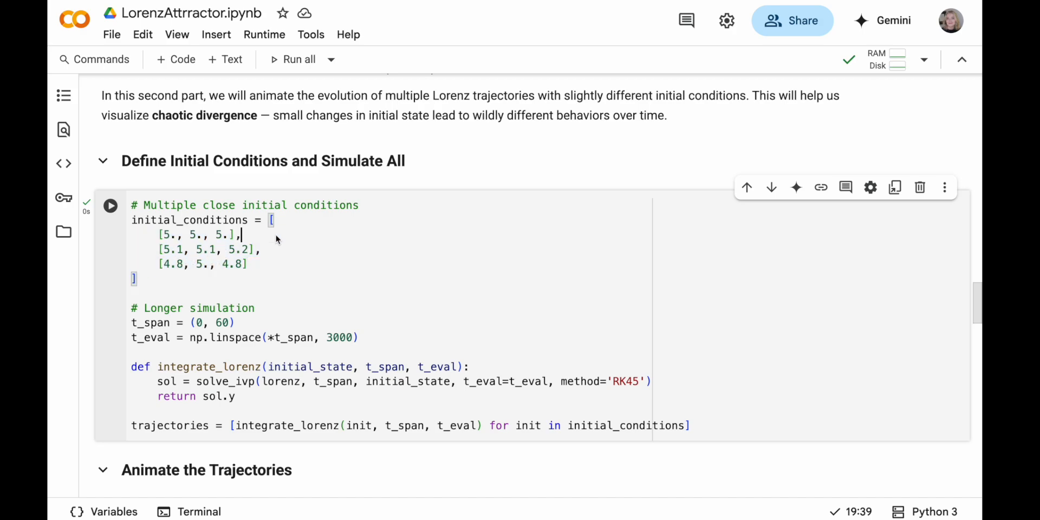
pyautogui.tripleClick(199, 235)
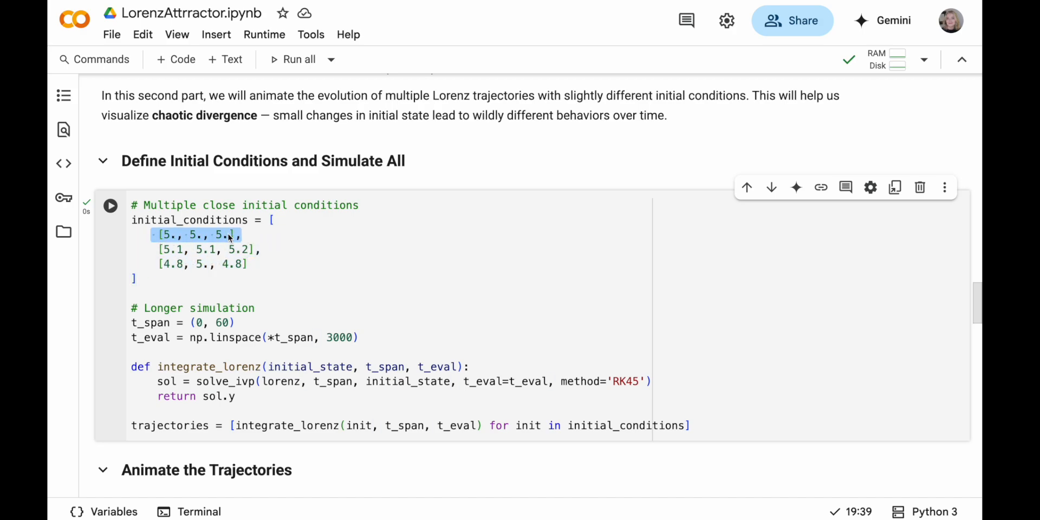
pyautogui.moveTo(295, 242)
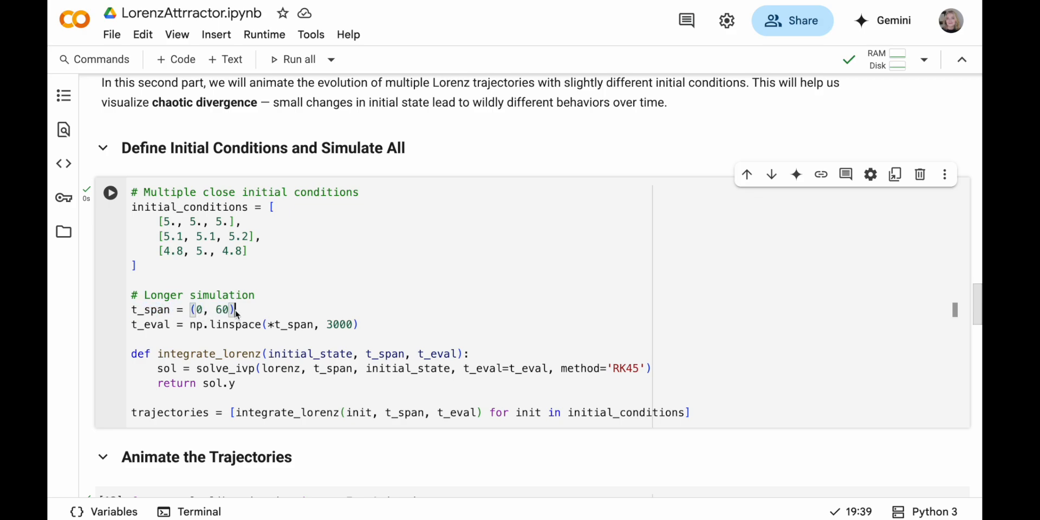
pyautogui.moveTo(149, 310)
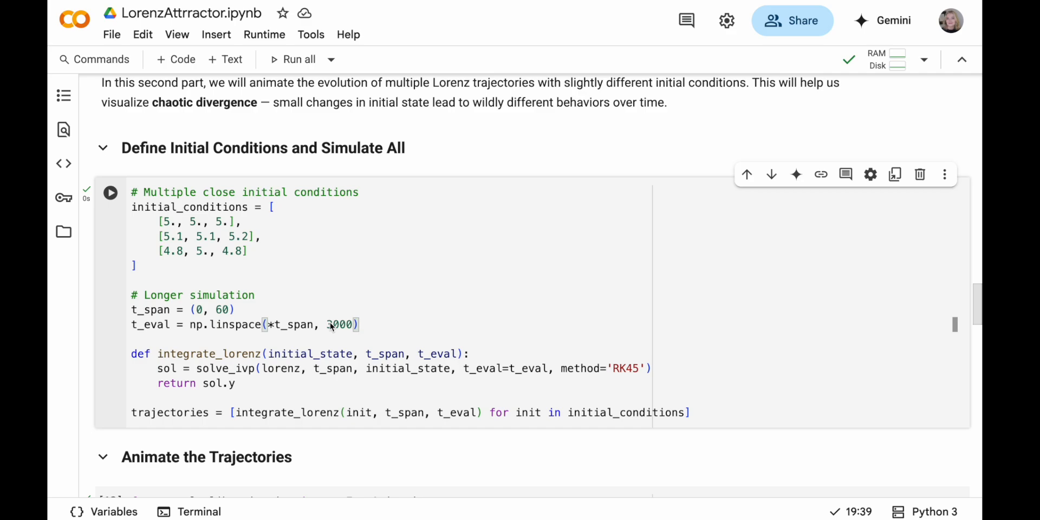
pyautogui.scroll(-3)
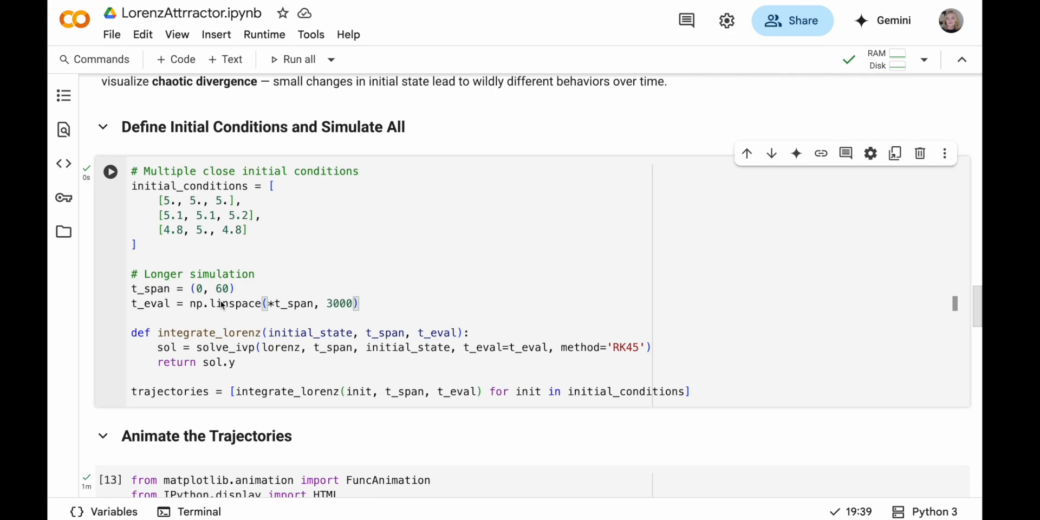
pyautogui.moveTo(372, 300)
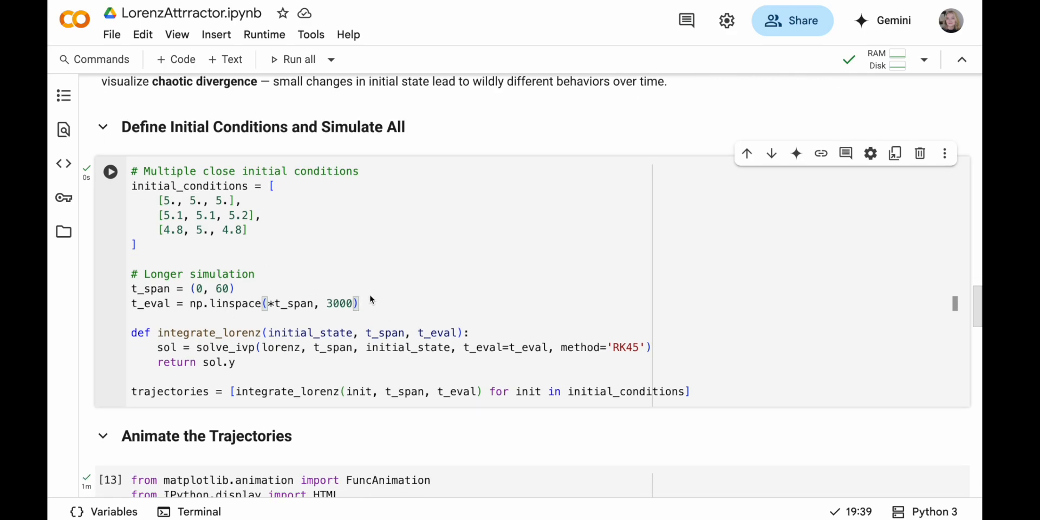
pyautogui.scroll(-3)
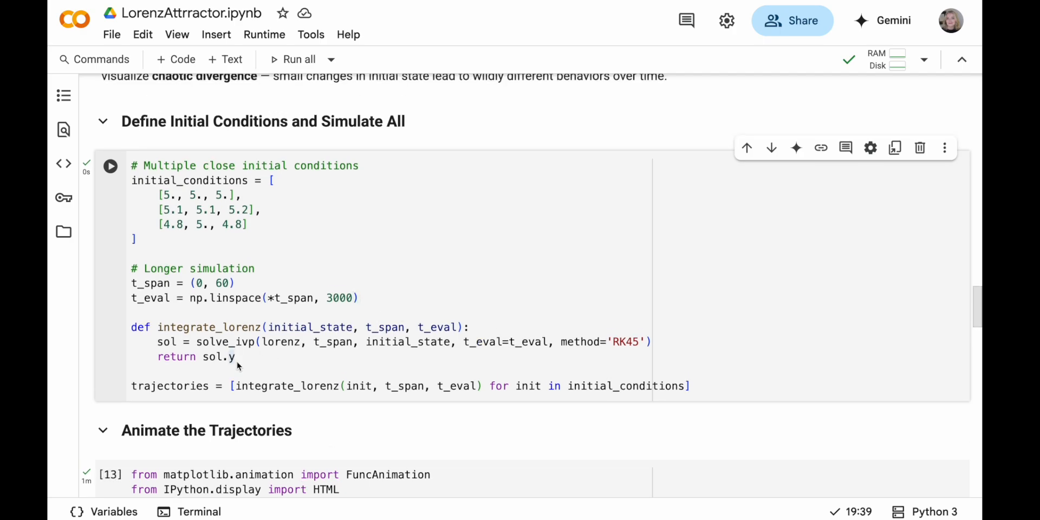
pyautogui.moveTo(131, 327); pyautogui.dragTo(235, 356)
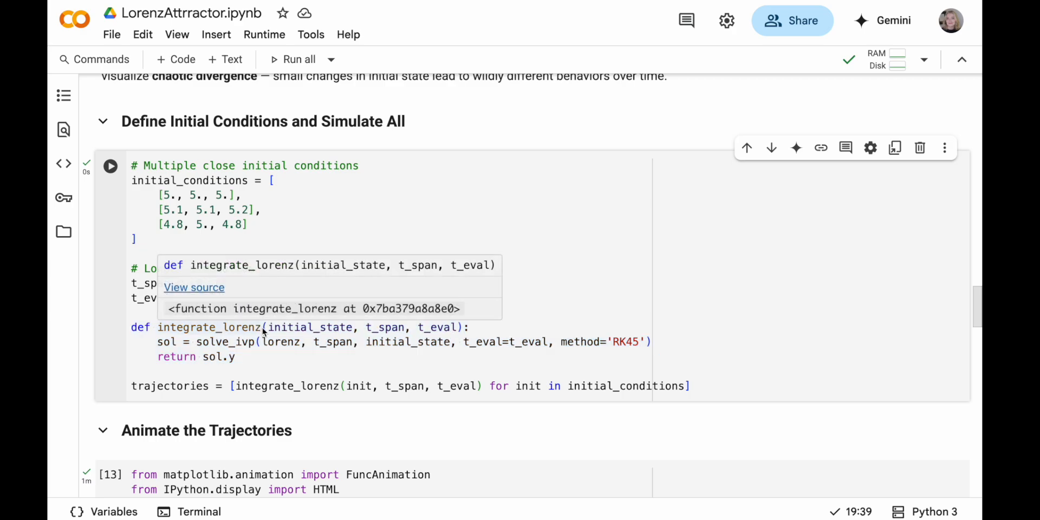
pyautogui.doubleClick(209, 327)
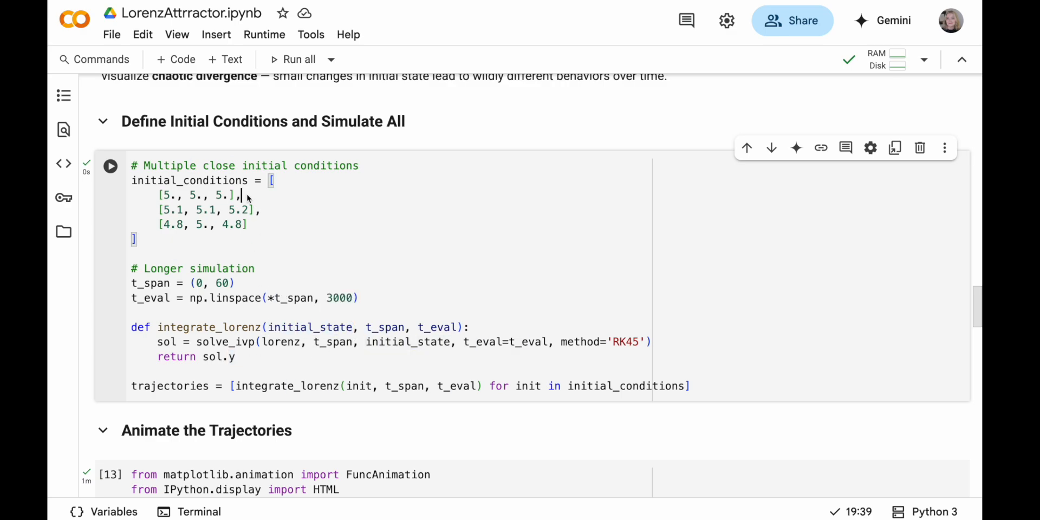
pyautogui.doubleClick(197, 195)
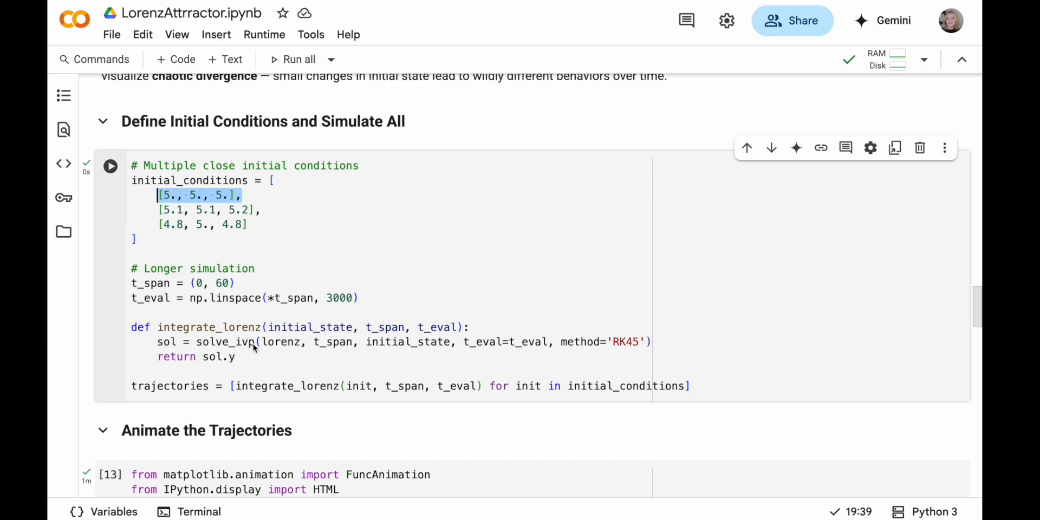
pyautogui.doubleClick(408, 341)
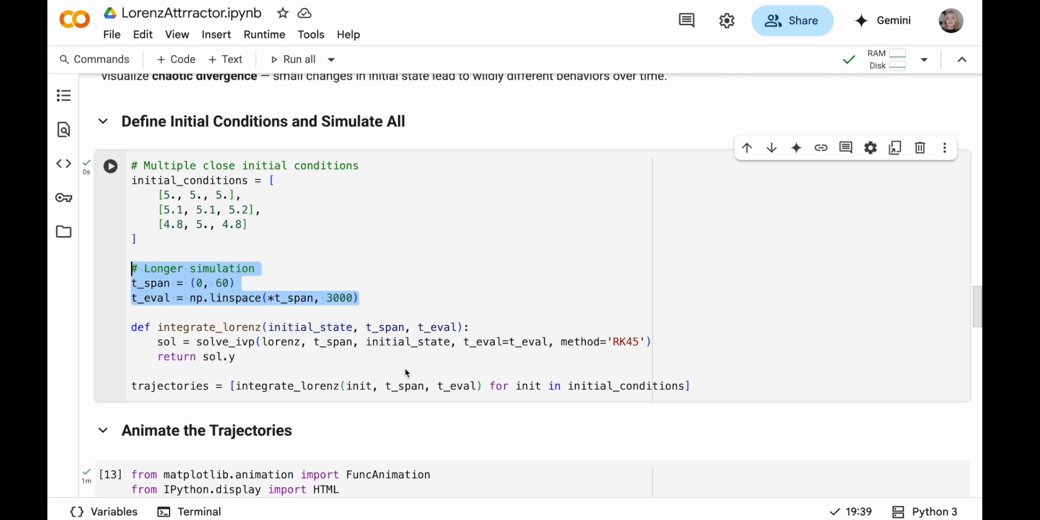
pyautogui.click(359, 298)
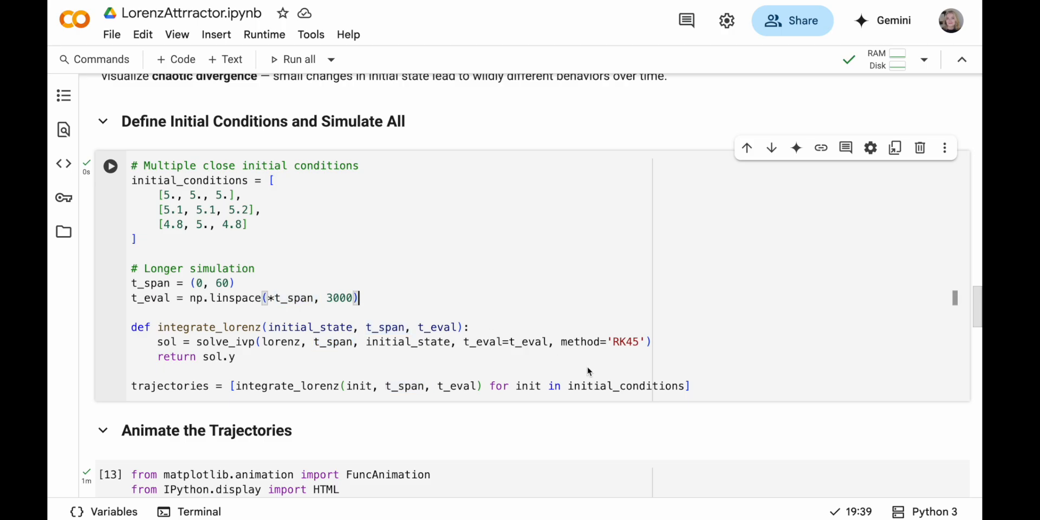
pyautogui.moveTo(647, 344)
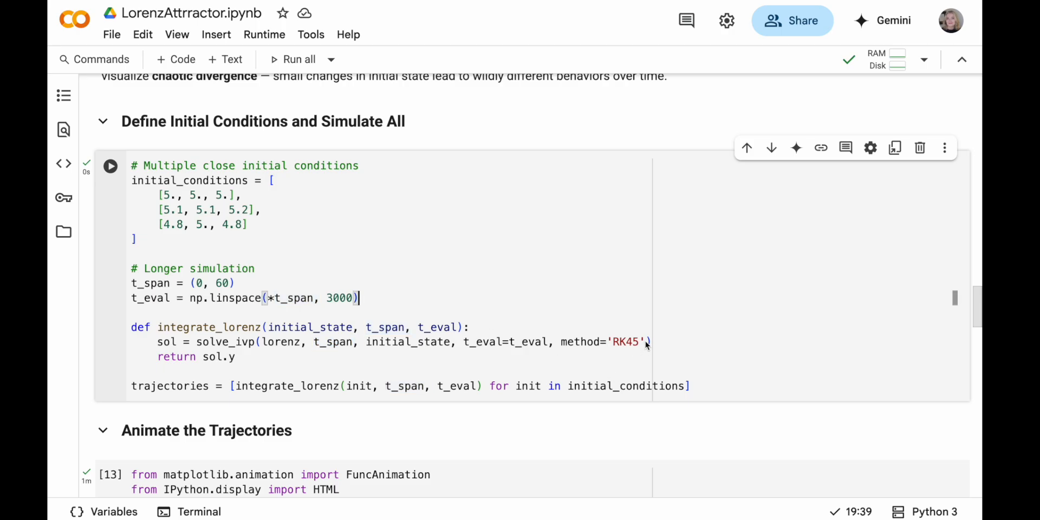
pyautogui.doubleClick(625, 342)
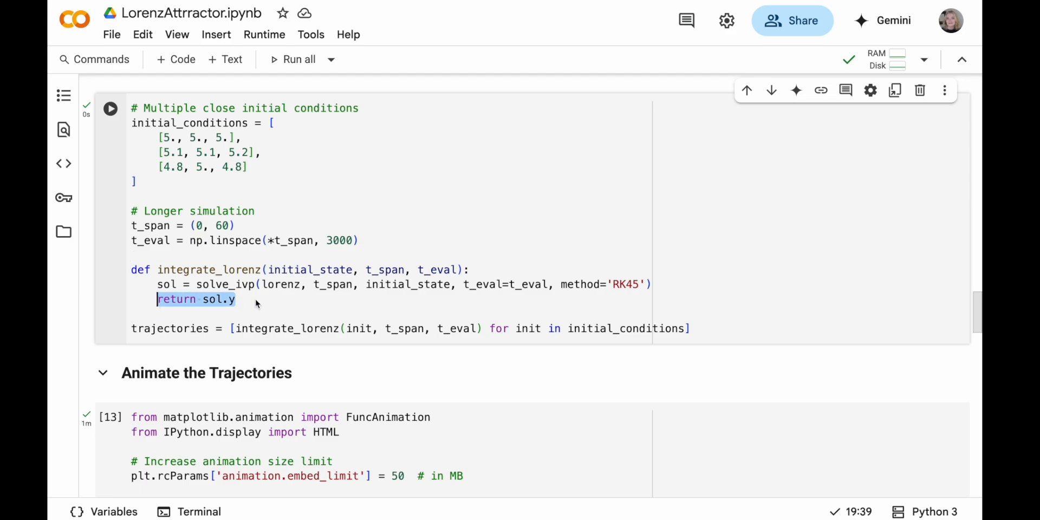
pyautogui.click(700, 328)
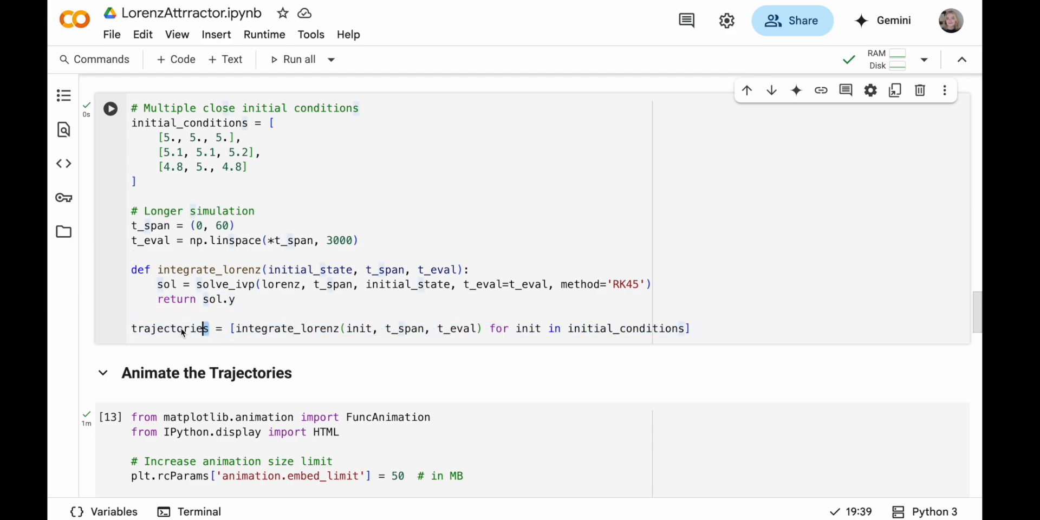
pyautogui.doubleClick(170, 328)
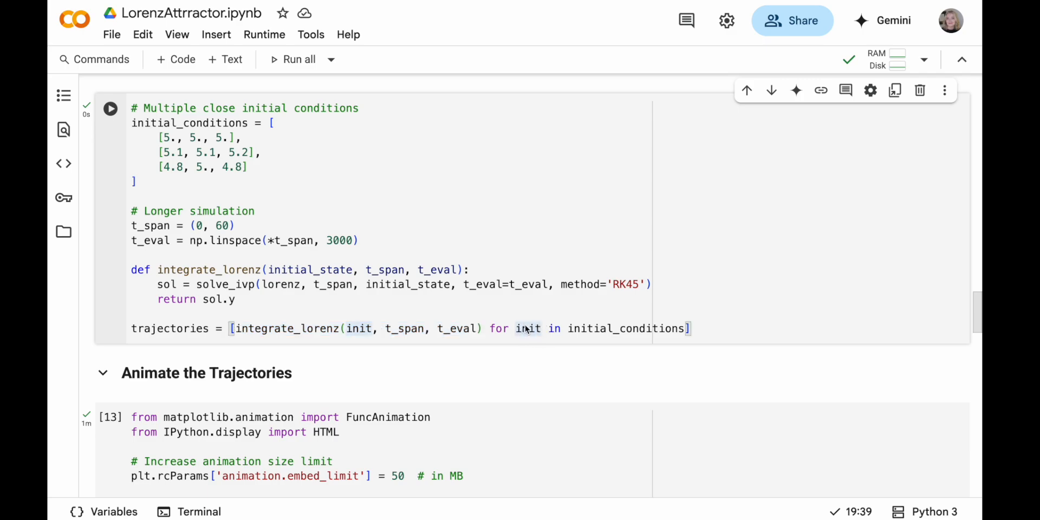
pyautogui.doubleClick(625, 328)
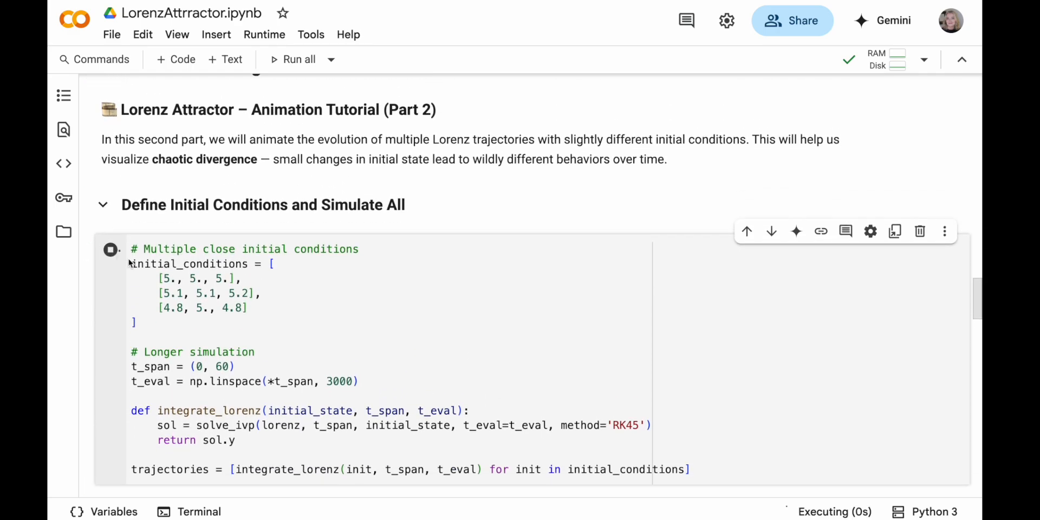
# Review the Animate the Trajectories cell, highlighting the IPython display import and FuncAnimation code
pyautogui.scroll(-3)
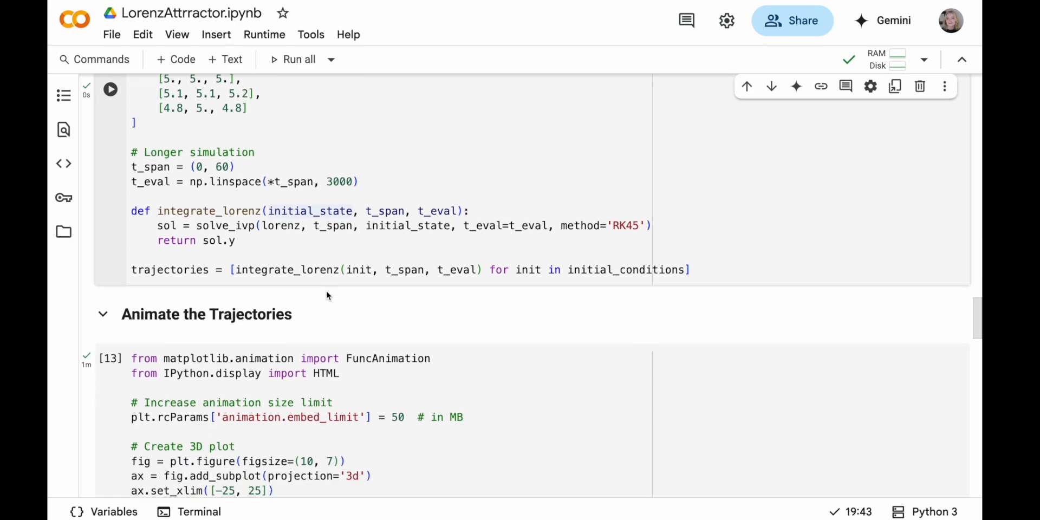
pyautogui.scroll(-3)
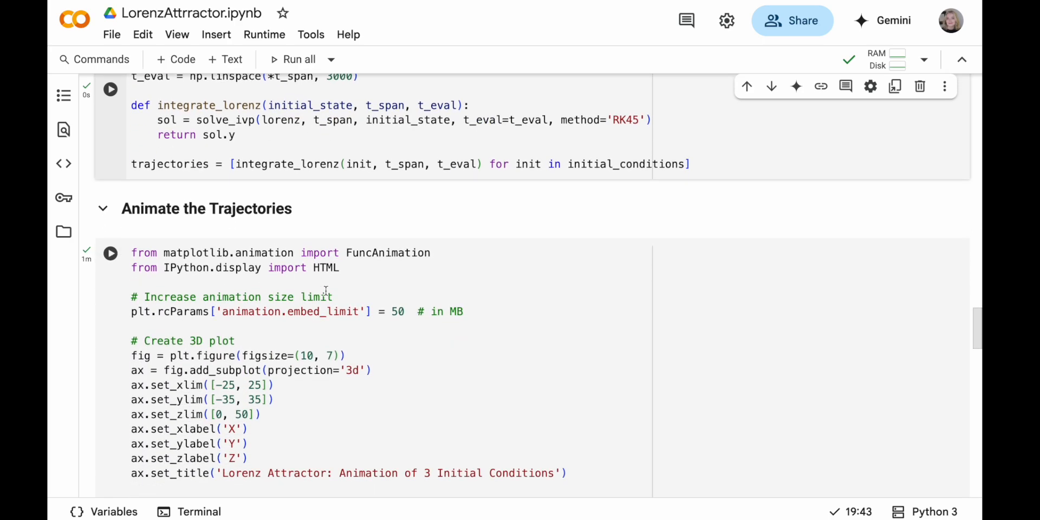
pyautogui.scroll(-3)
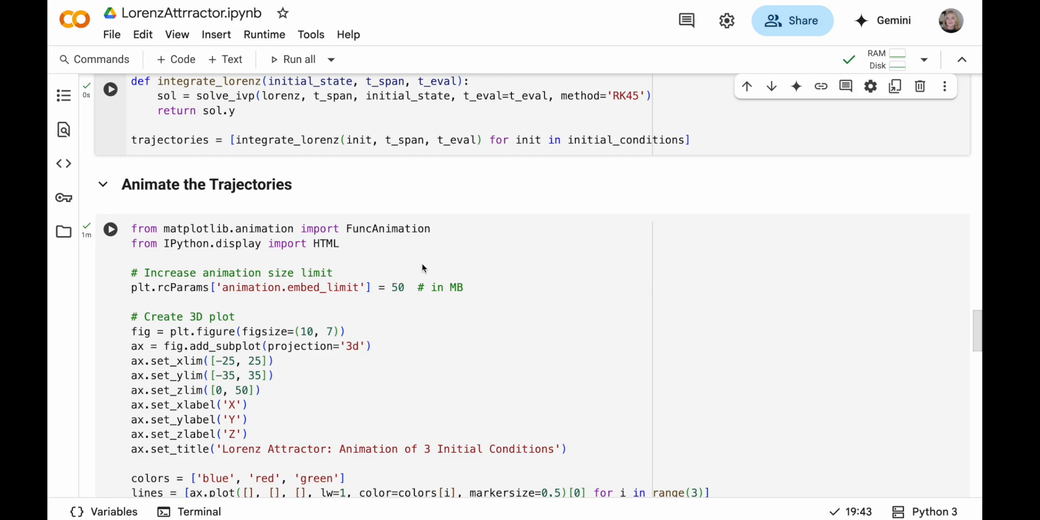
pyautogui.scroll(-3)
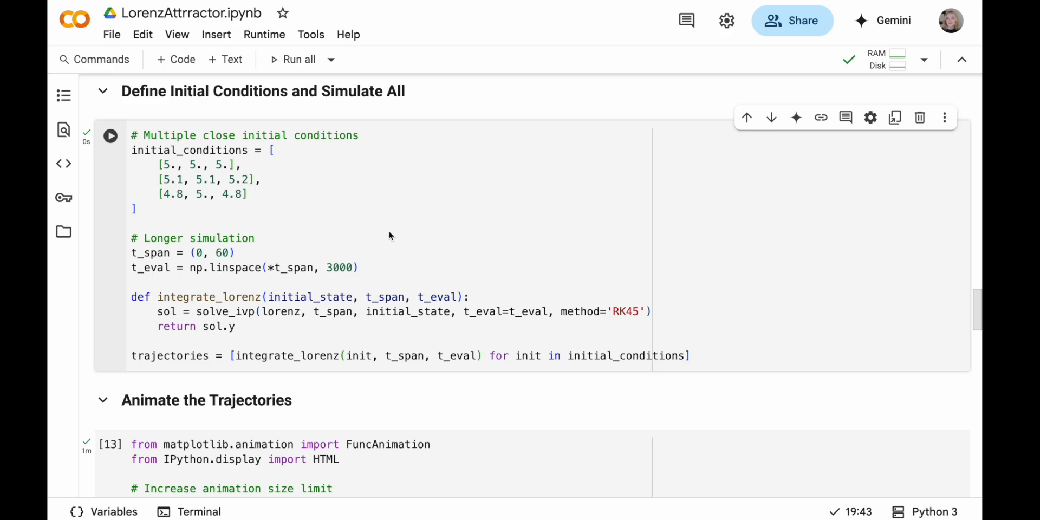
pyautogui.scroll(-3)
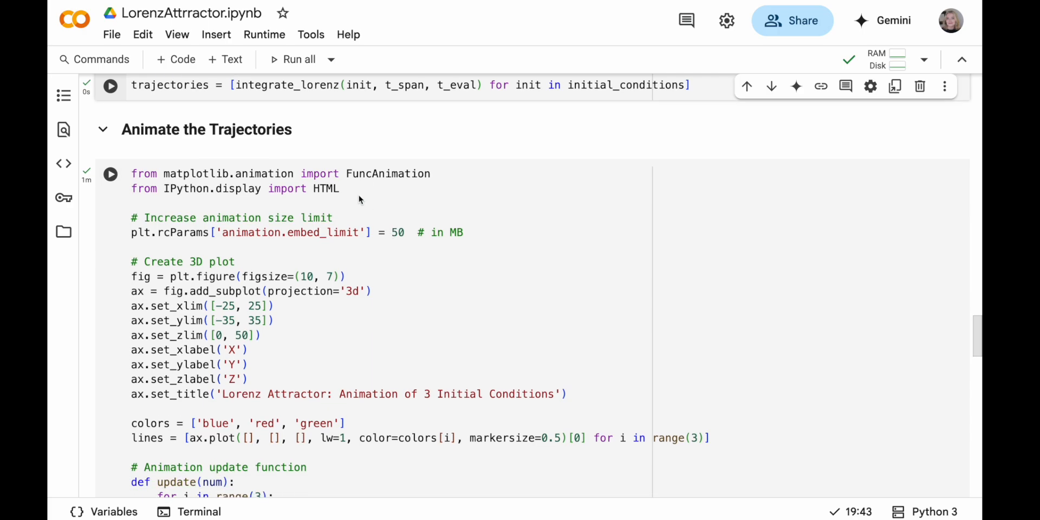
pyautogui.moveTo(415, 180)
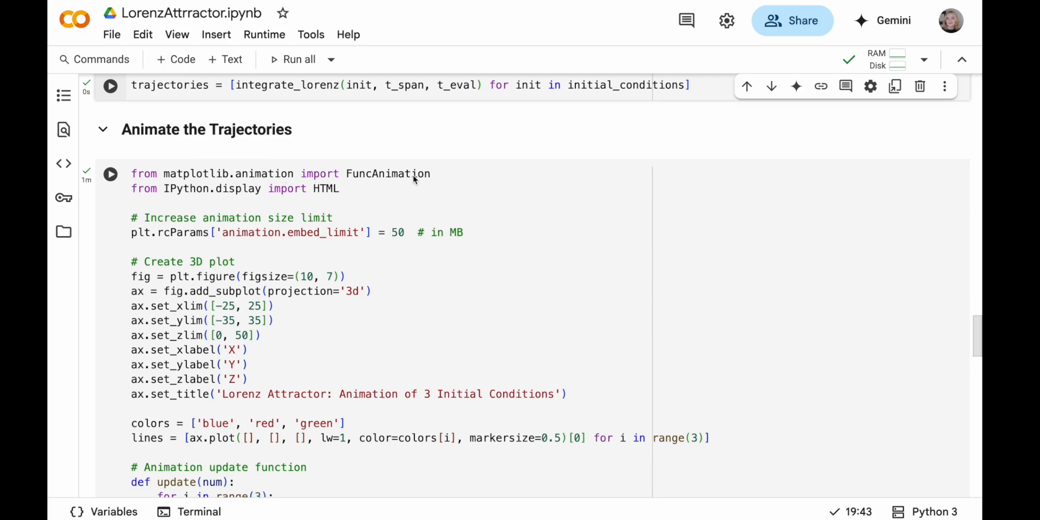
pyautogui.doubleClick(388, 173)
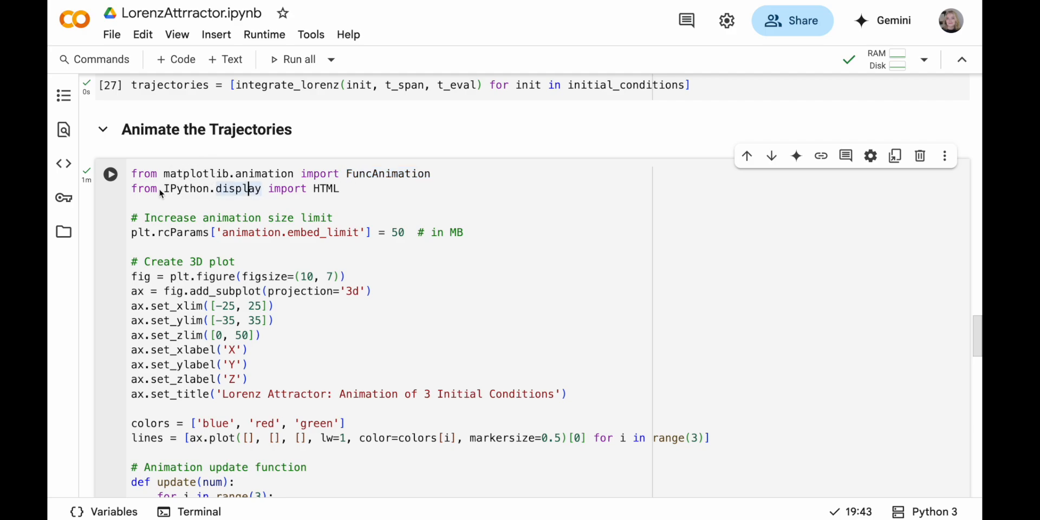
pyautogui.moveTo(294, 198)
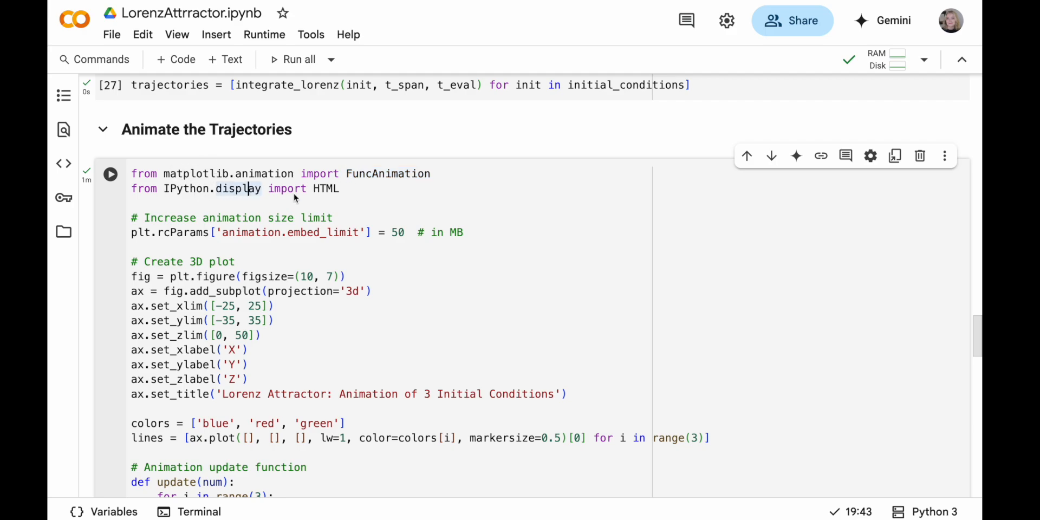
pyautogui.scroll(-3)
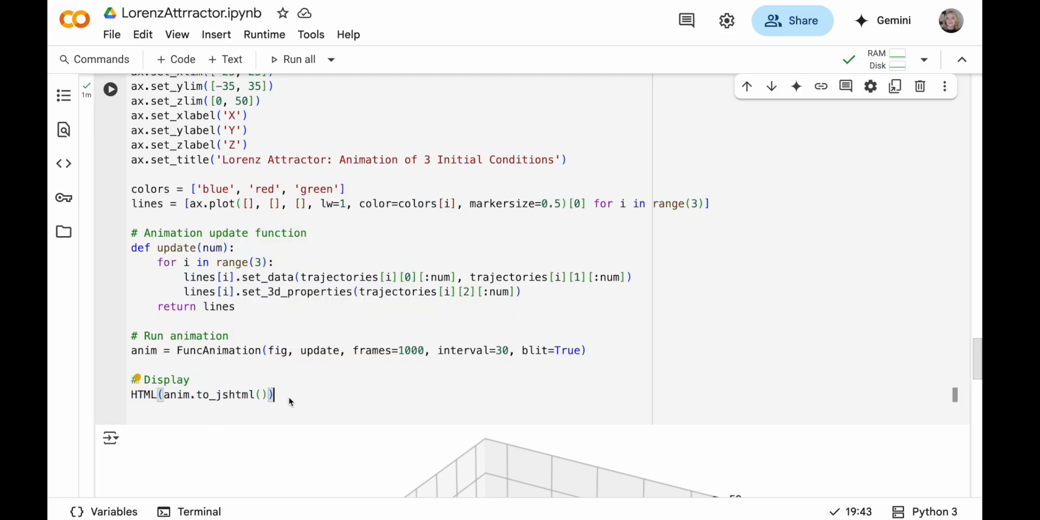
pyautogui.moveTo(318, 381)
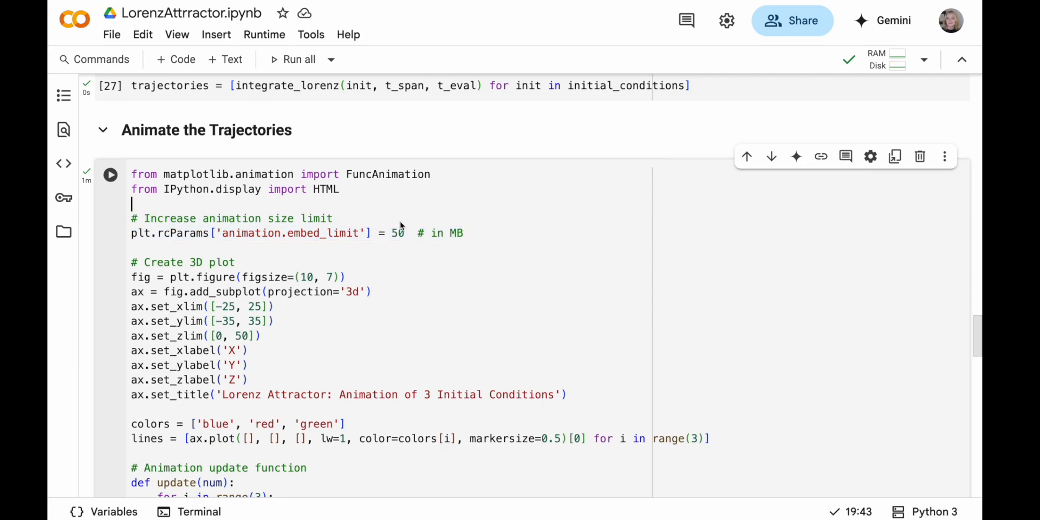
pyautogui.scroll(-3)
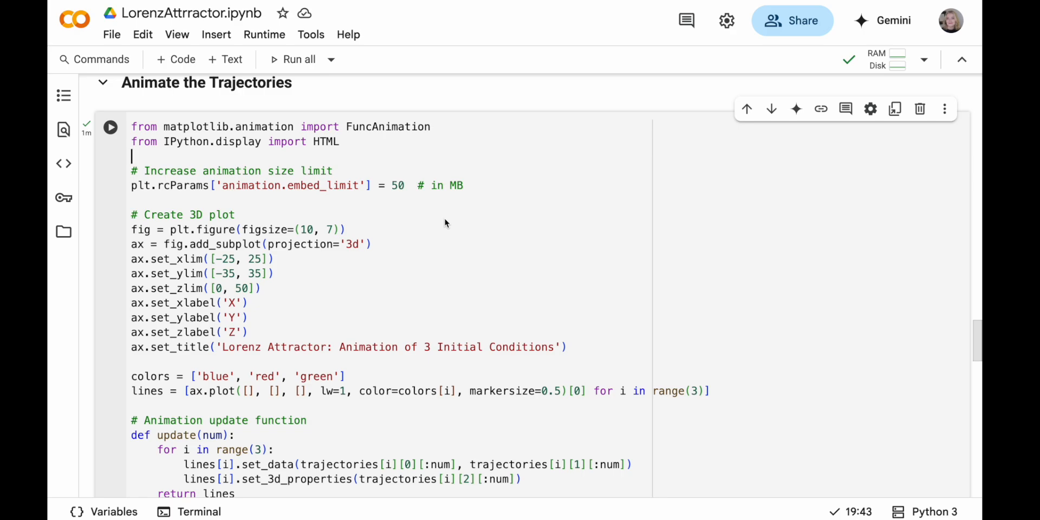
pyautogui.moveTo(371, 177)
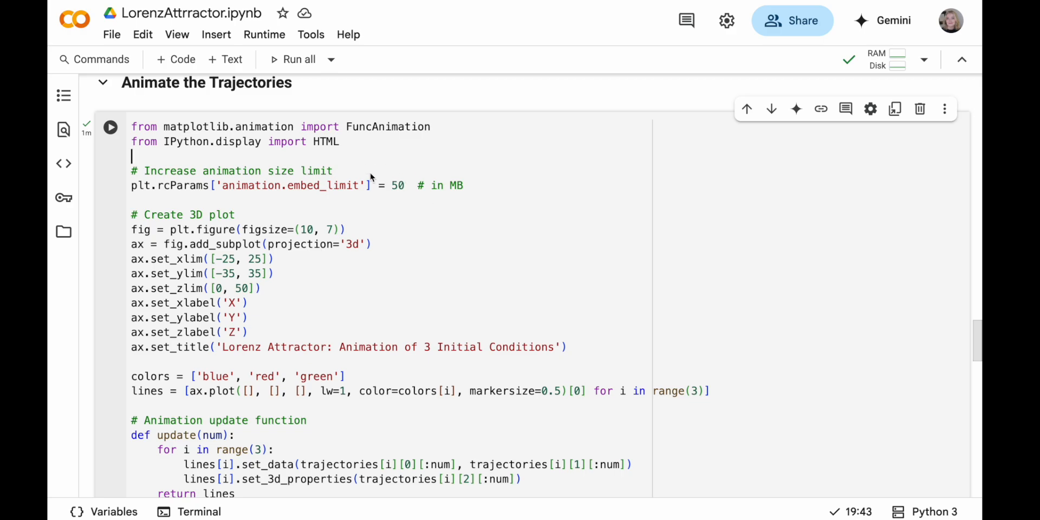
pyautogui.moveTo(422, 250)
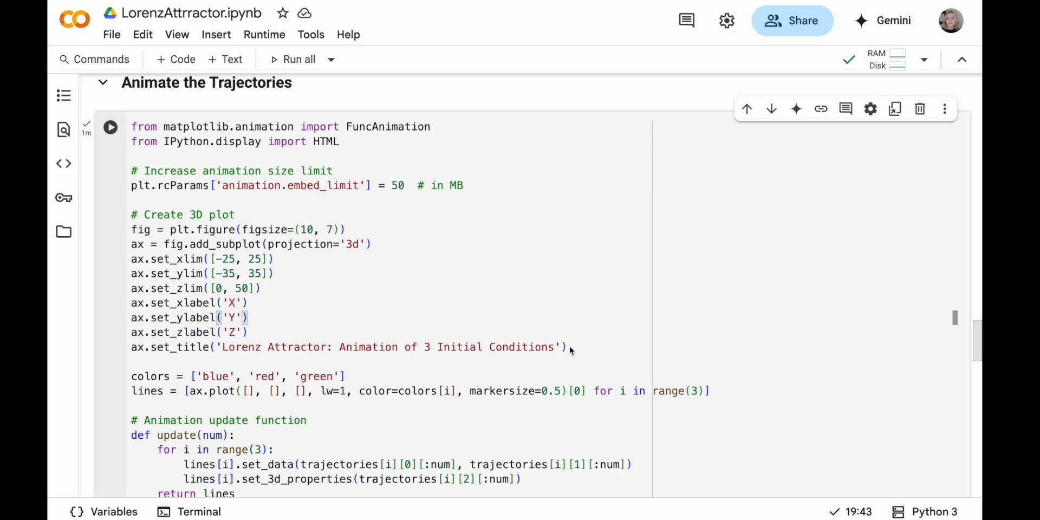
pyautogui.scroll(-3)
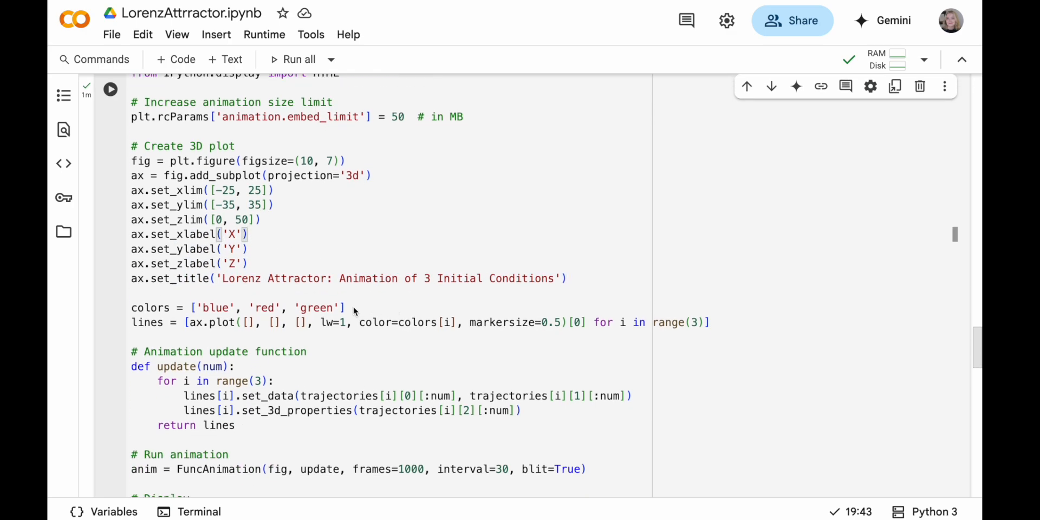
pyautogui.doubleClick(267, 307)
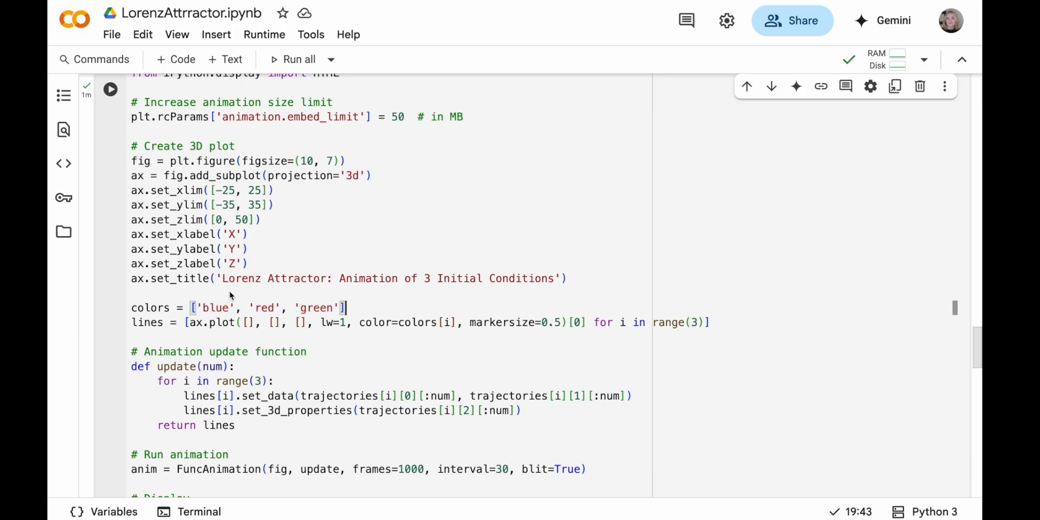
pyautogui.scroll(-3)
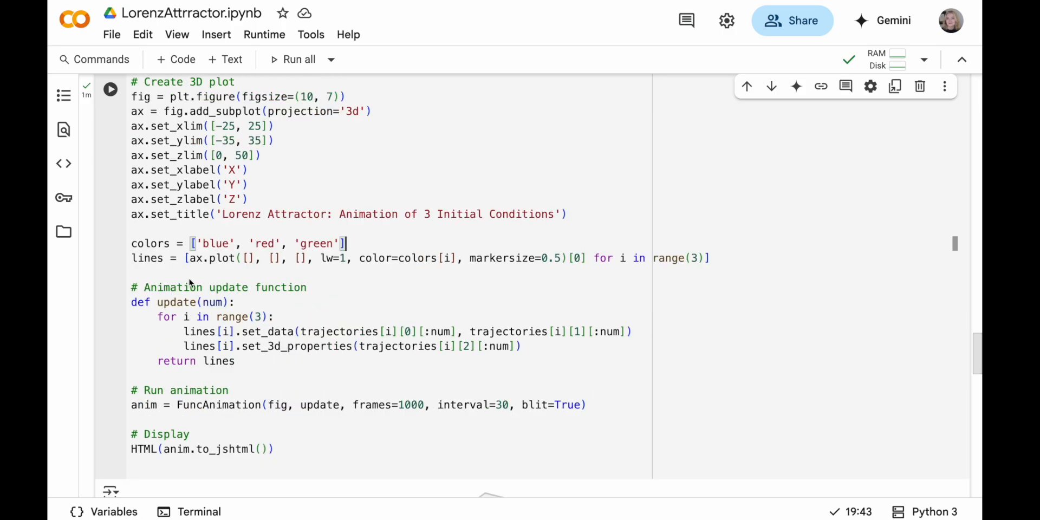
pyautogui.click(226, 258)
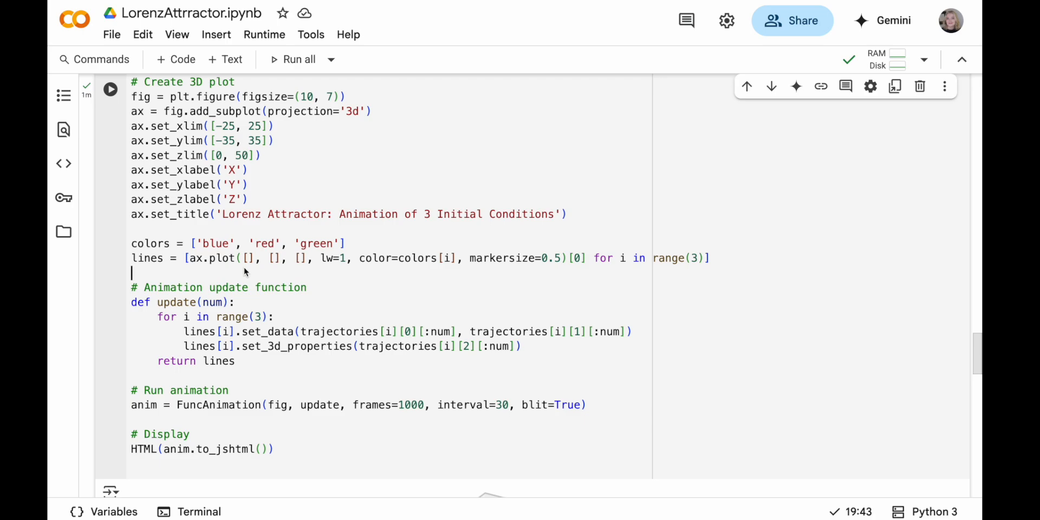
pyautogui.moveTo(249, 367)
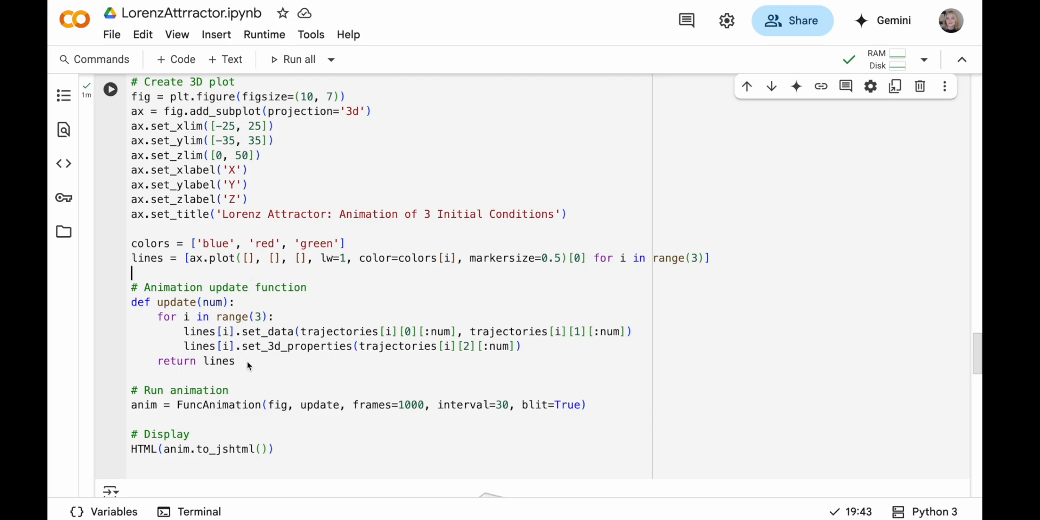
pyautogui.click(235, 302)
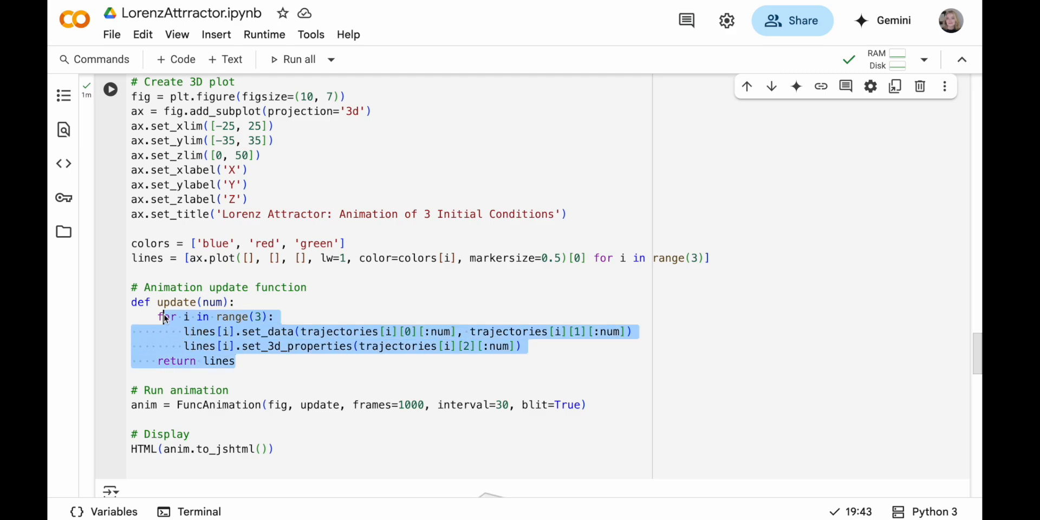
pyautogui.scroll(-3)
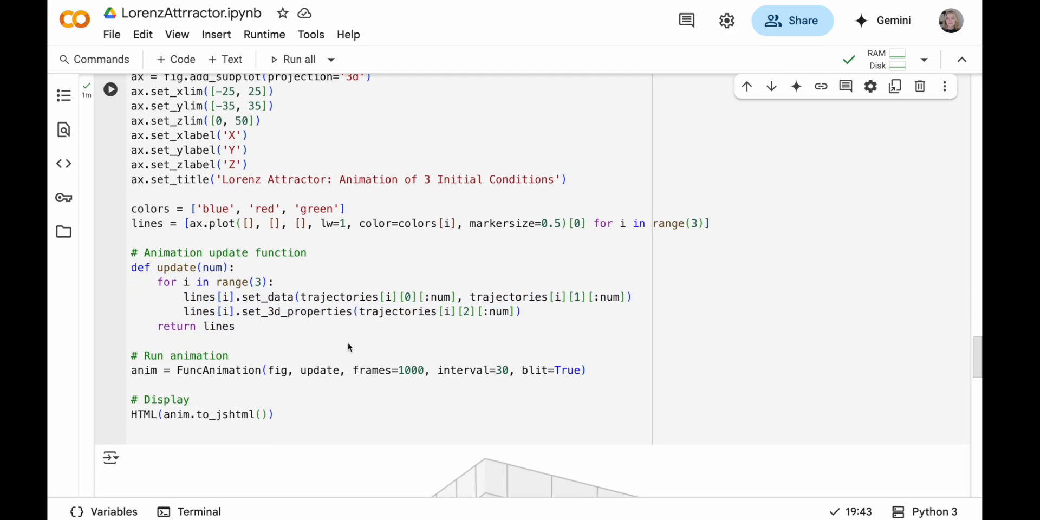
pyautogui.moveTo(296, 390)
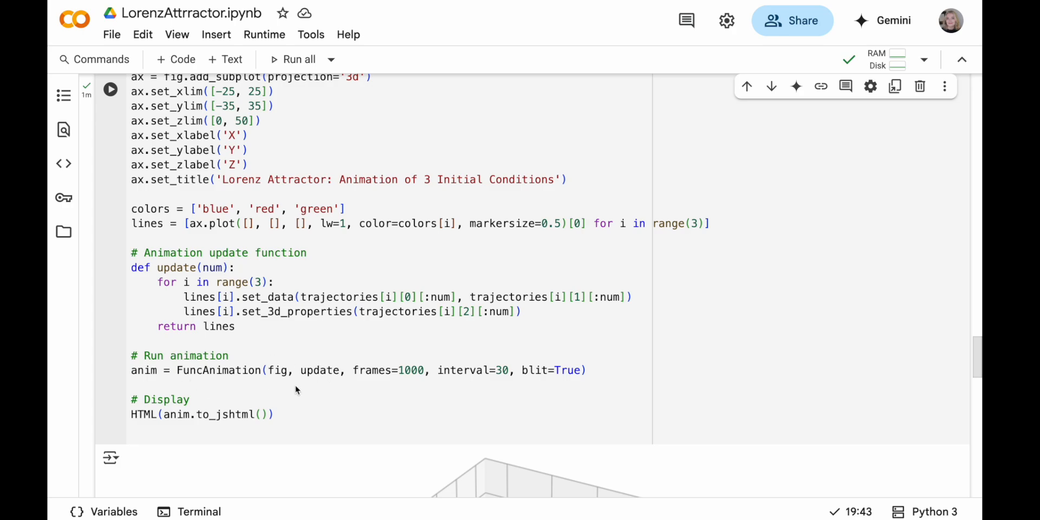
pyautogui.moveTo(372, 361)
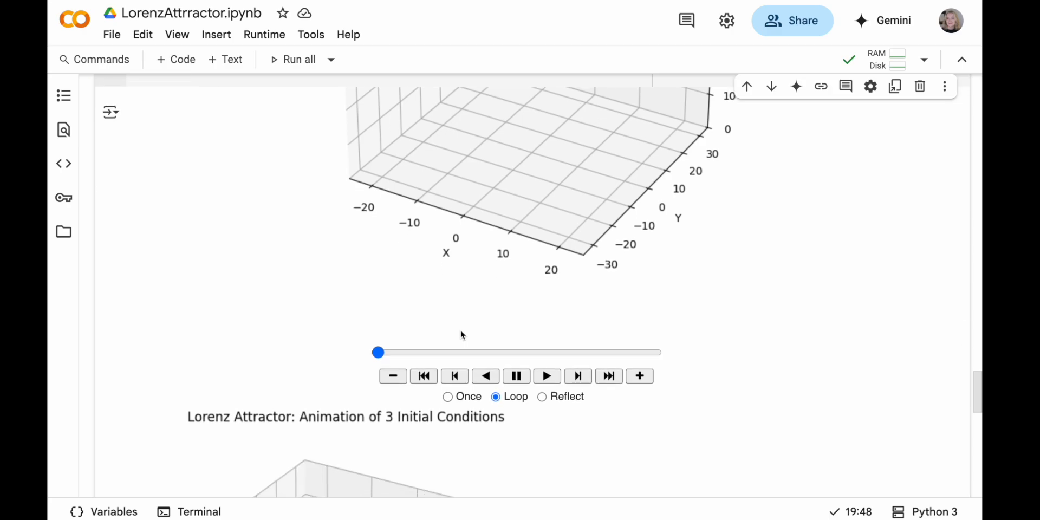
pyautogui.scroll(-3)
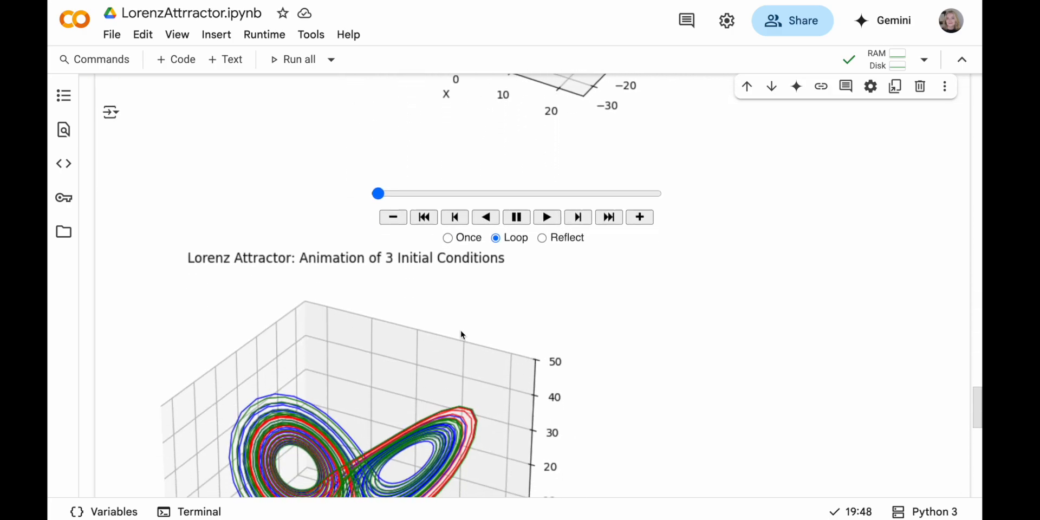
pyautogui.scroll(-3)
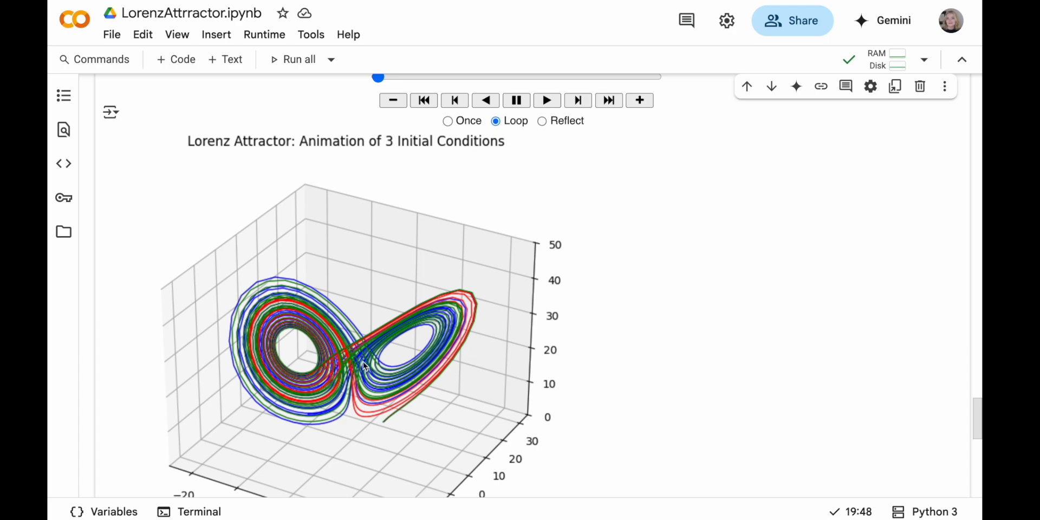
pyautogui.moveTo(391, 398)
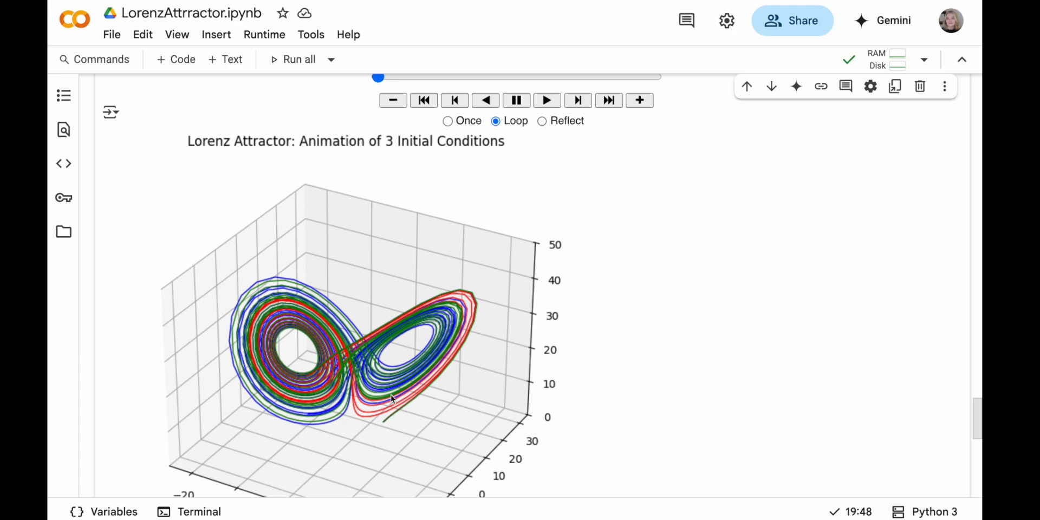
pyautogui.scroll(-3)
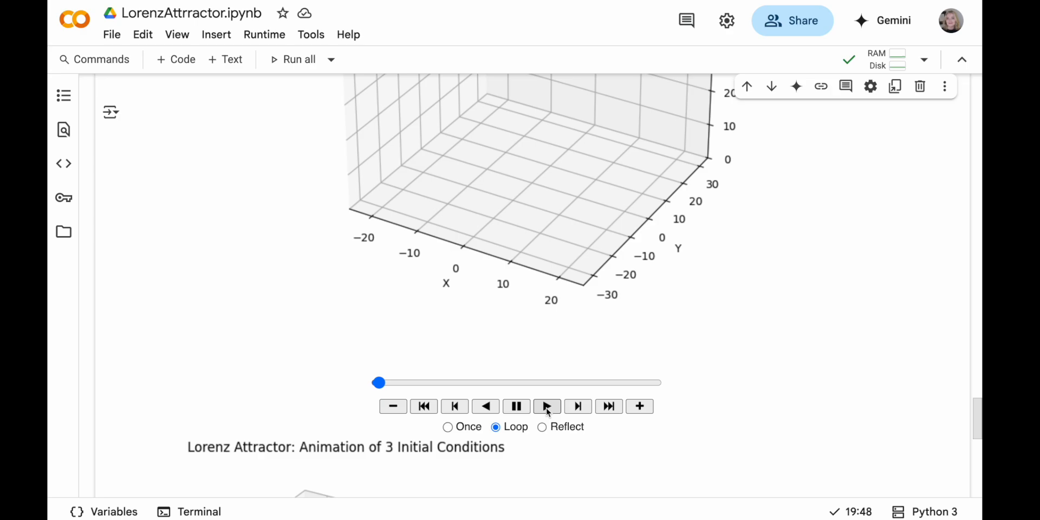
pyautogui.click(546, 406)
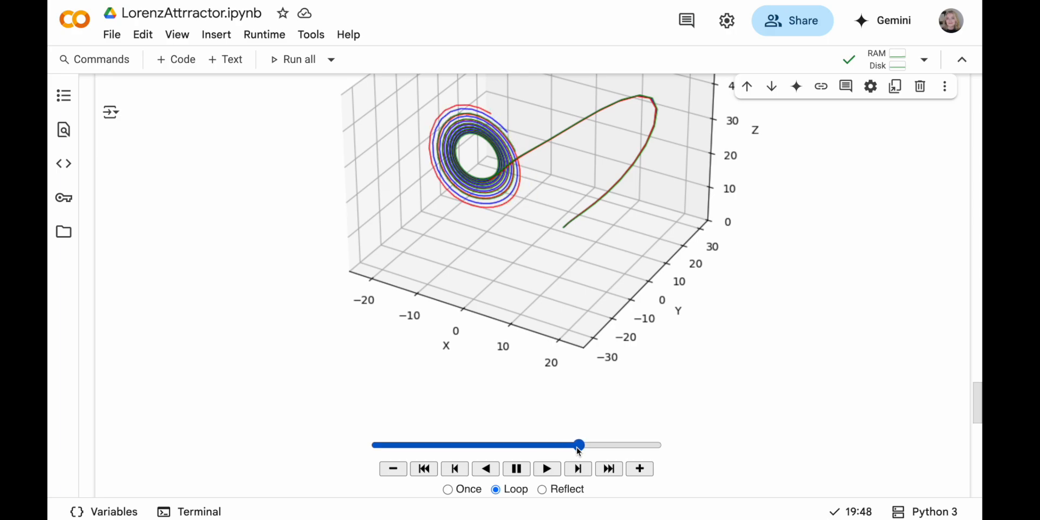
# Drag the animation frame slider forward until the blue, red and green trajectories clearly diverge
pyautogui.moveTo(580, 445); pyautogui.dragTo(600, 445)
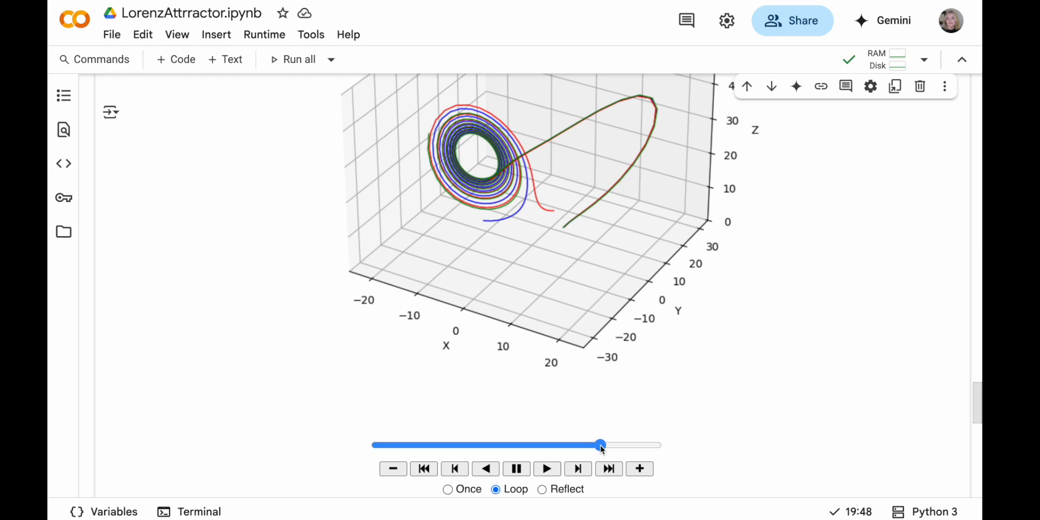
pyautogui.moveTo(600, 445); pyautogui.dragTo(592, 445)
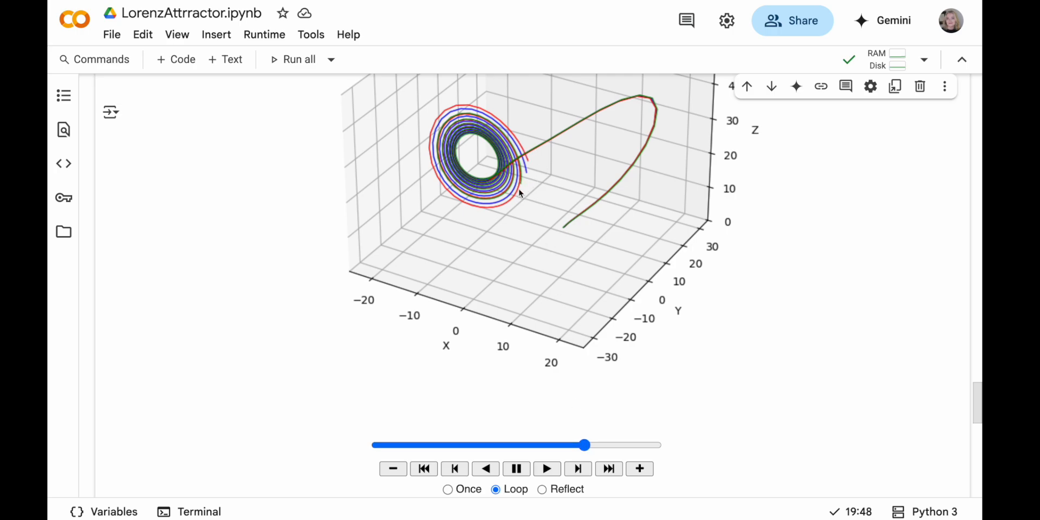
pyautogui.moveTo(522, 164)
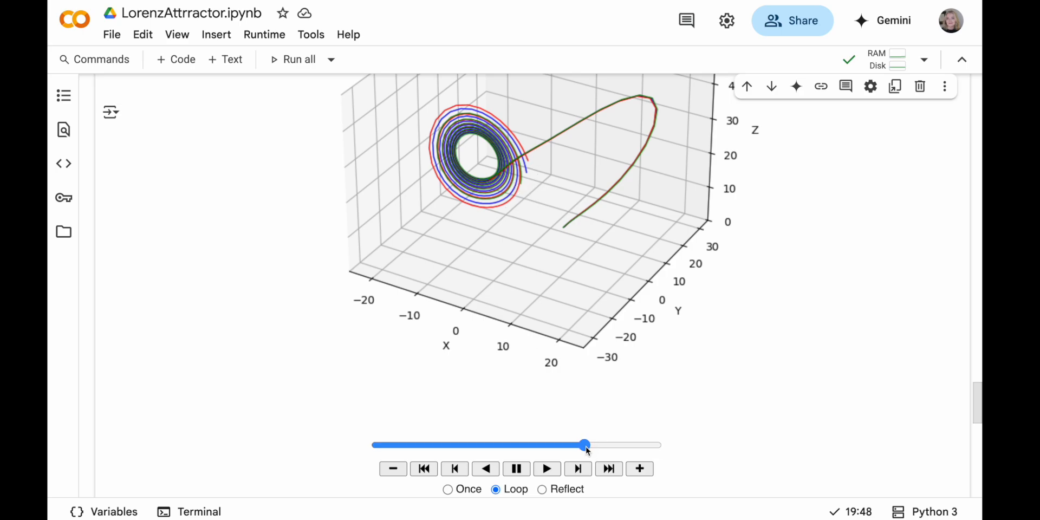
pyautogui.moveTo(584, 445); pyautogui.dragTo(595, 446)
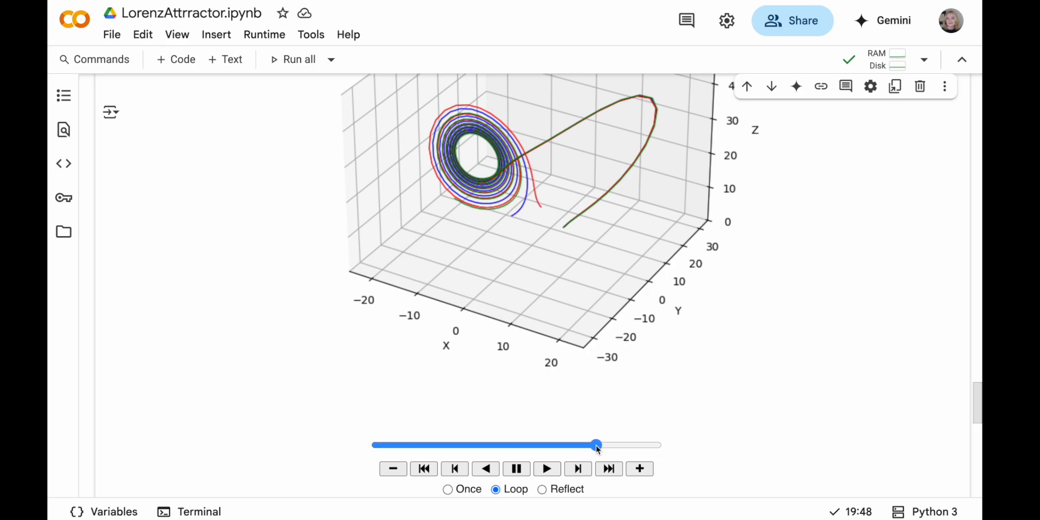
pyautogui.moveTo(596, 445); pyautogui.dragTo(604, 445)
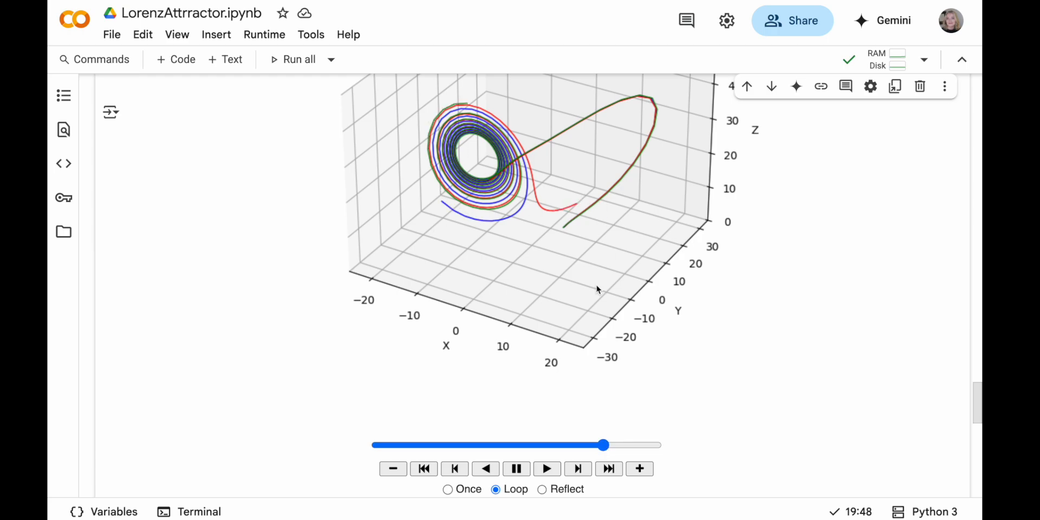
pyautogui.moveTo(603, 446); pyautogui.dragTo(615, 445)
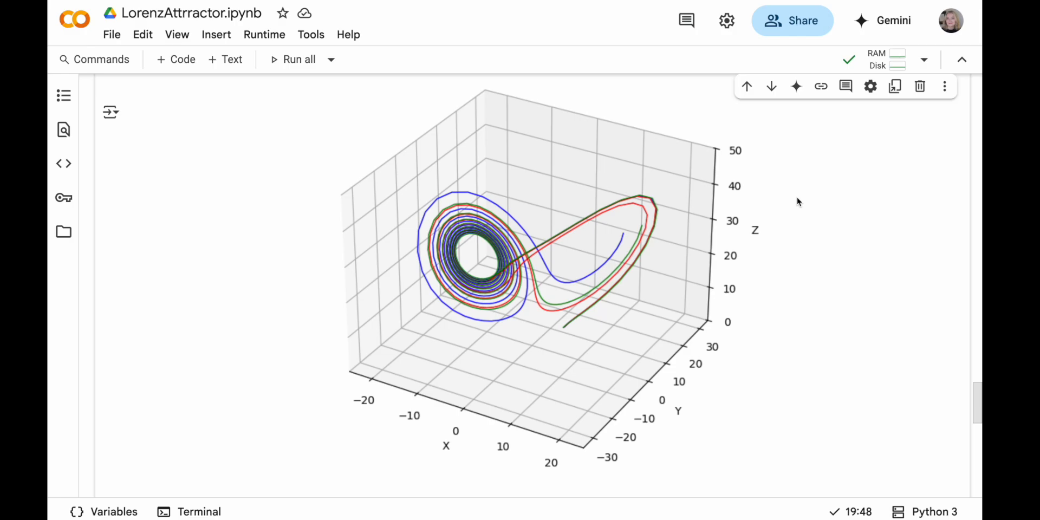
pyautogui.scroll(-3)
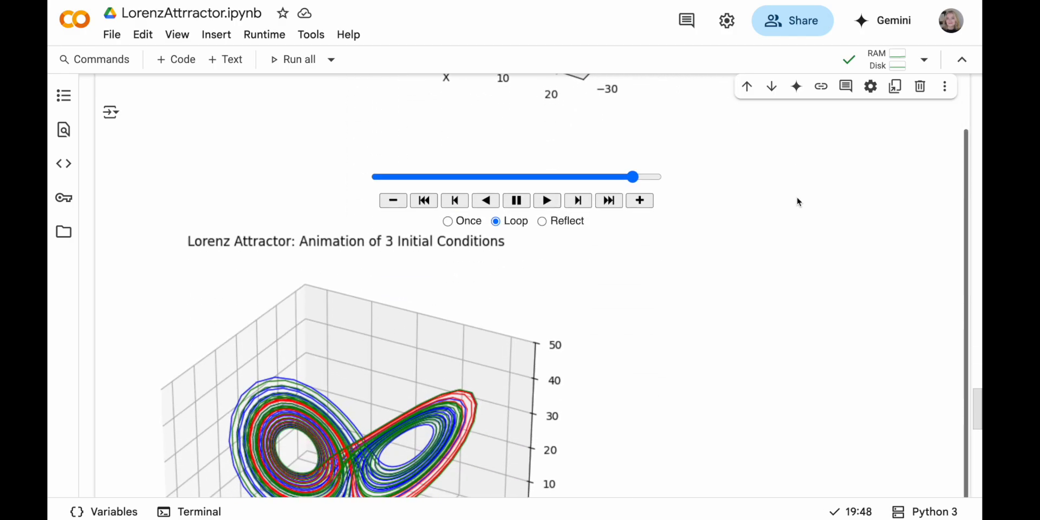
pyautogui.scroll(-3)
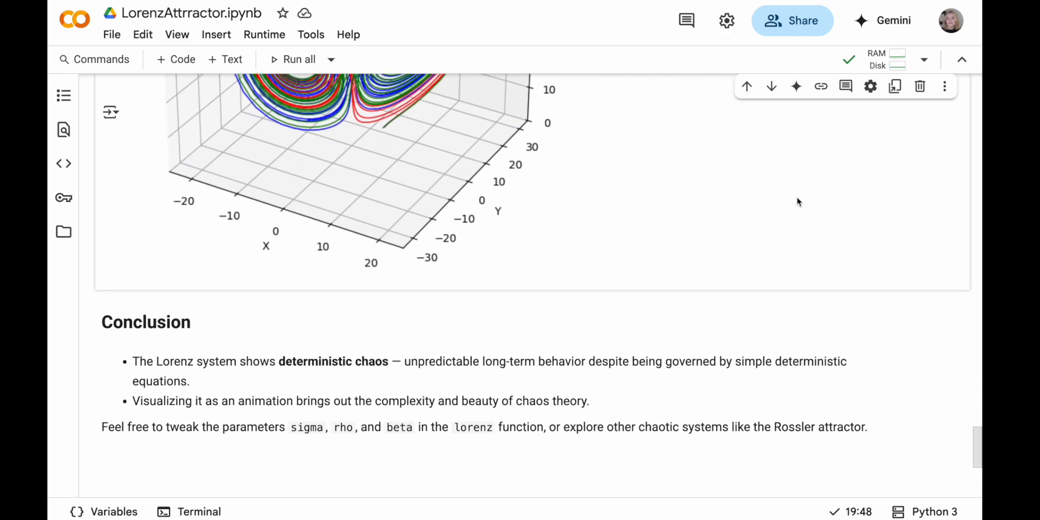
pyautogui.scroll(-3)
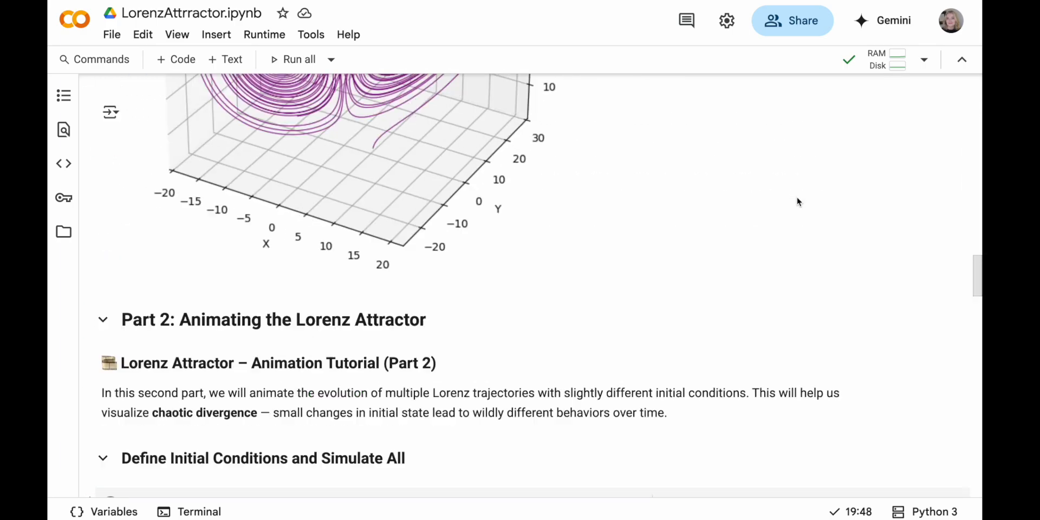
pyautogui.scroll(3)
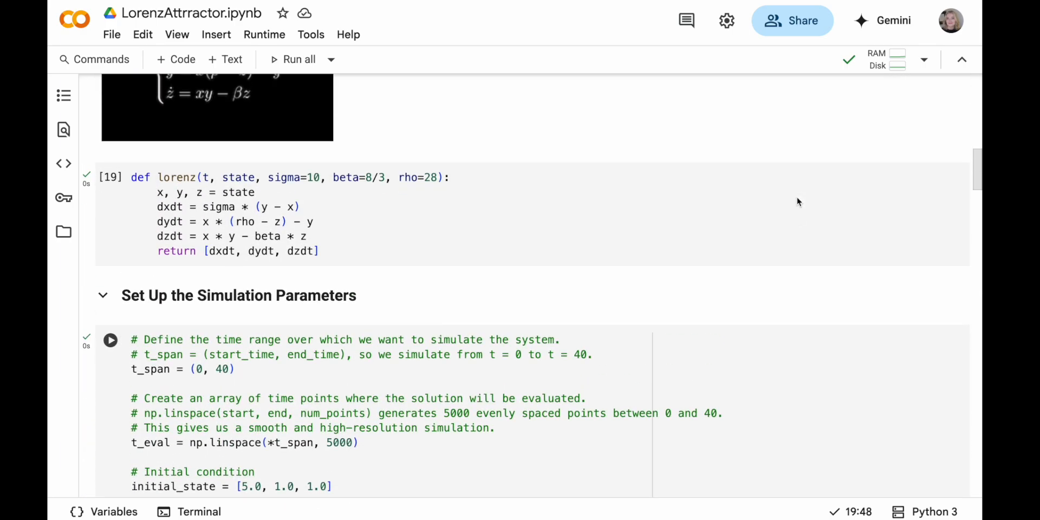
pyautogui.scroll(3)
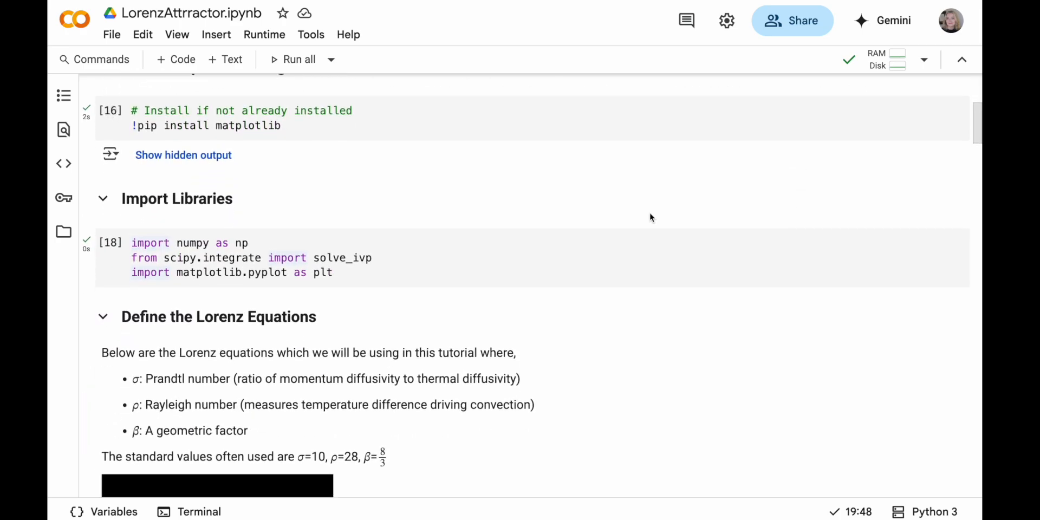
pyautogui.scroll(-3)
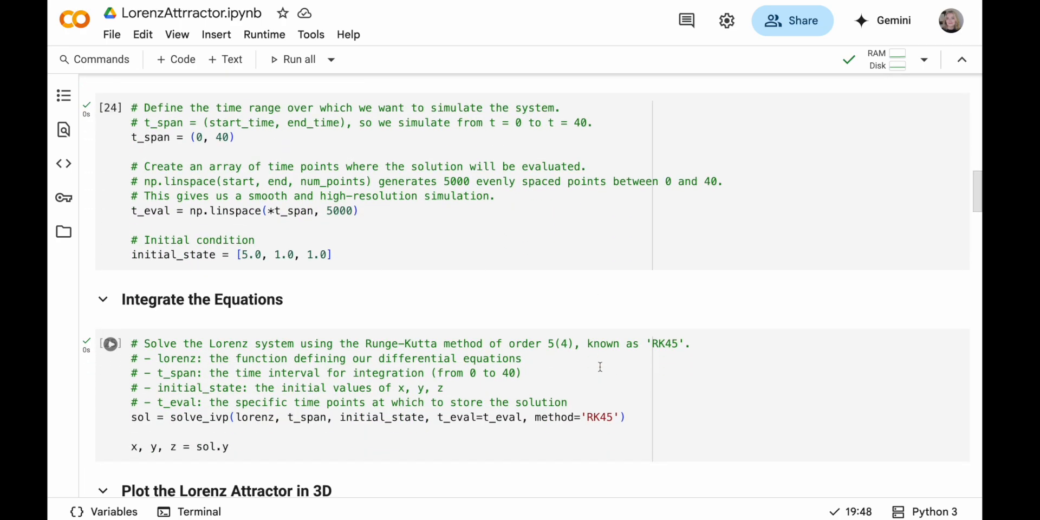
pyautogui.scroll(-3)
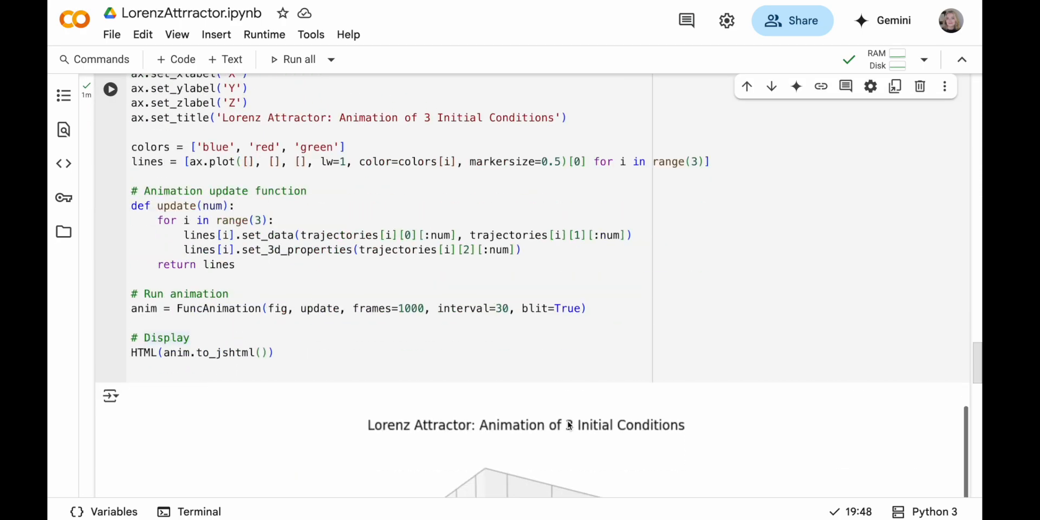
pyautogui.scroll(-3)
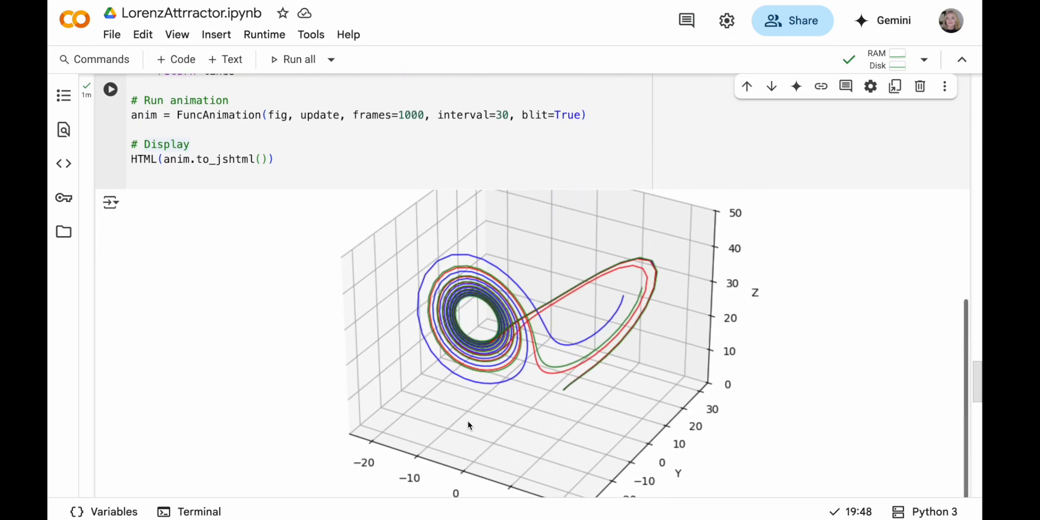
pyautogui.moveTo(815, 291)
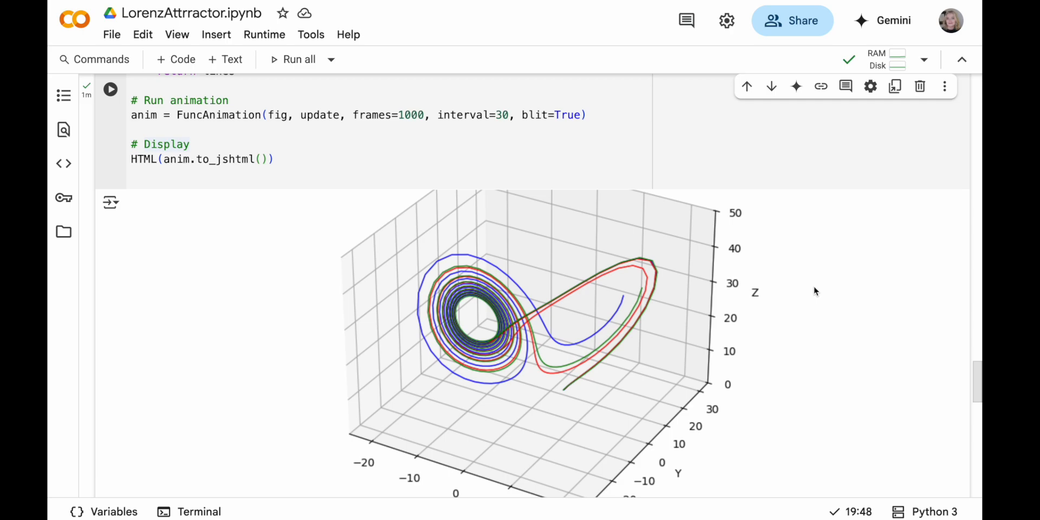
pyautogui.moveTo(433, 52)
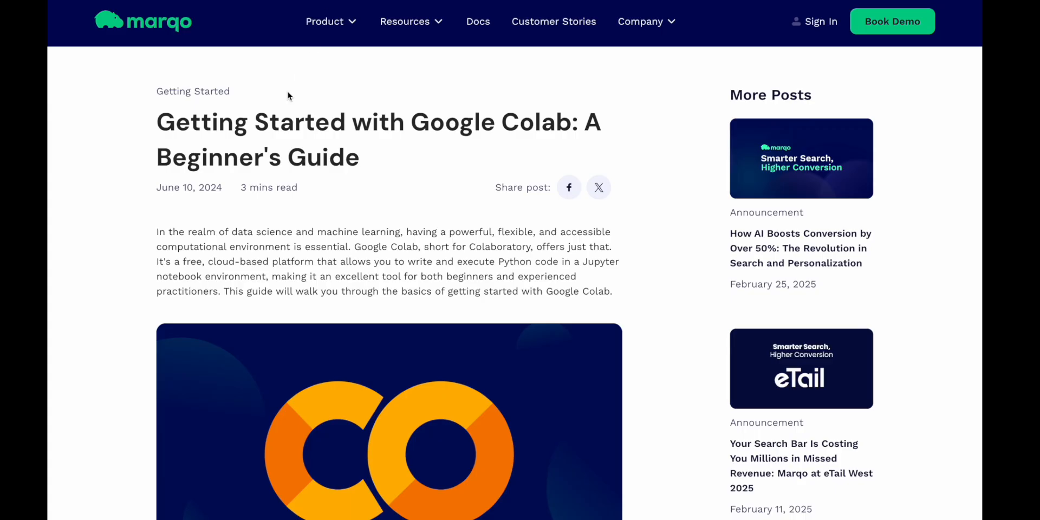
# Scroll into the Marqo guide's What is Google Colab section
pyautogui.scroll(-3)
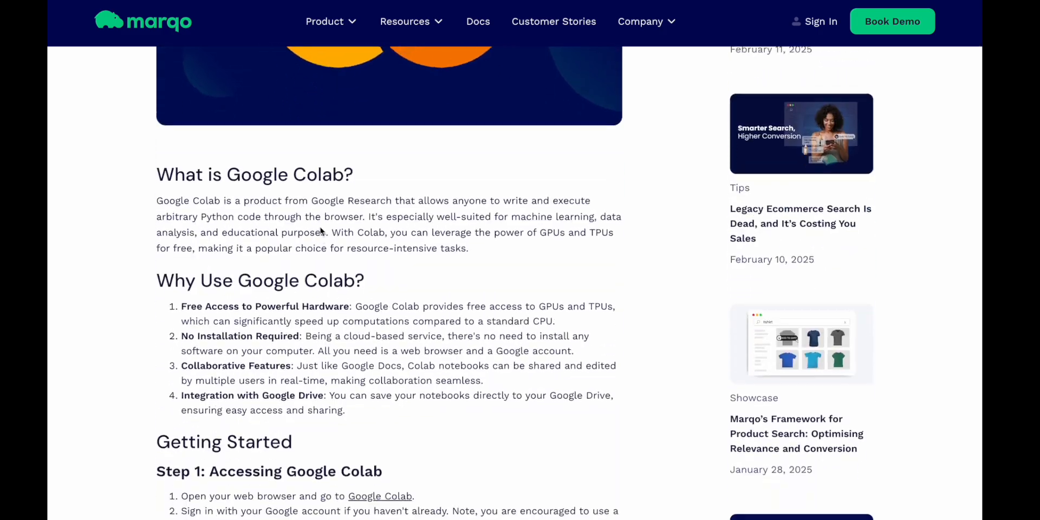